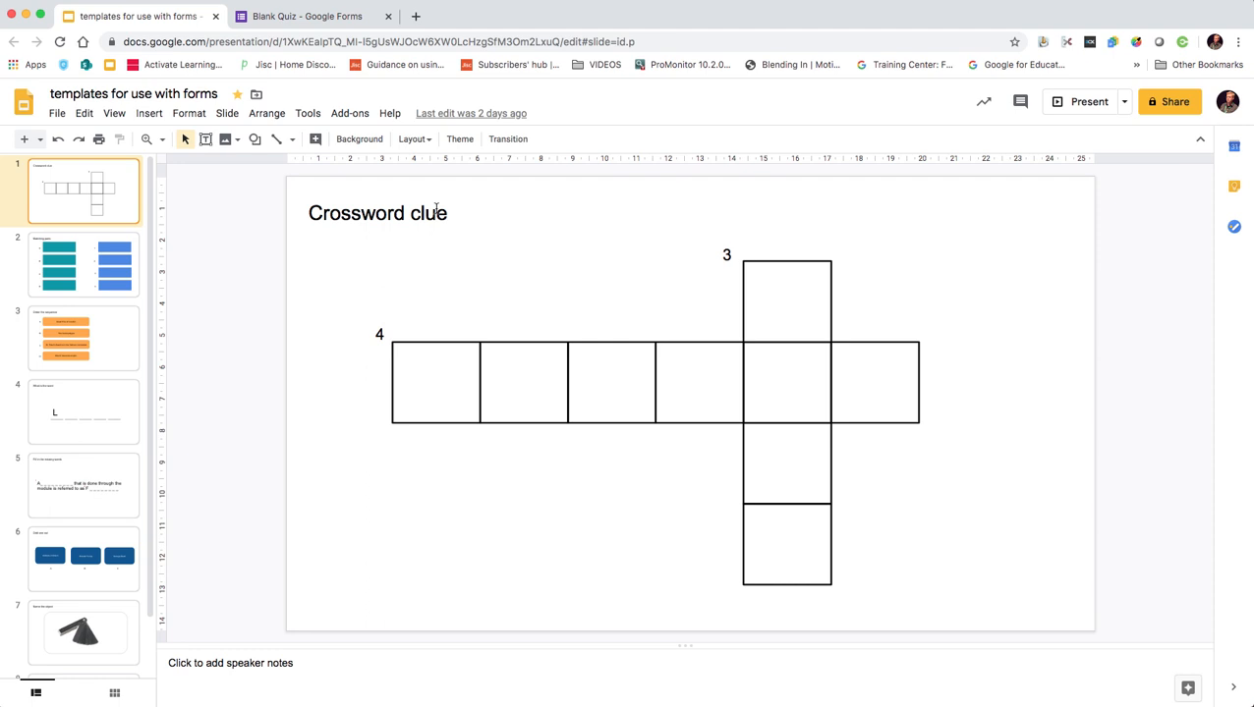
mouse_move(303, 248)
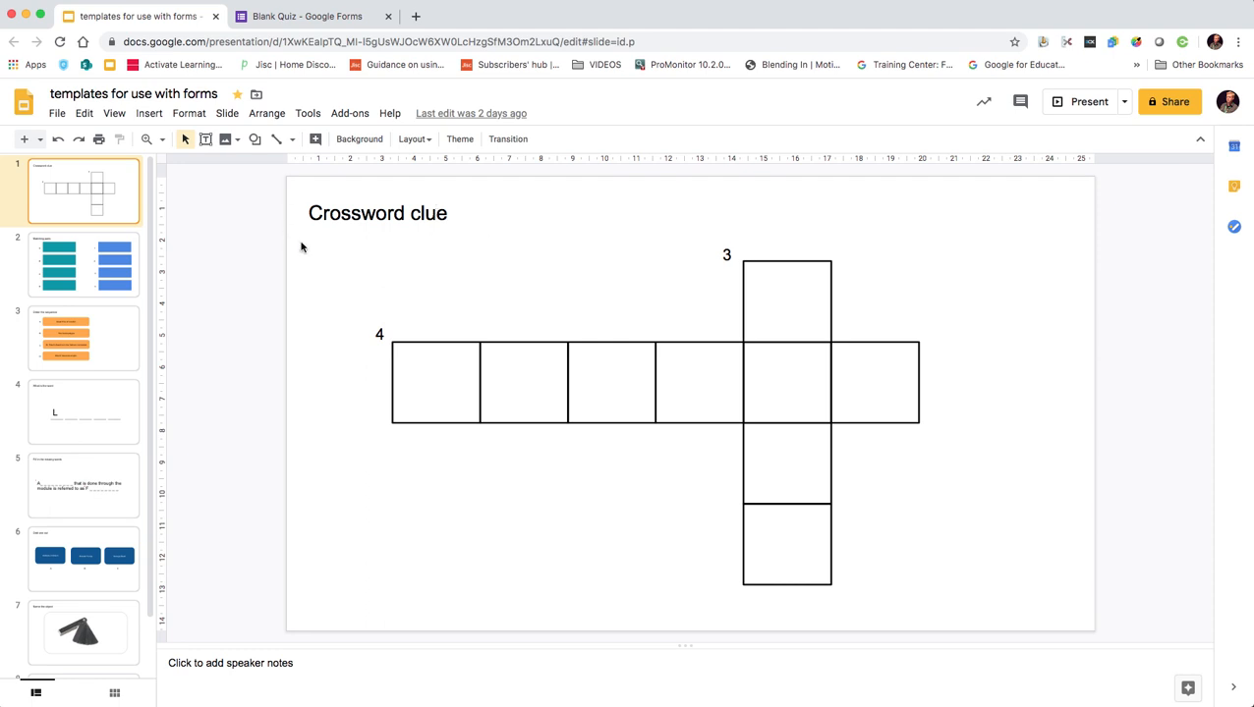
mouse_move(534, 378)
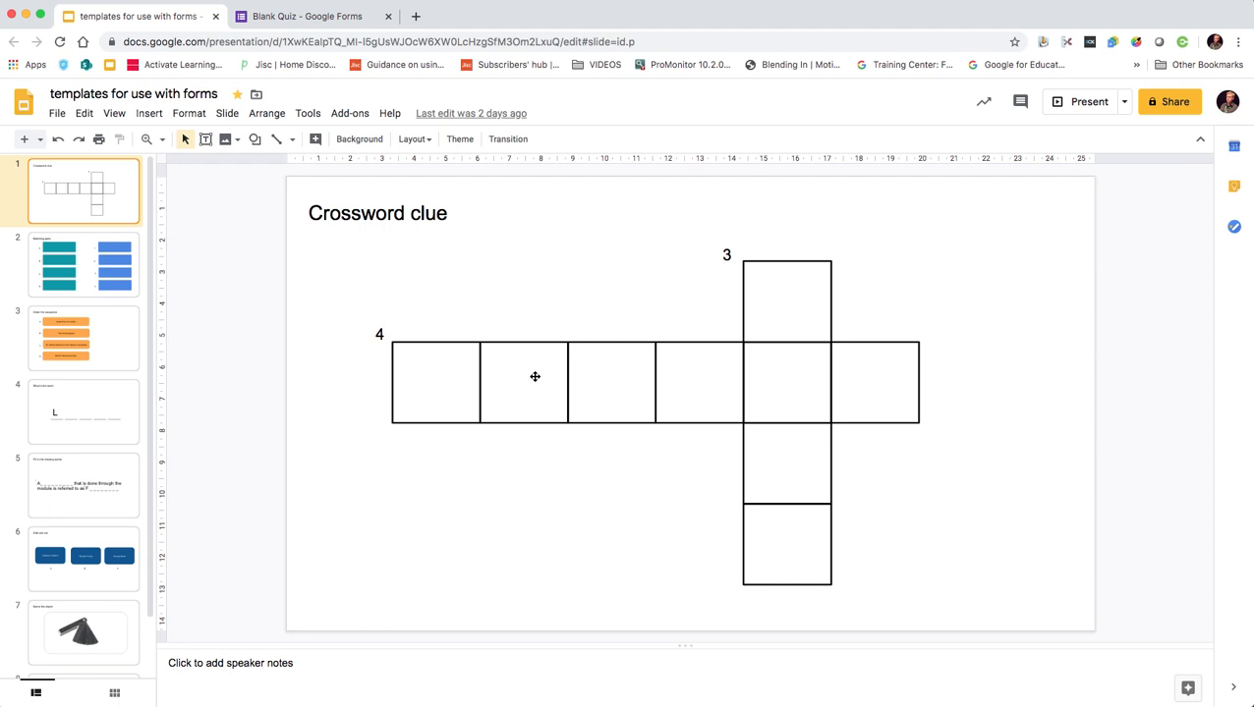
mouse_move(509, 342)
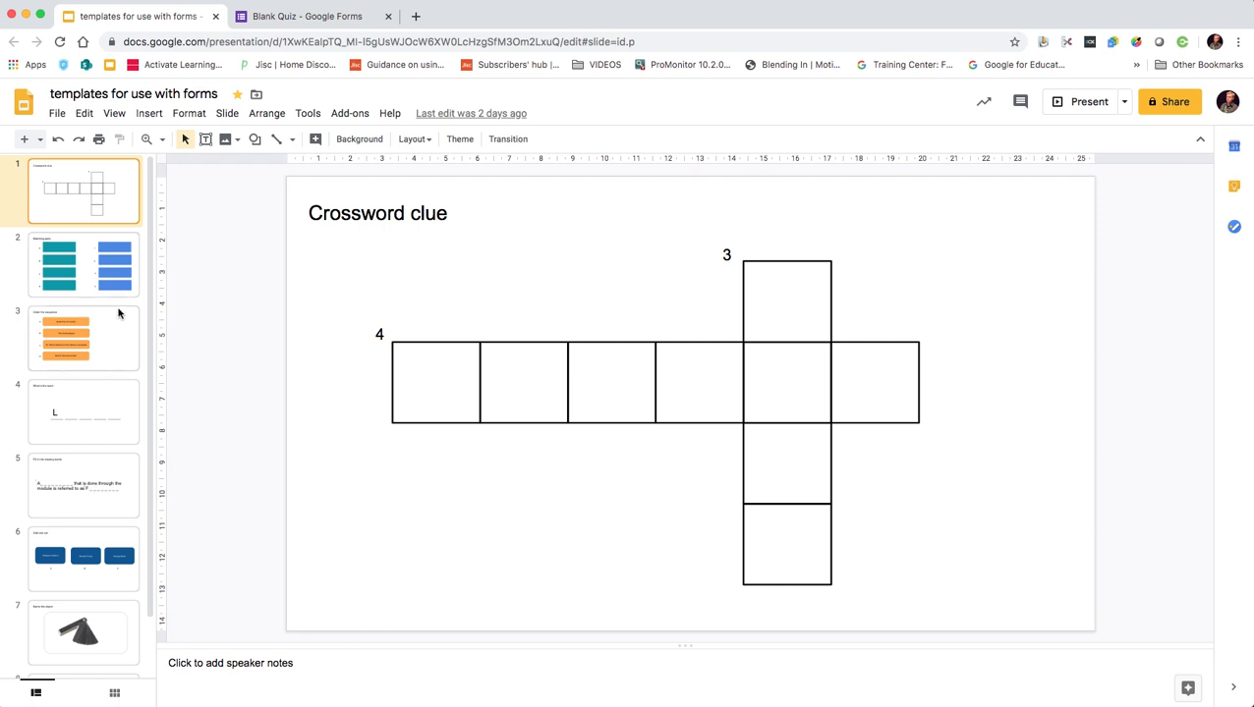
mouse_move(448, 385)
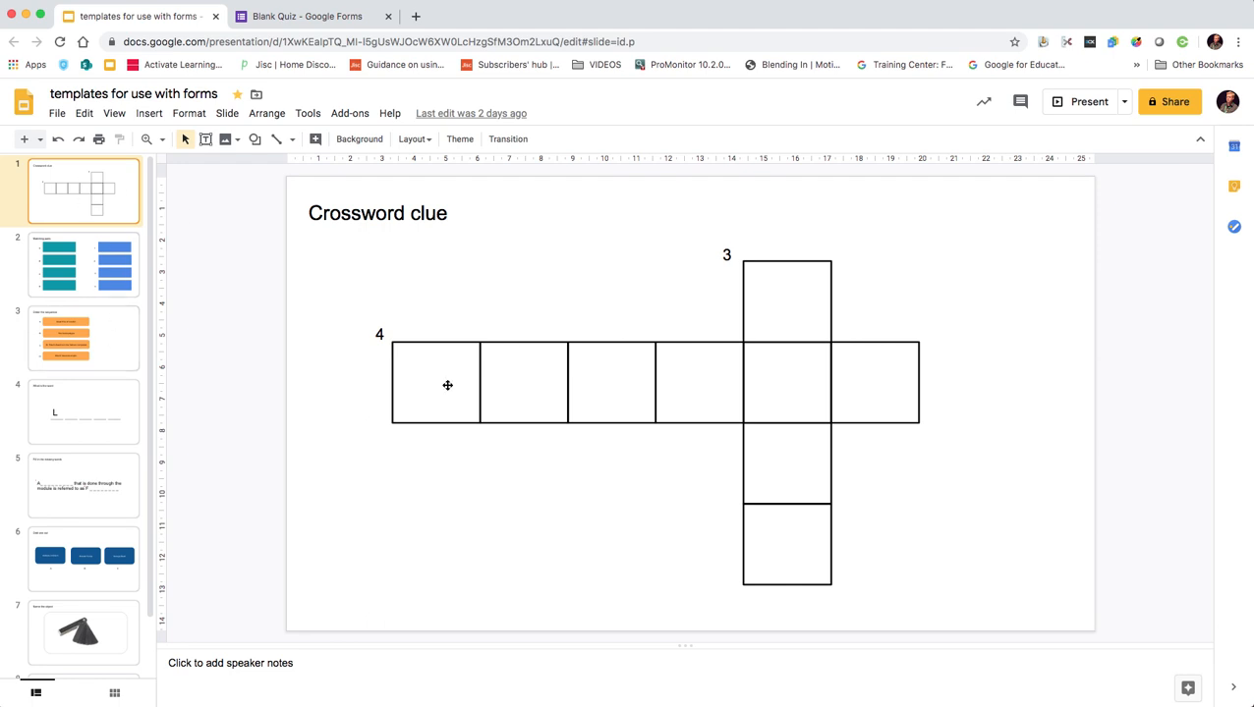
Browse the Crossword clue and Matching pairs template slides.
click(436, 381)
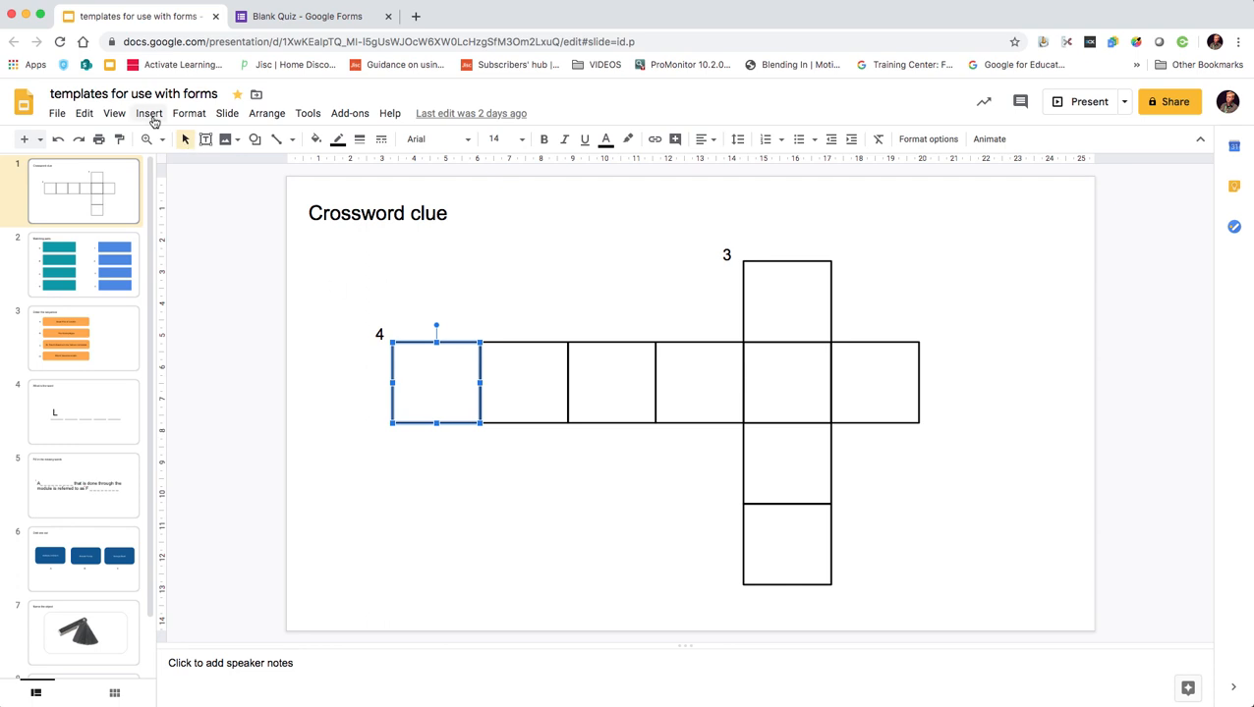
mouse_move(794, 334)
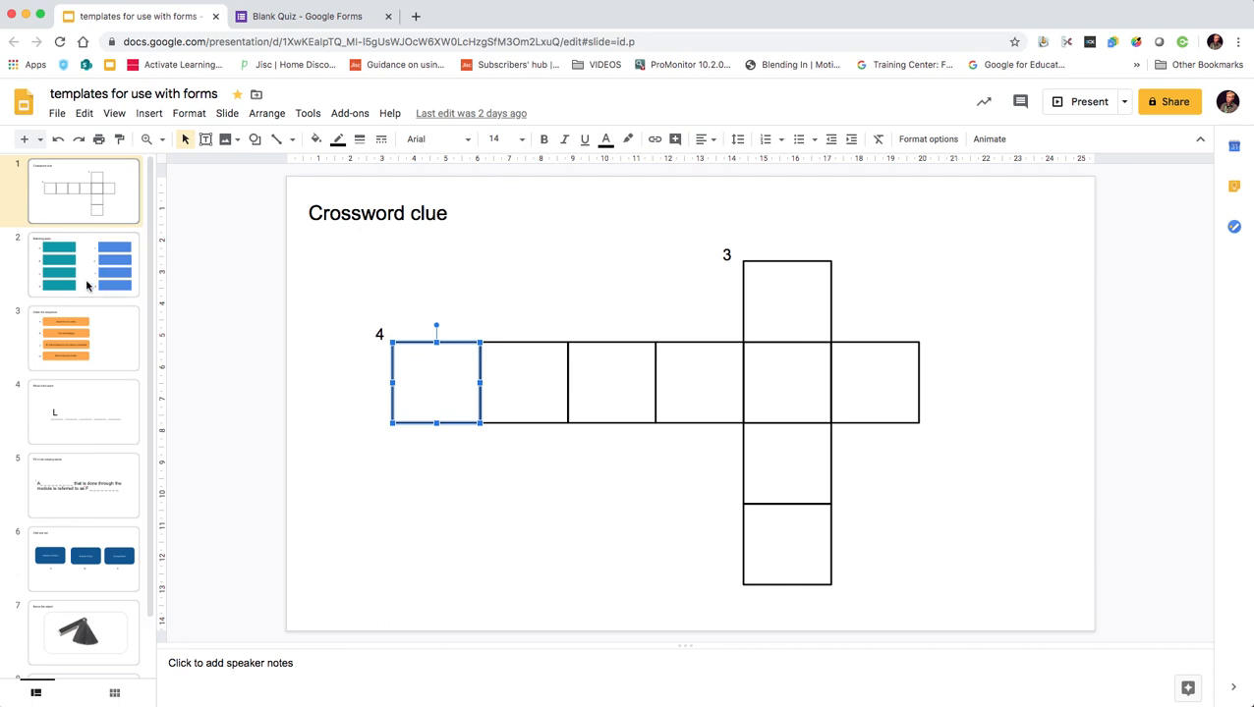
click(82, 263)
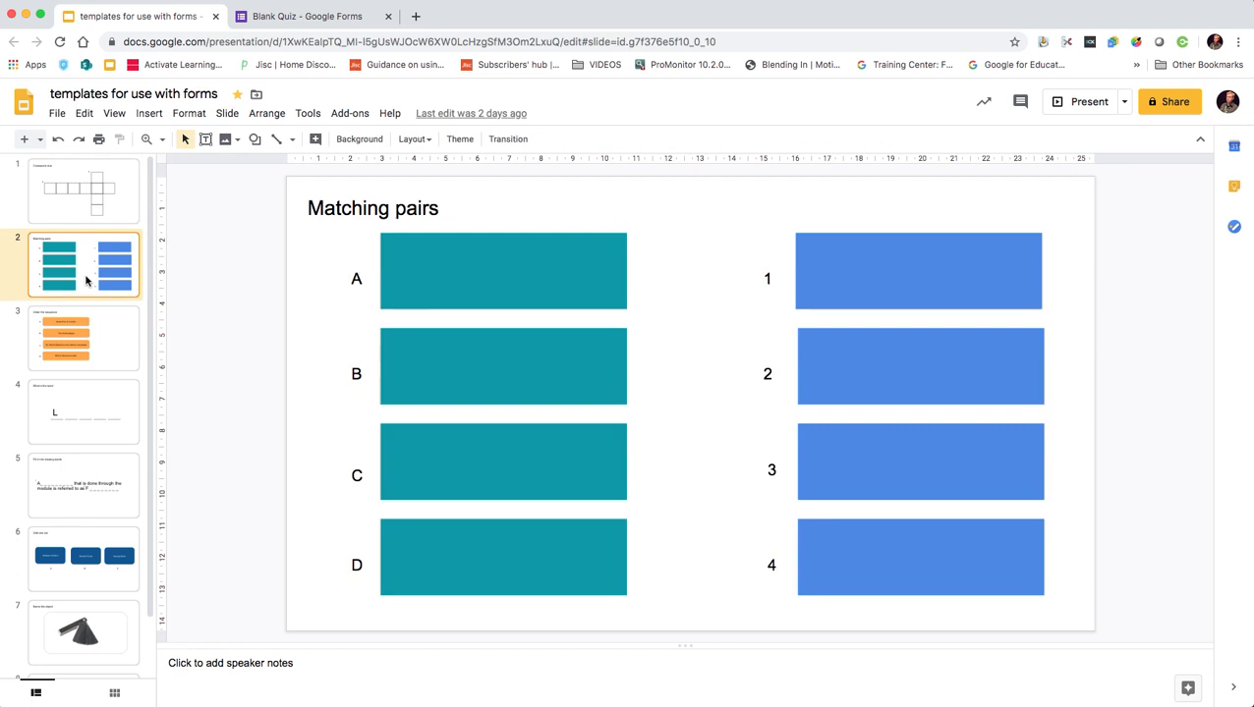
click(82, 188)
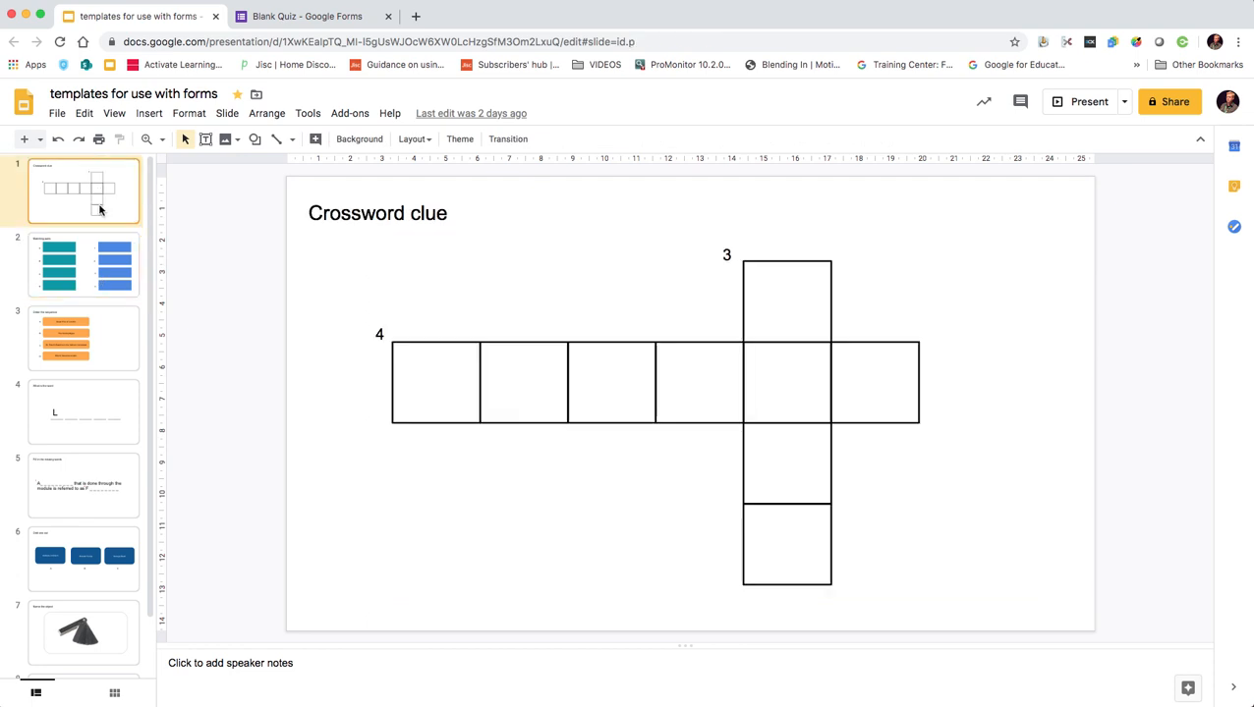
click(83, 265)
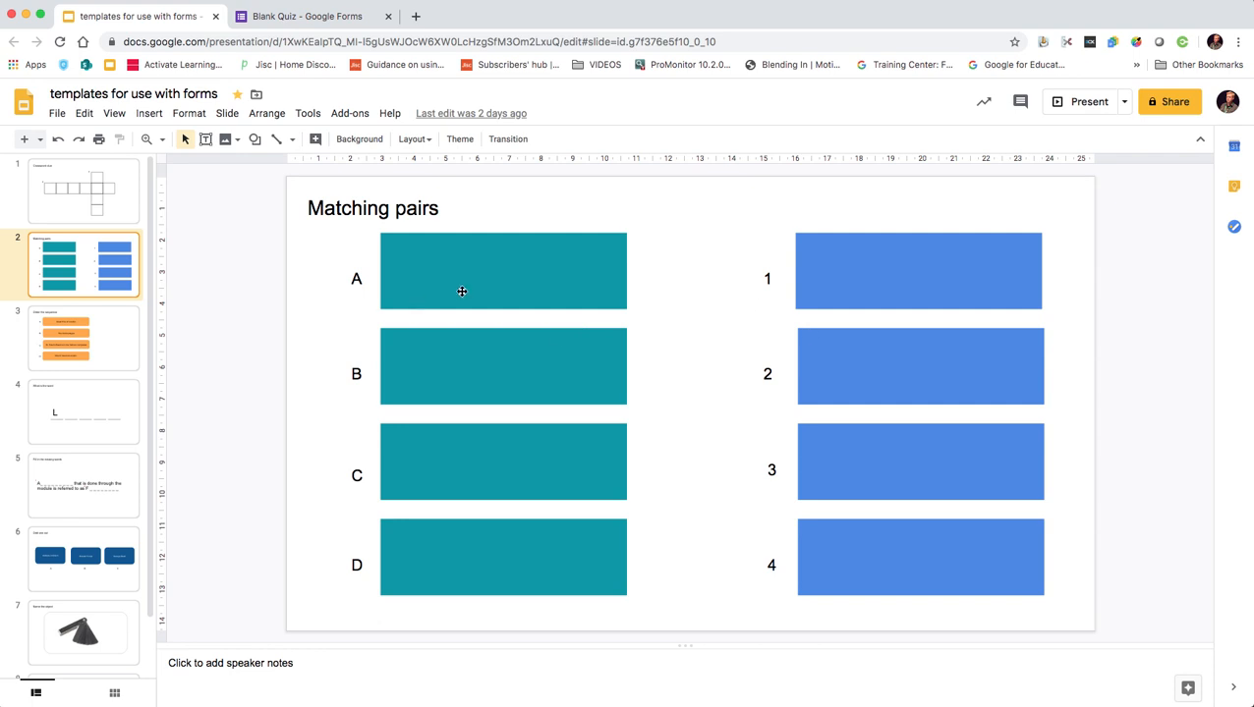
mouse_move(470, 267)
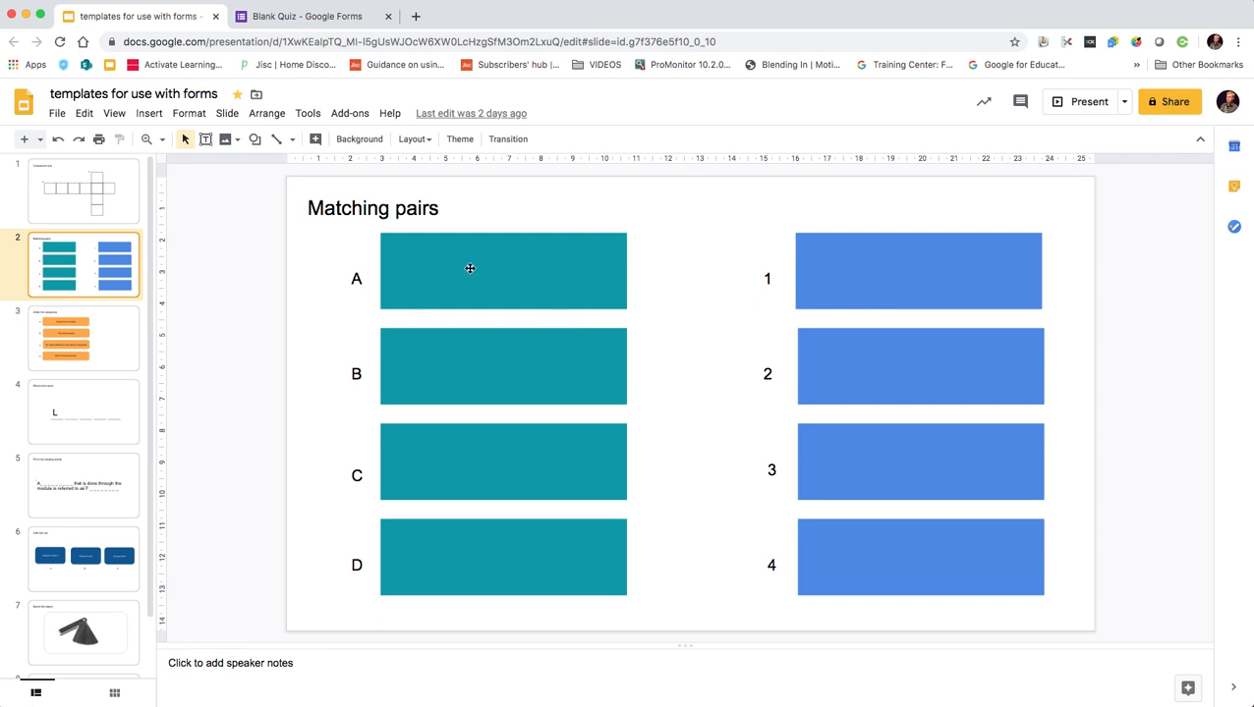
mouse_move(648, 283)
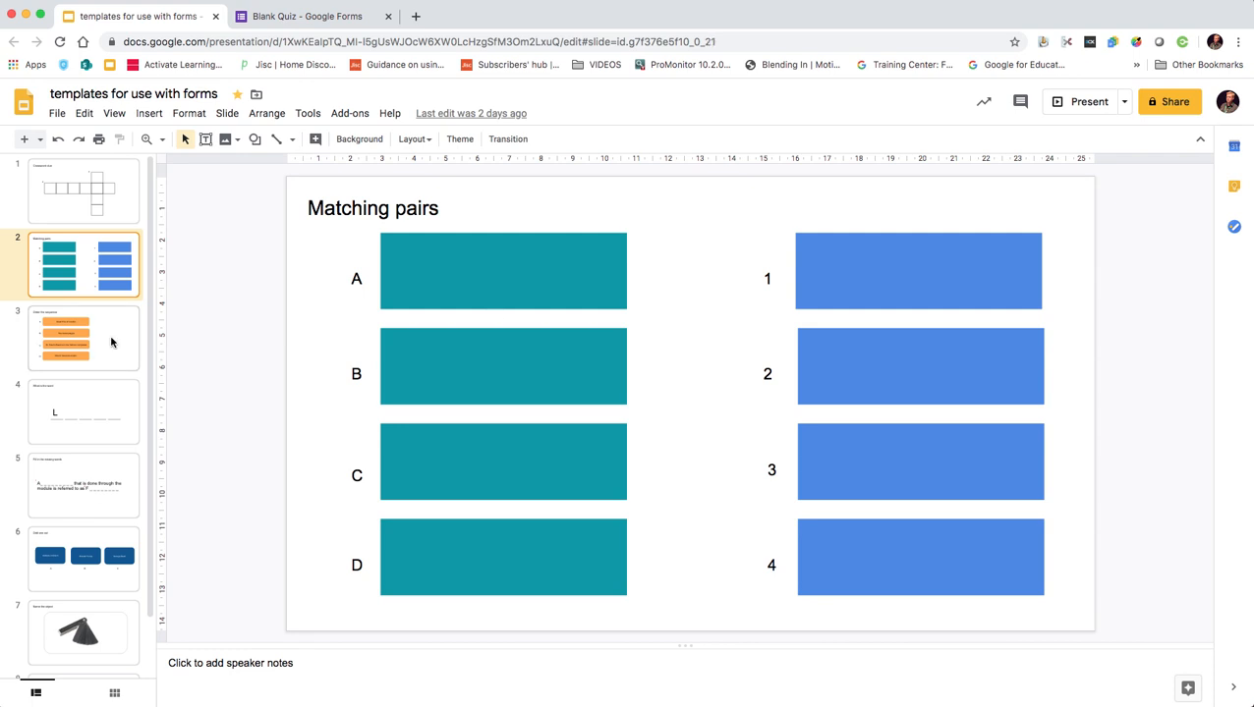
Move on through Order the sequence to the What is the word slide and select its last blank line.
click(83, 338)
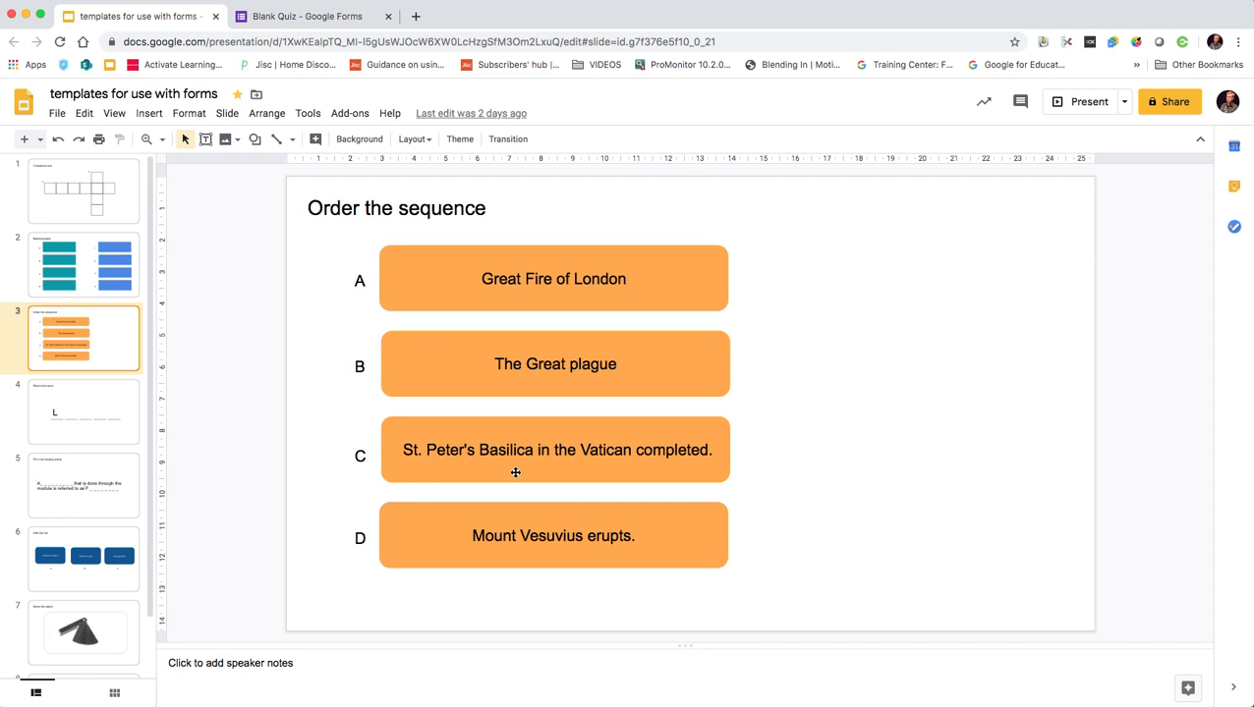
mouse_move(513, 517)
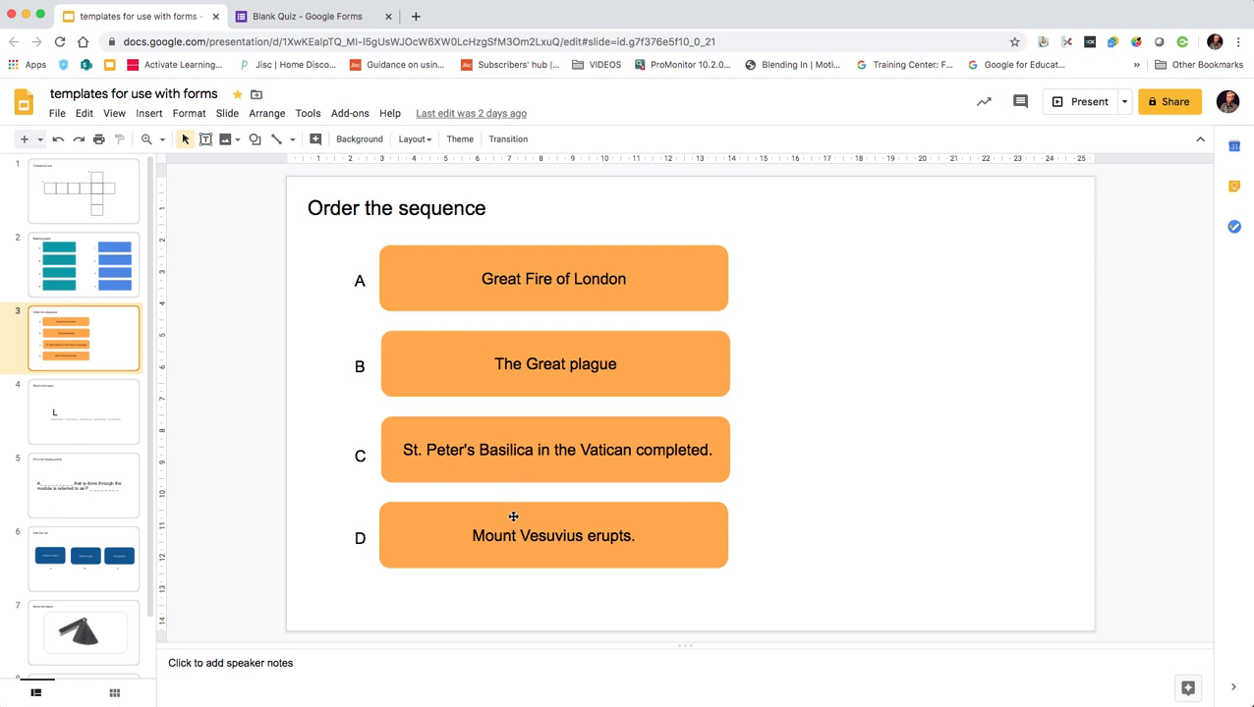
mouse_move(99, 421)
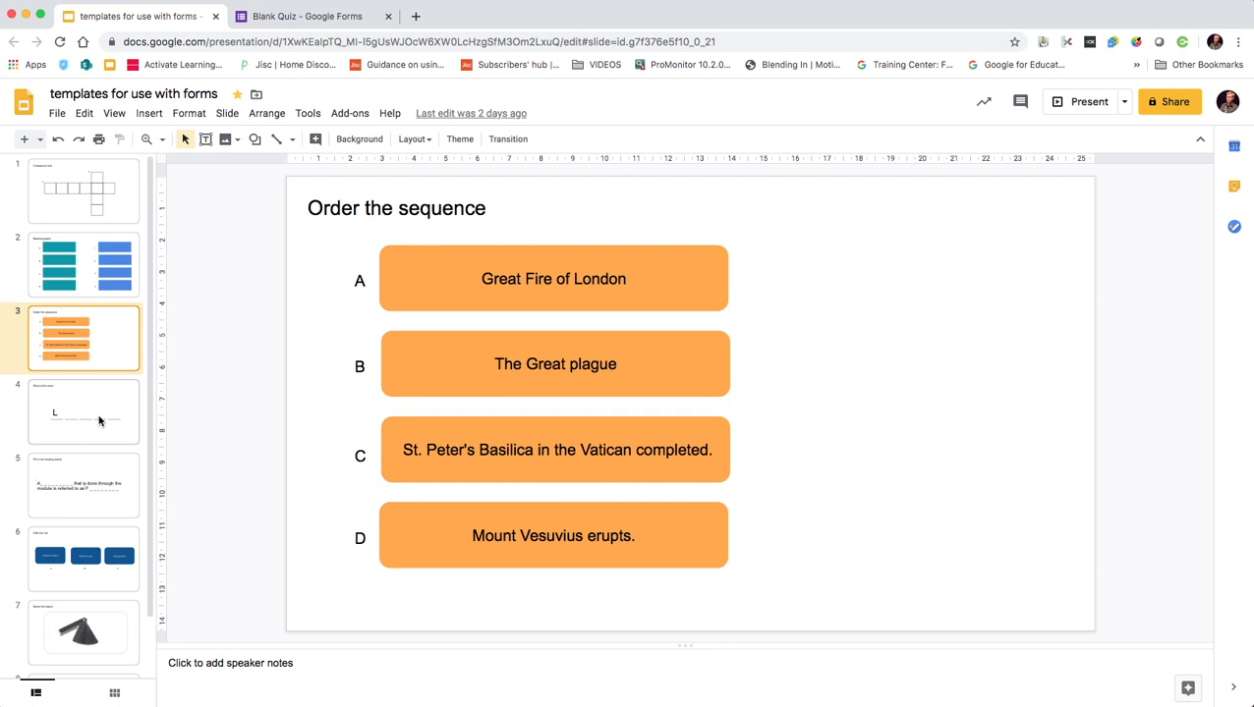
click(82, 413)
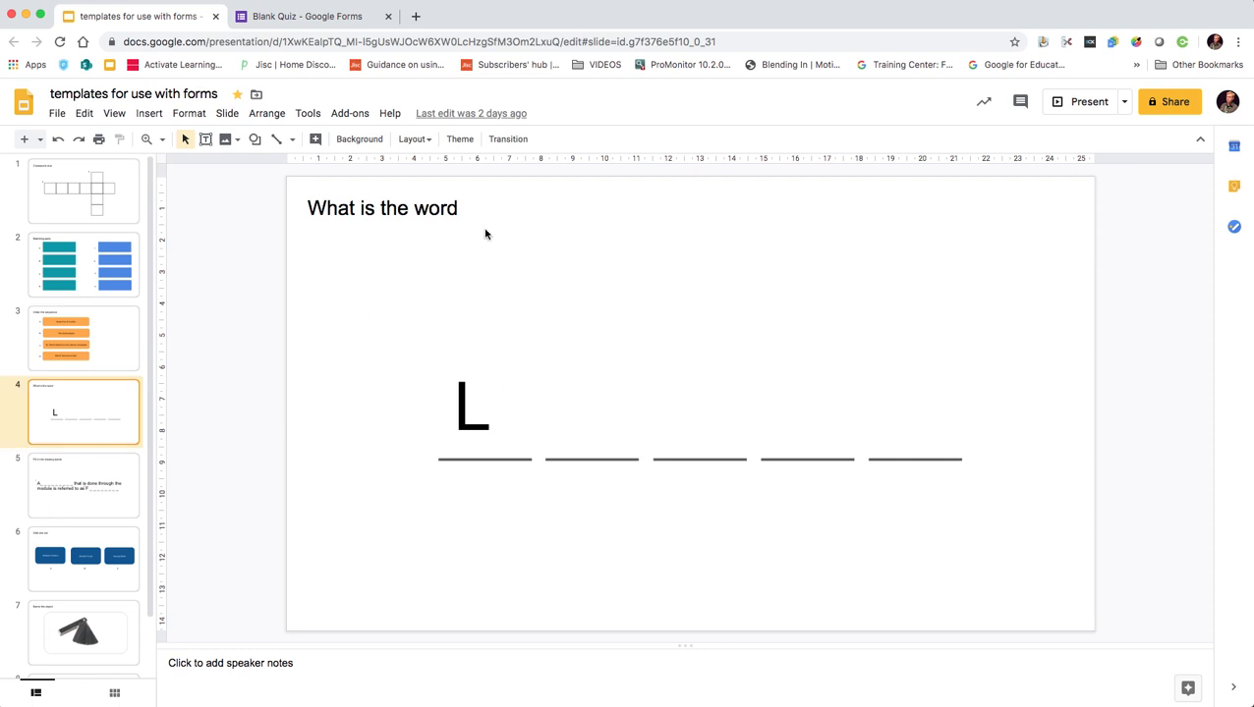
mouse_move(1084, 434)
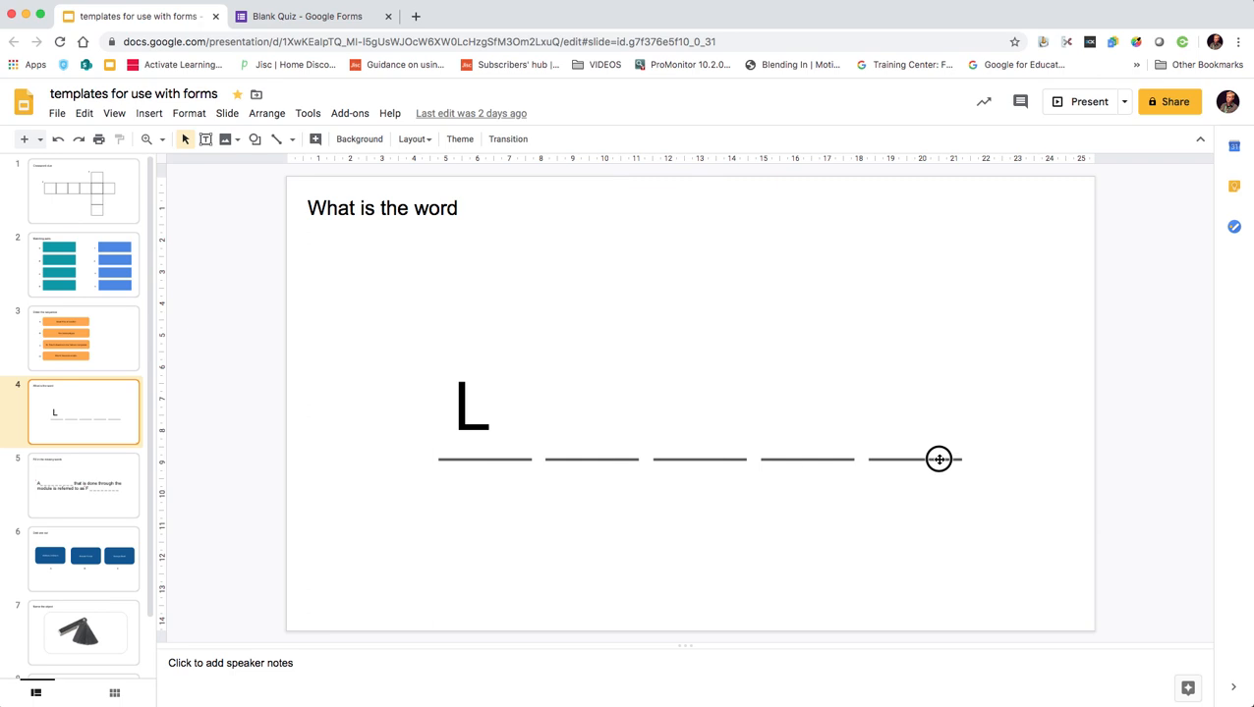
click(913, 460)
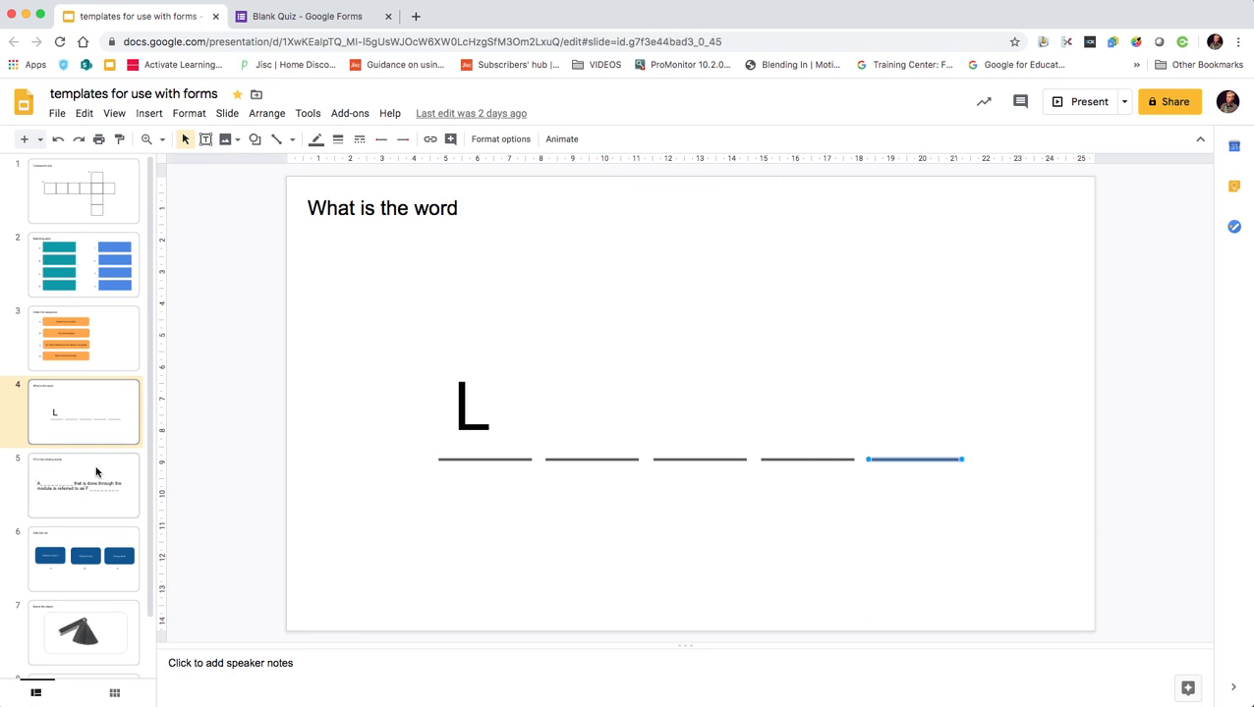
View the Fill in the missing words slide, then the Odd one out slide.
click(82, 485)
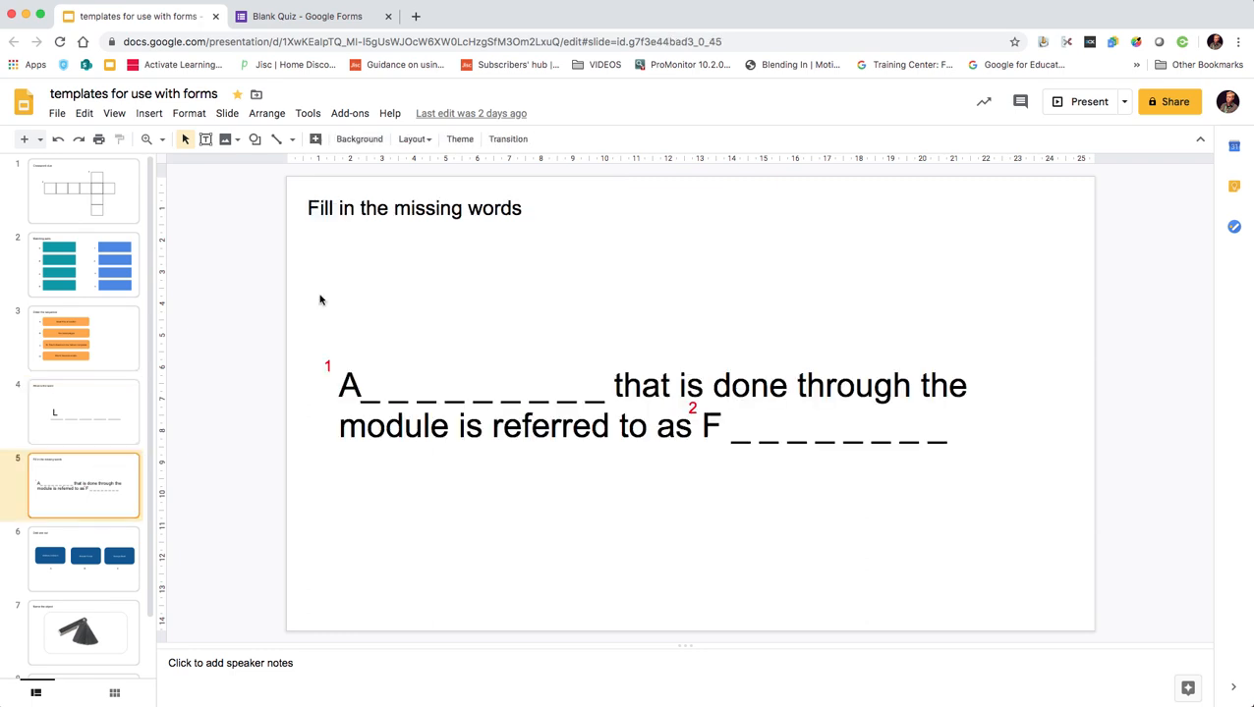
mouse_move(387, 283)
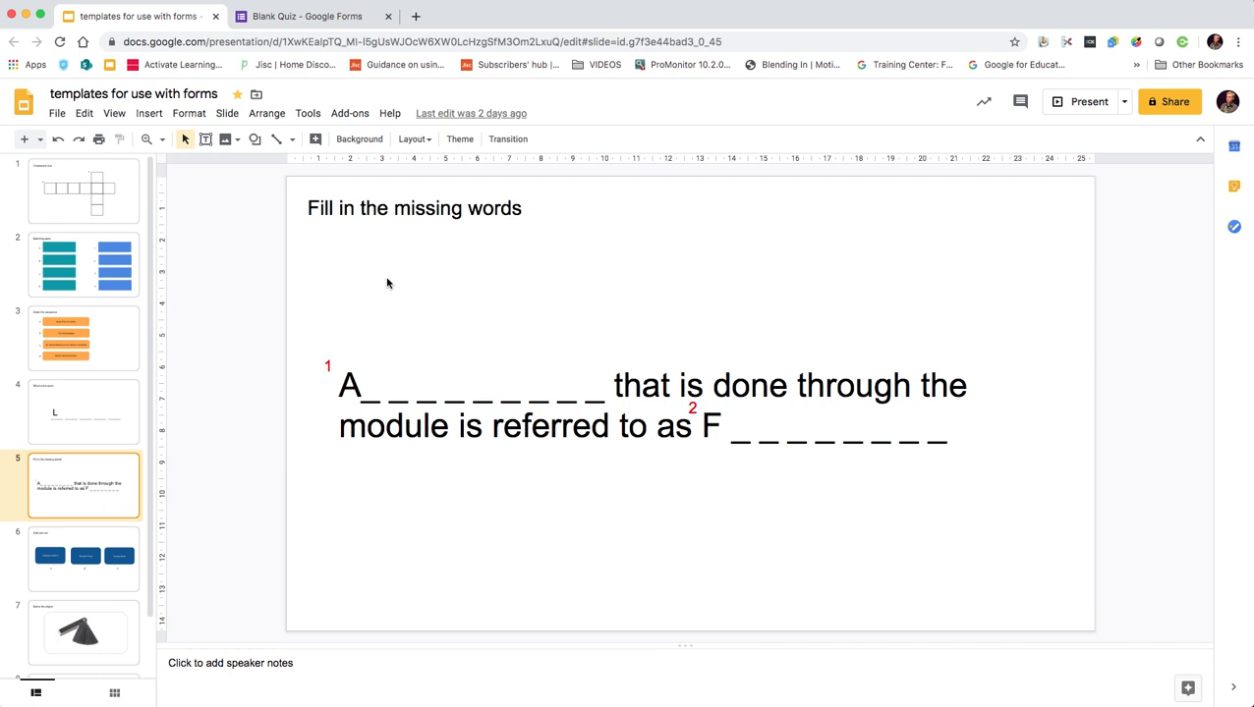
mouse_move(378, 401)
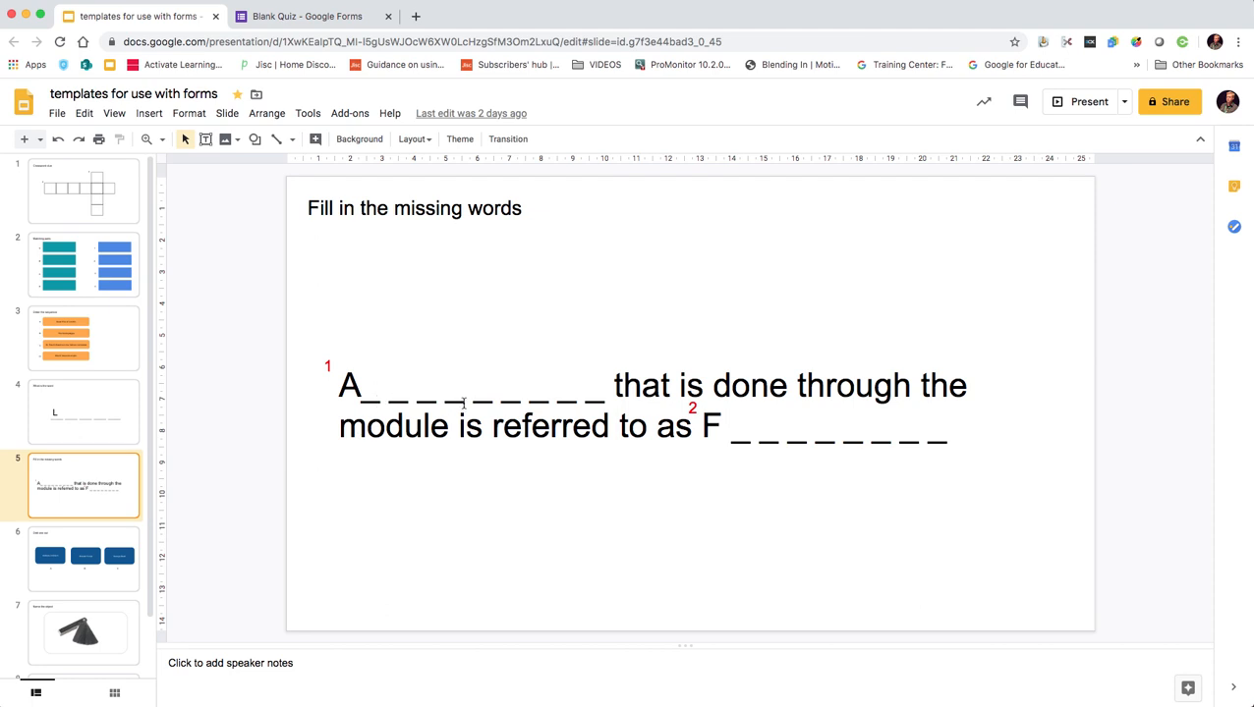
mouse_move(334, 372)
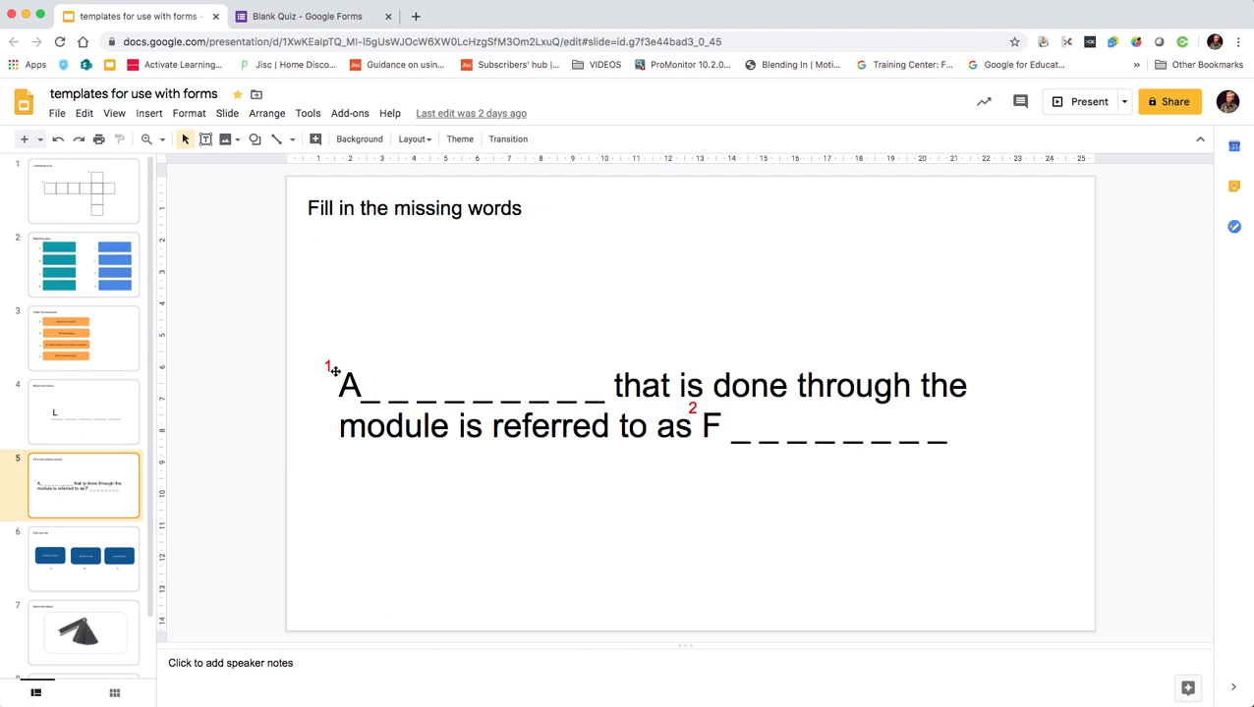
mouse_move(421, 436)
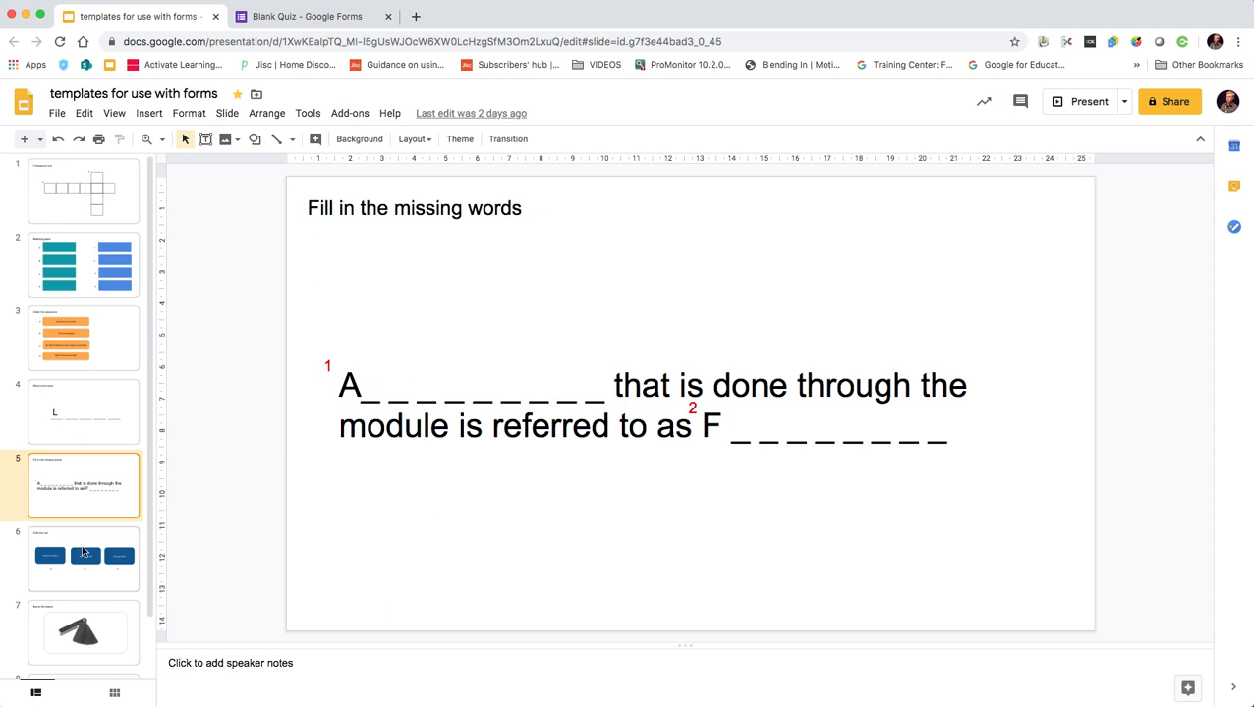
click(82, 558)
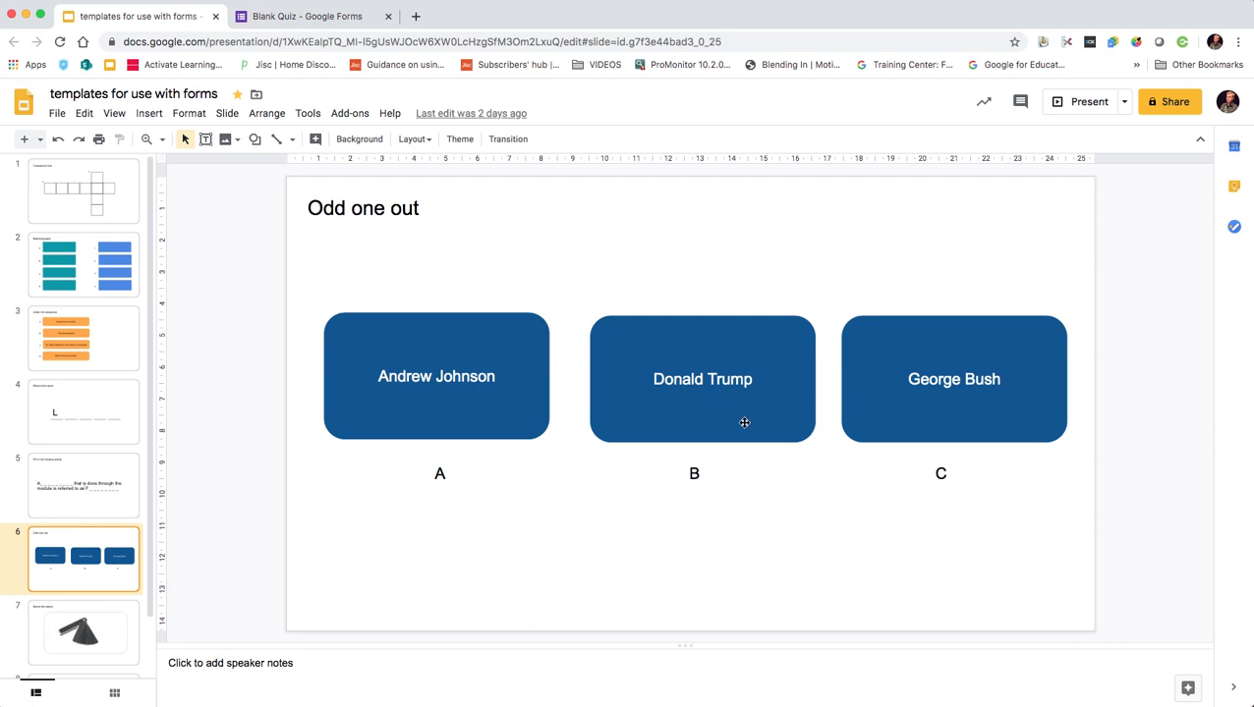
mouse_move(479, 397)
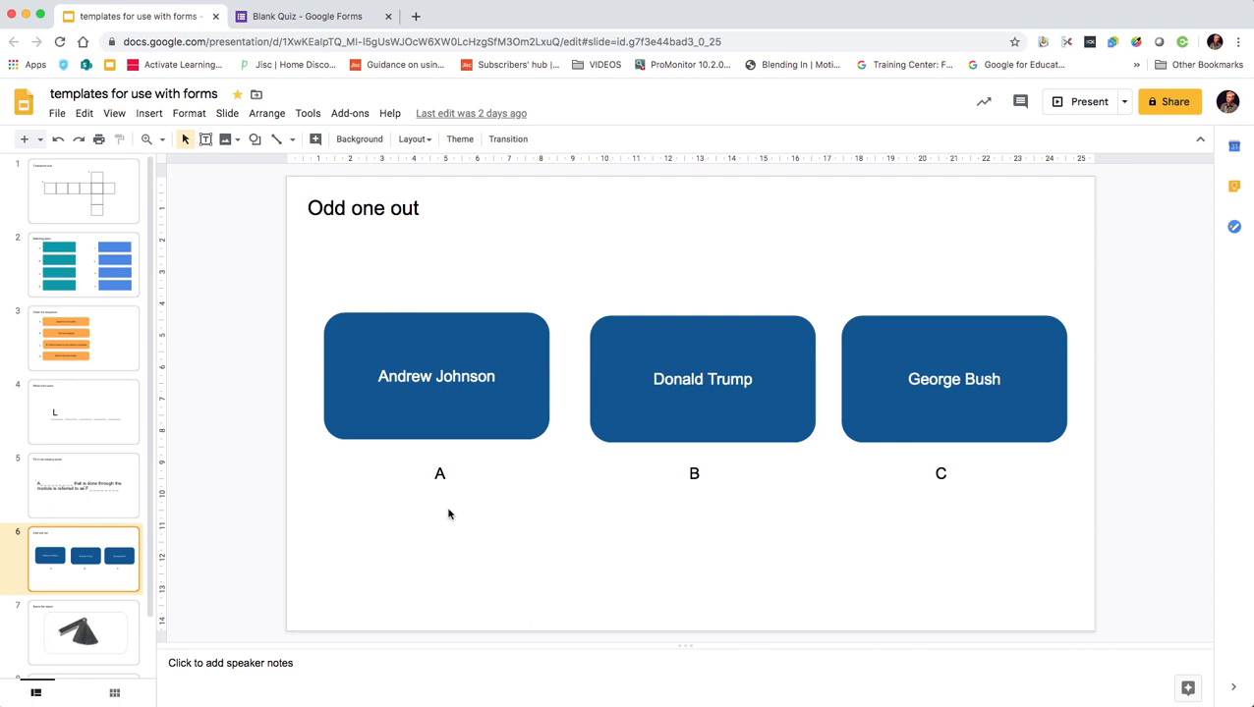
mouse_move(908, 405)
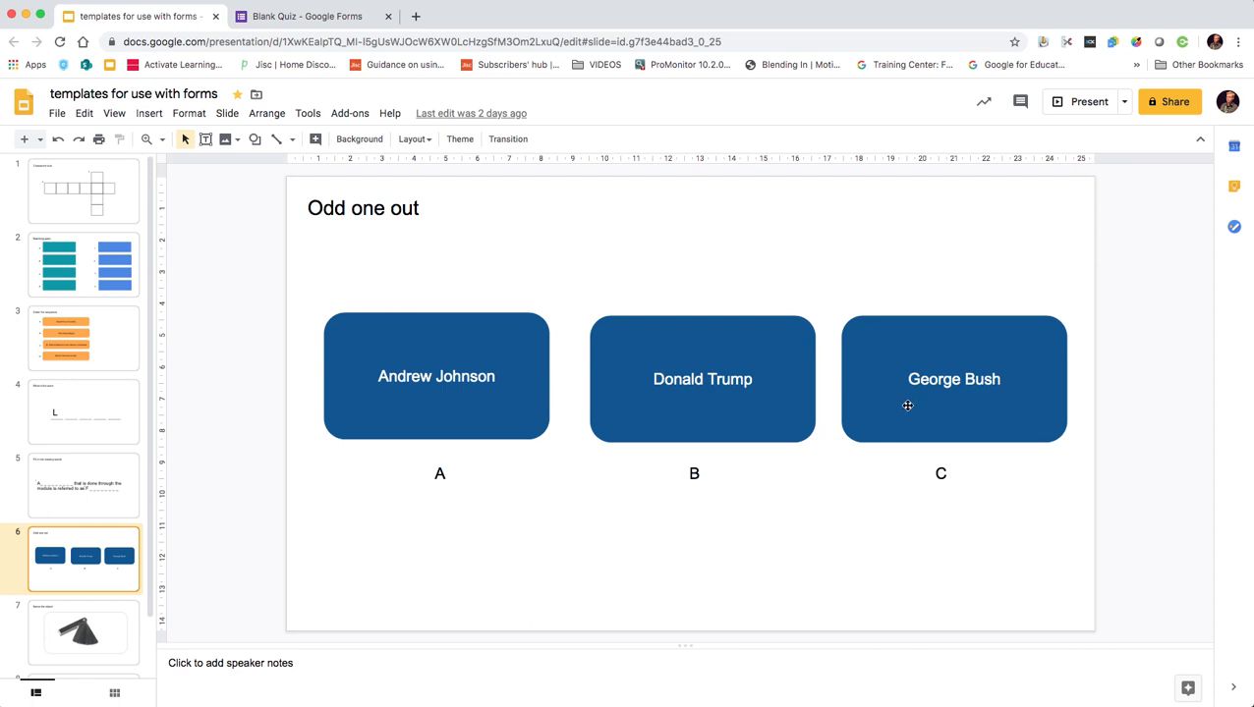
mouse_move(454, 483)
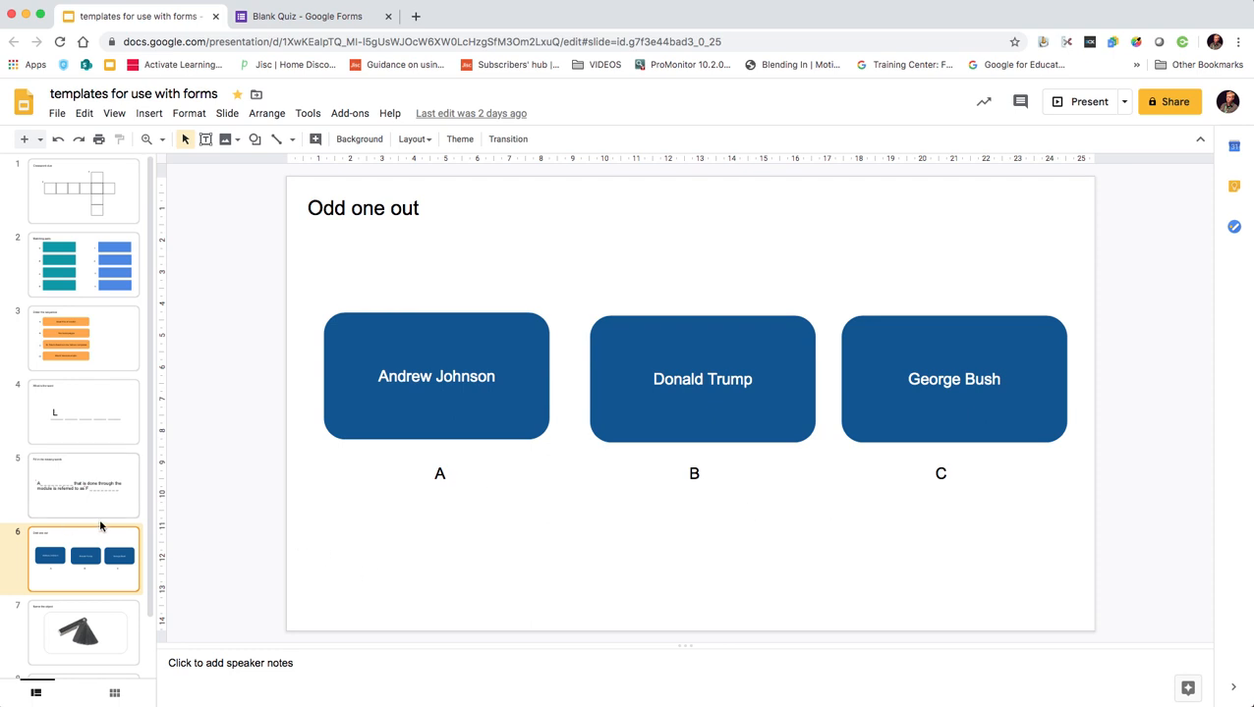
Move past the Name the object slide to the Label the object camera slide.
scroll(down, 3)
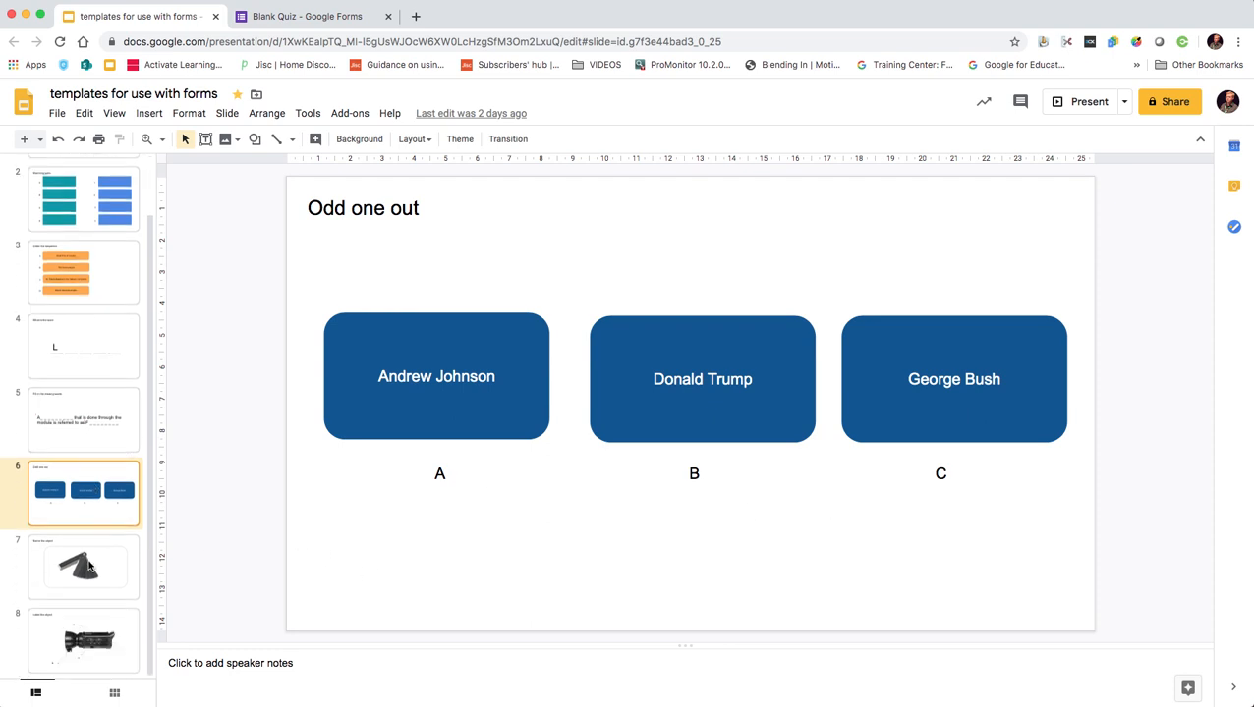
click(82, 566)
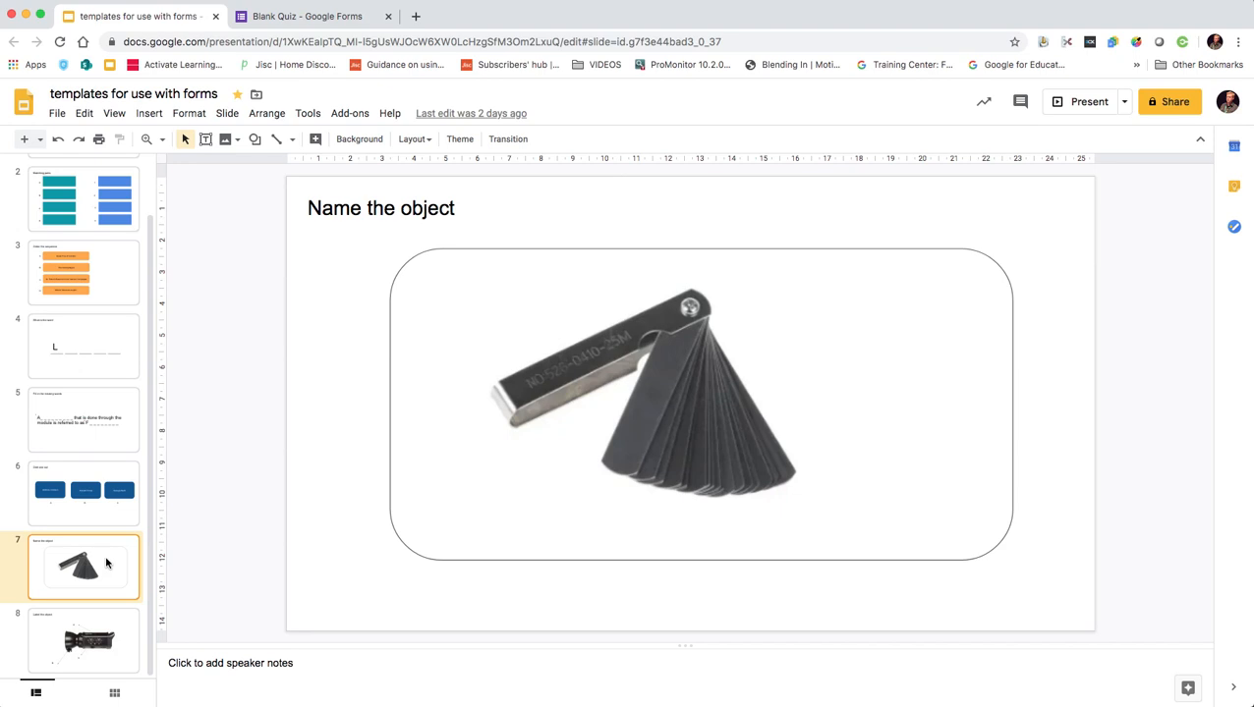
mouse_move(98, 617)
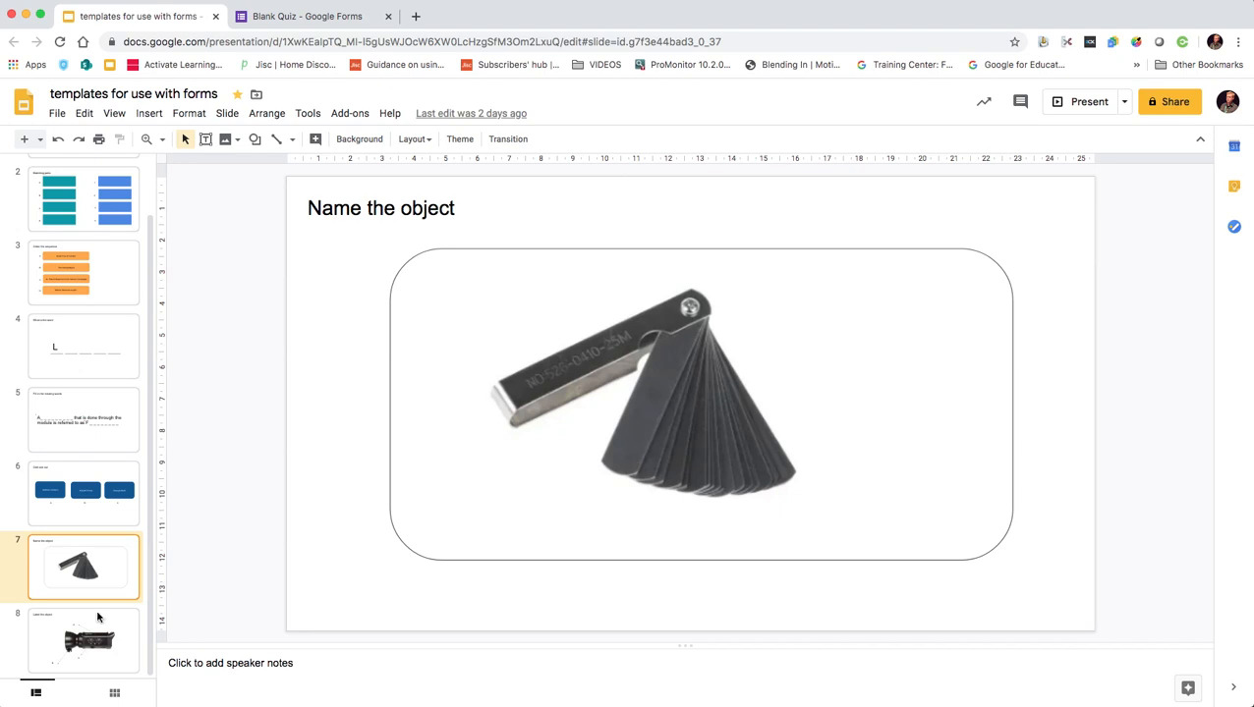
click(83, 638)
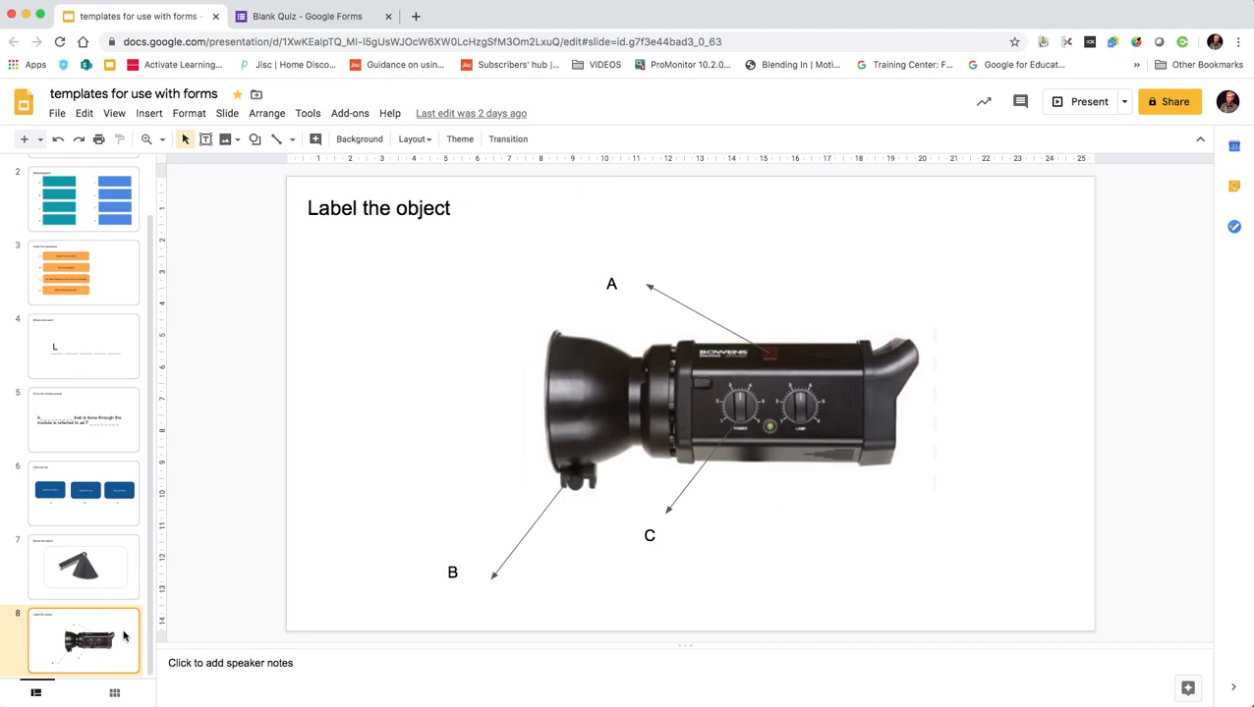
mouse_move(572, 468)
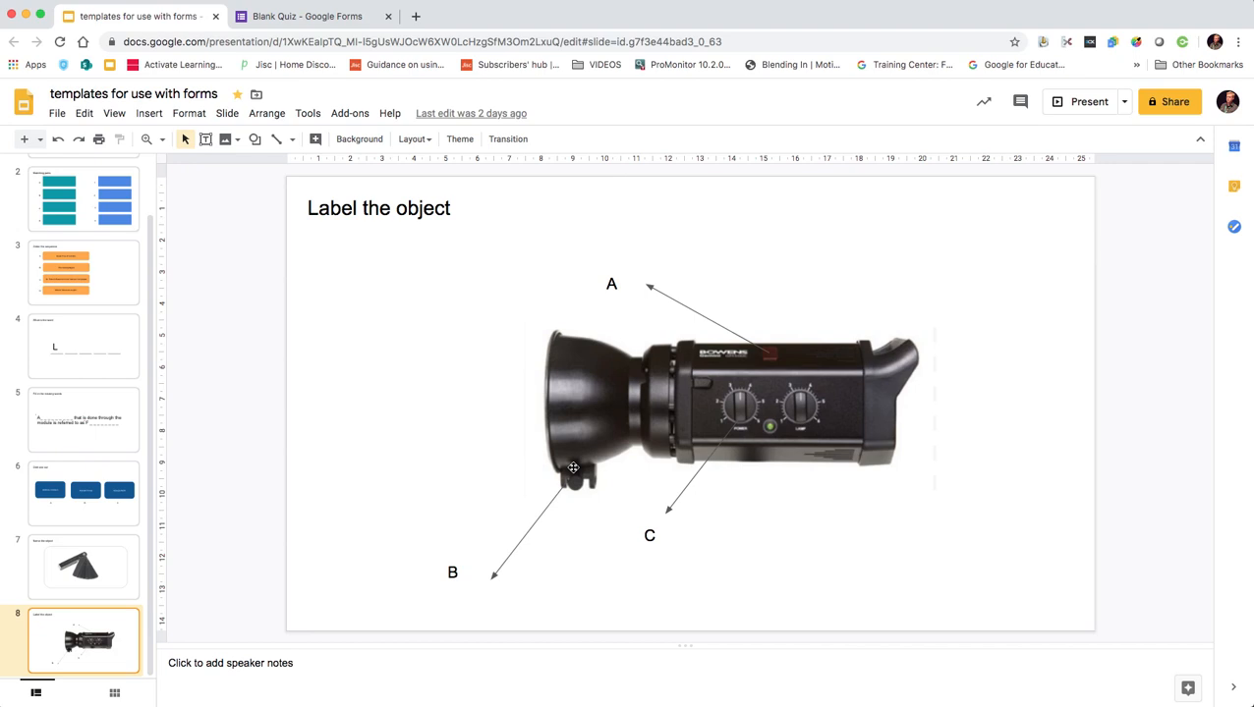
mouse_move(171, 464)
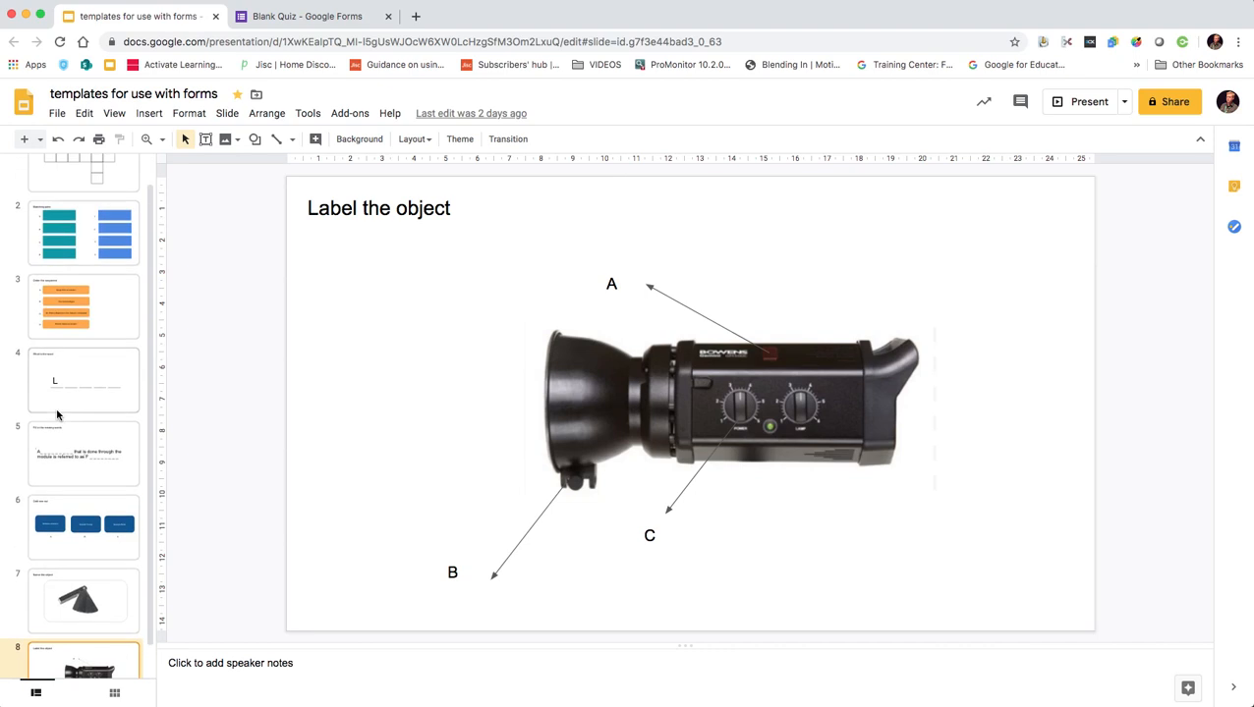
scroll(up, 3)
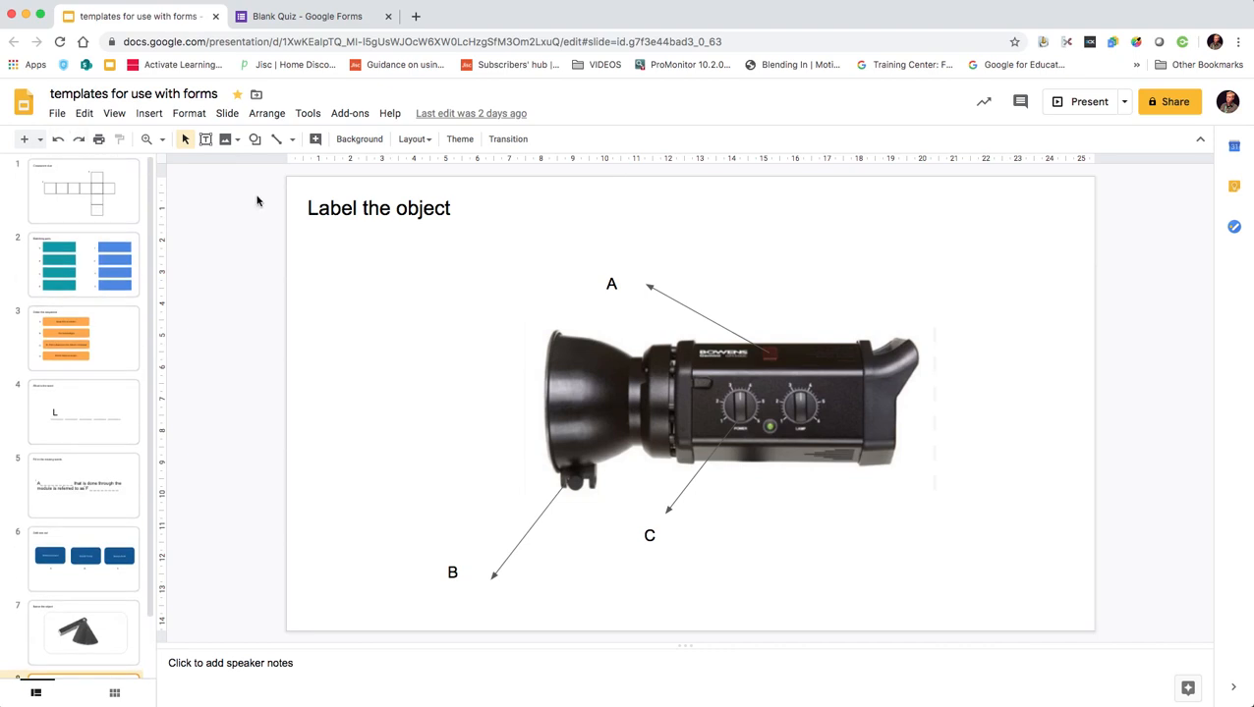
Download the current Label the object slide as a PNG image to the Desktop.
click(57, 112)
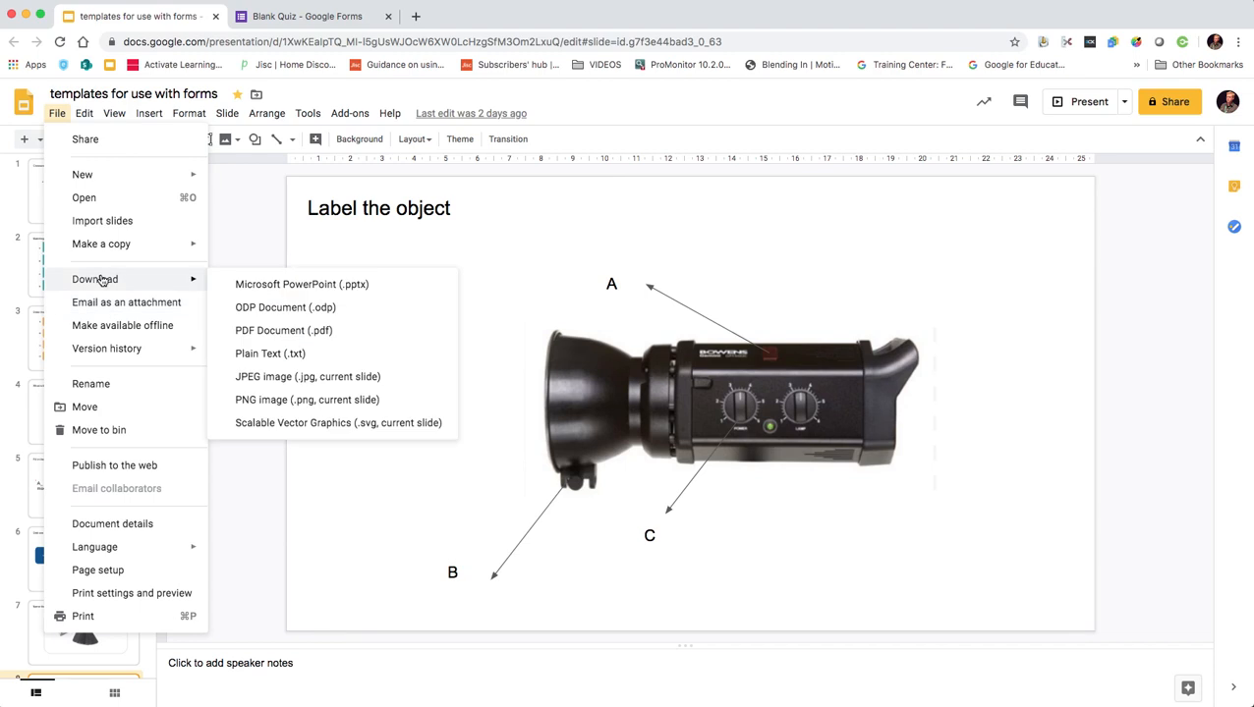
mouse_move(265, 431)
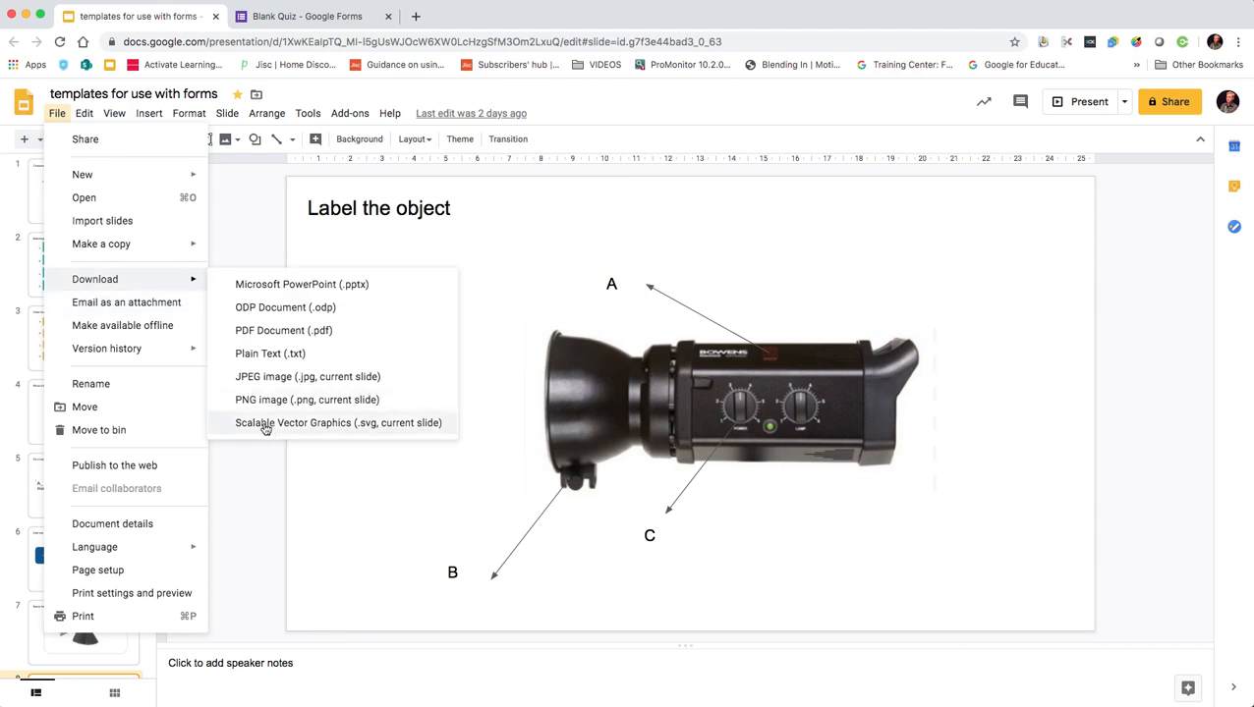
click(307, 399)
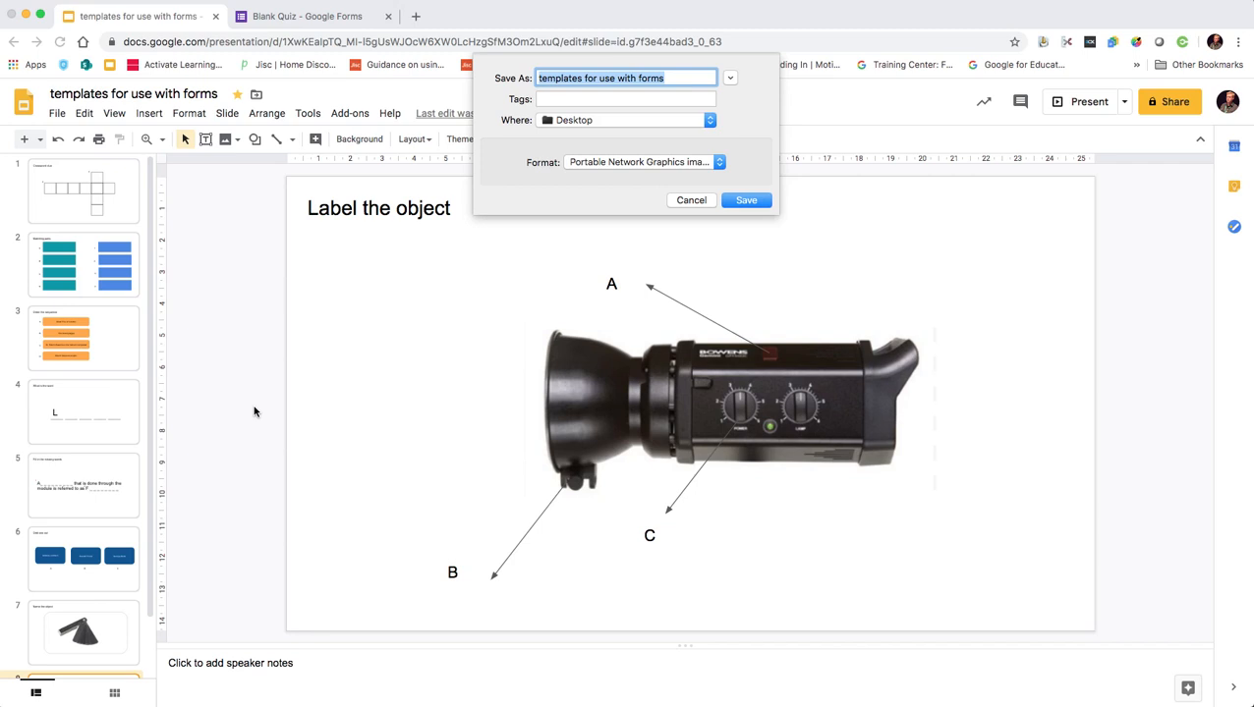
click(747, 201)
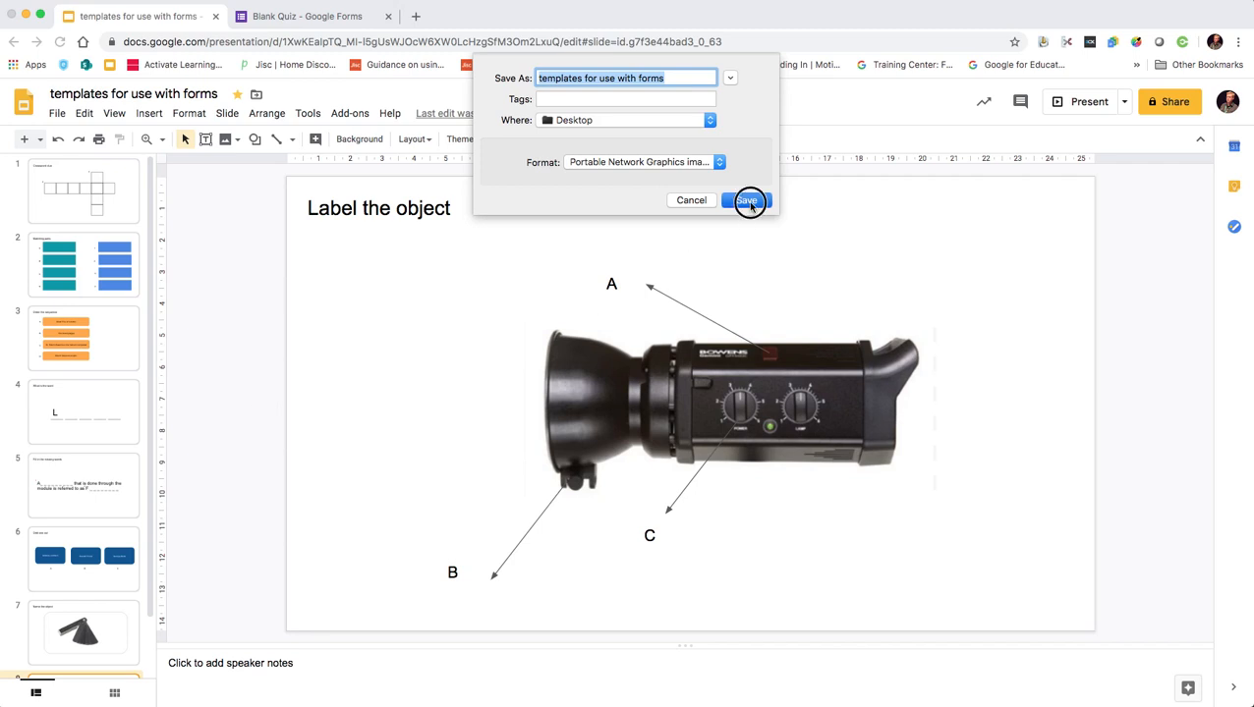
click(747, 201)
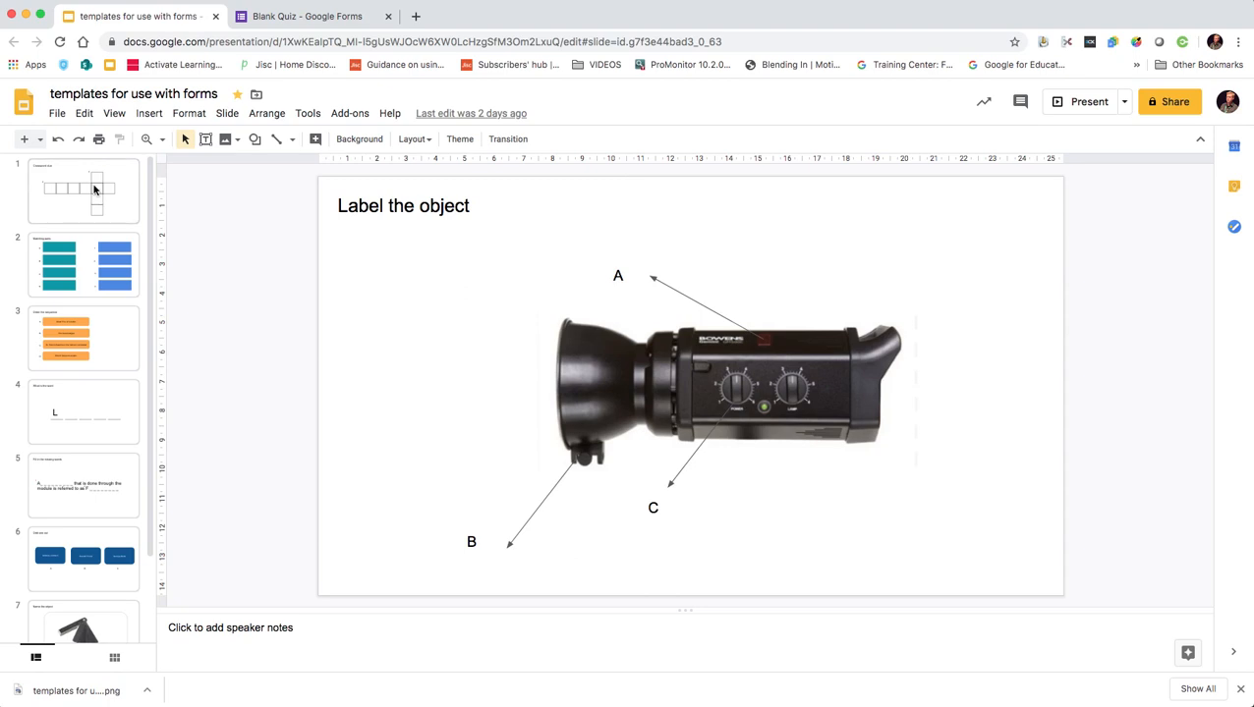
mouse_move(114, 196)
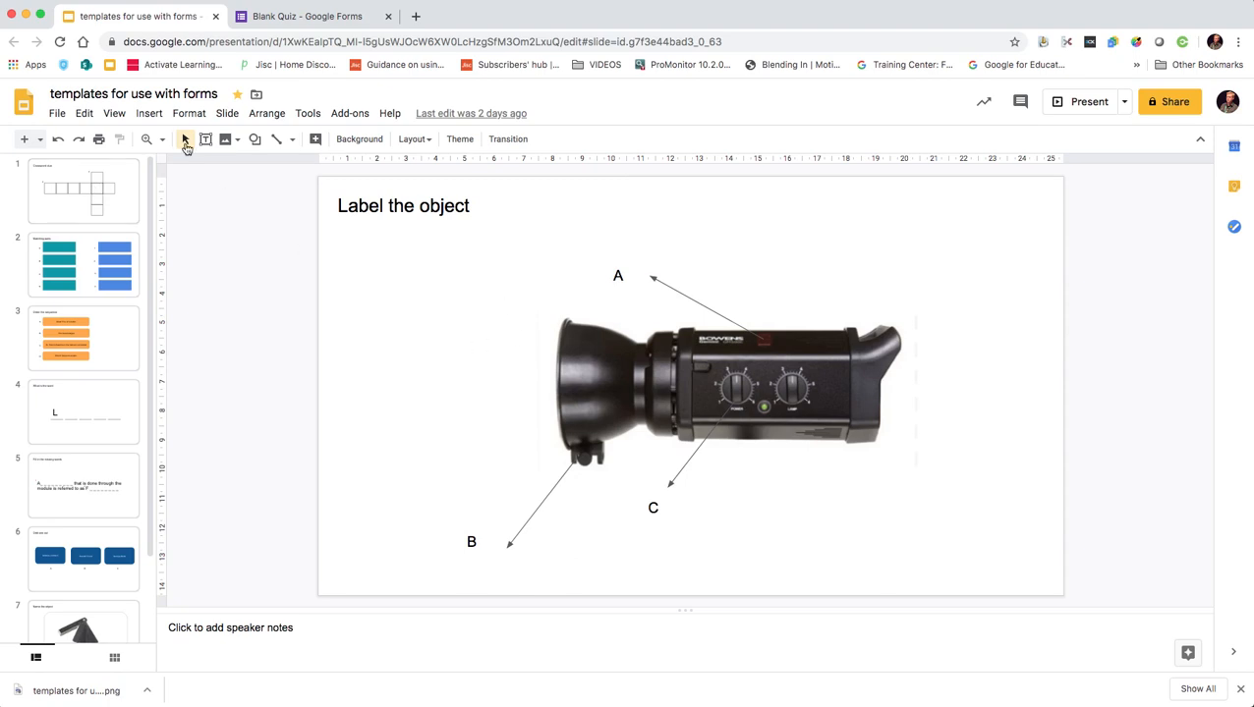
mouse_move(299, 51)
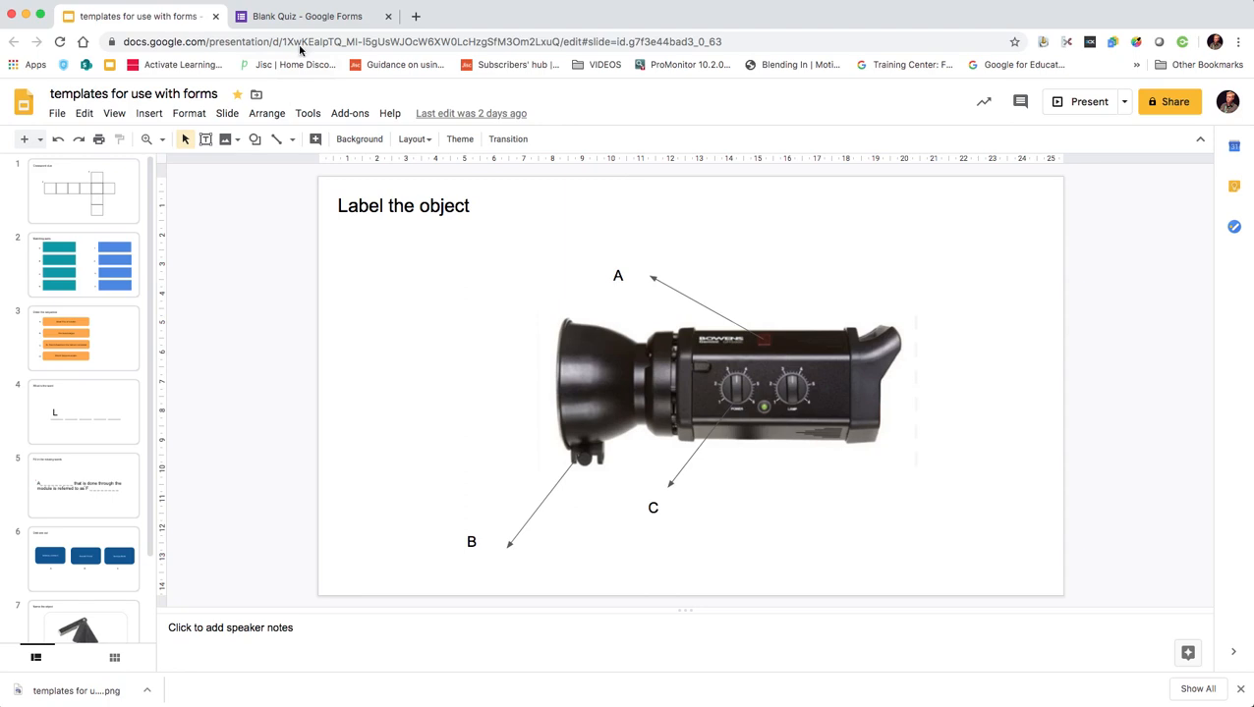
Switch to the quiz form and review the ordering question answered ABCD.
click(307, 15)
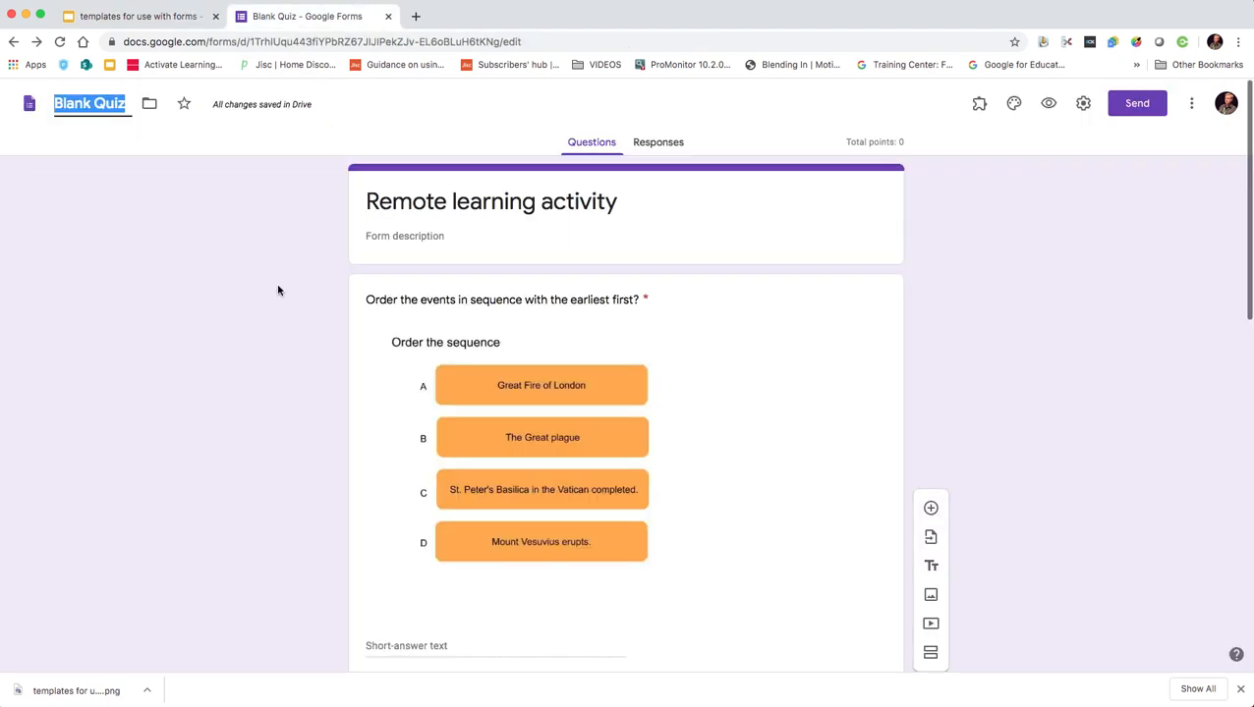
mouse_move(481, 373)
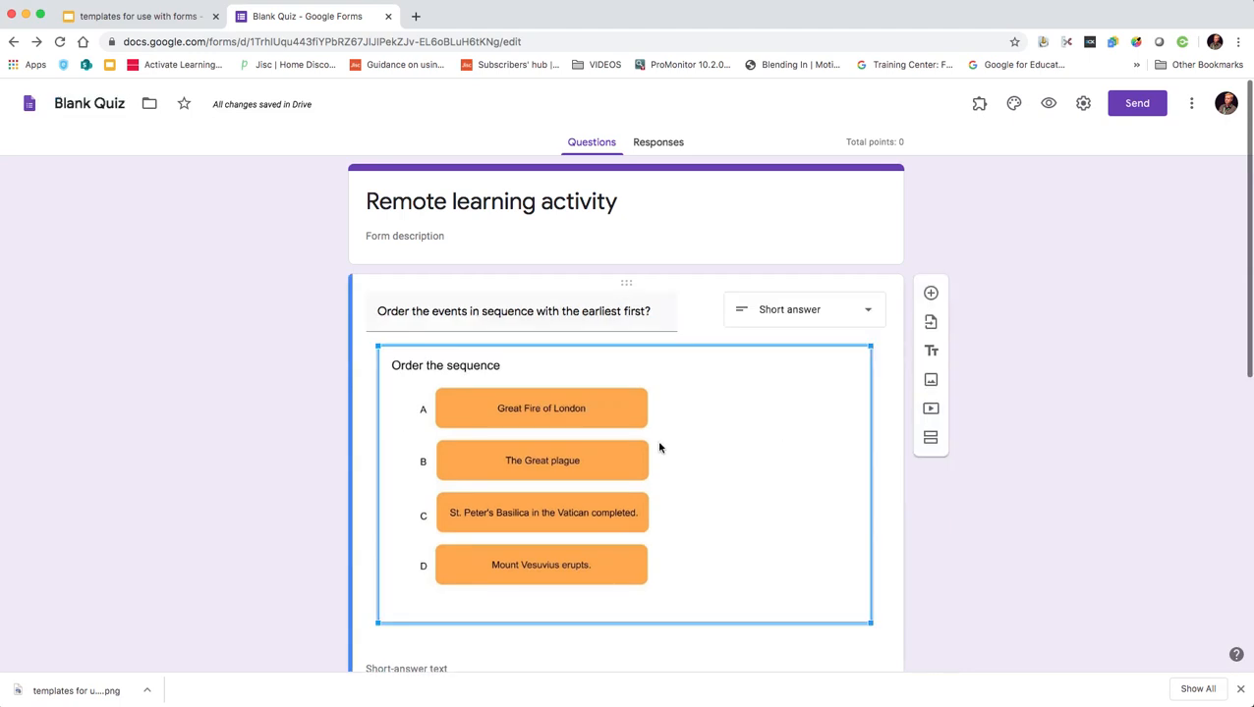
mouse_move(704, 484)
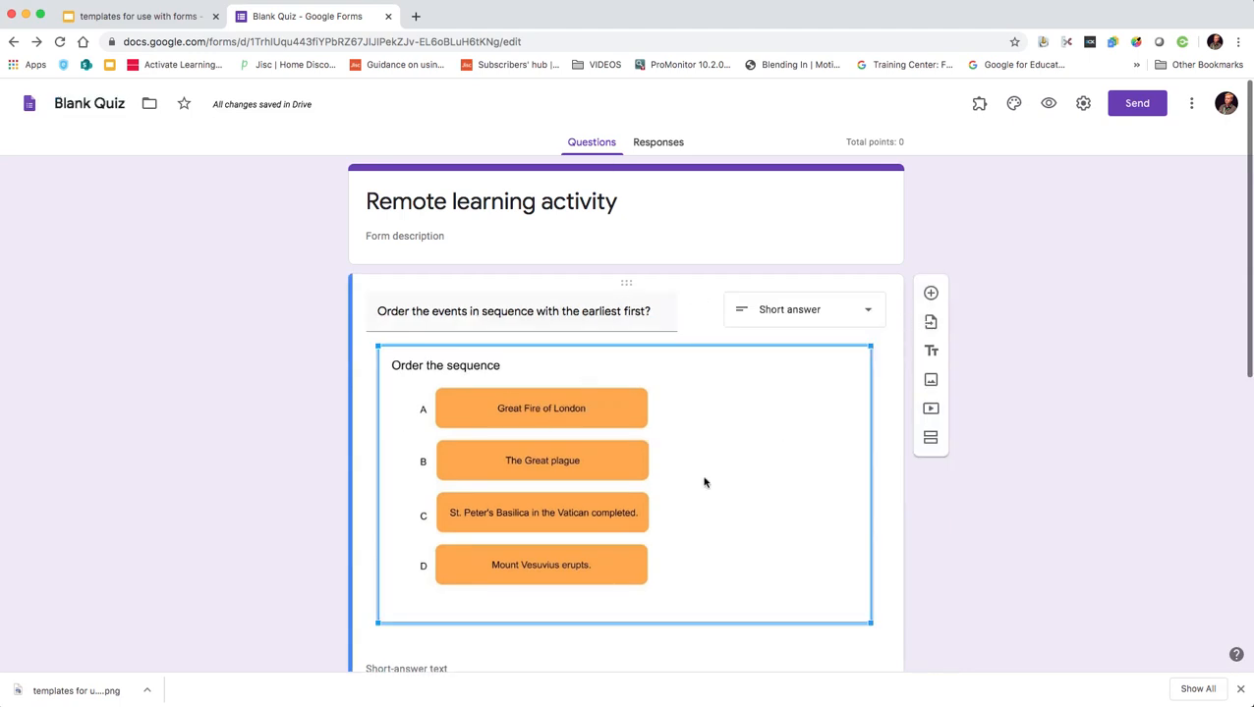
mouse_move(494, 391)
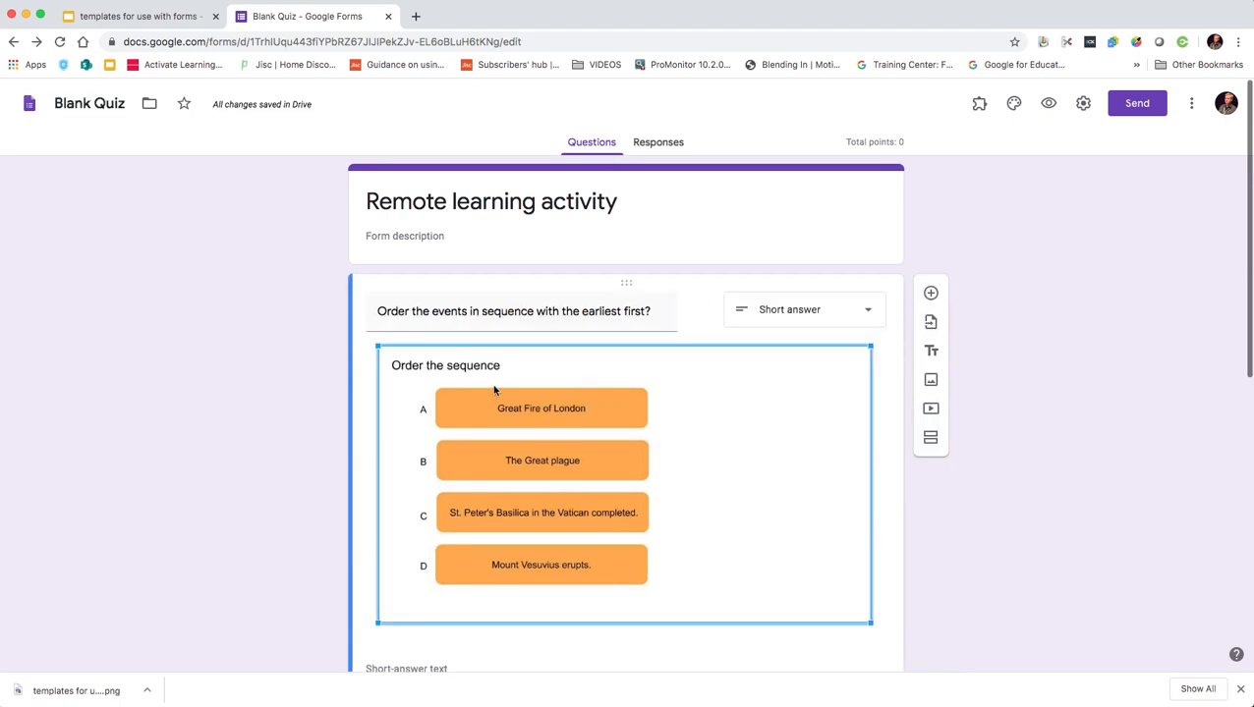
mouse_move(539, 483)
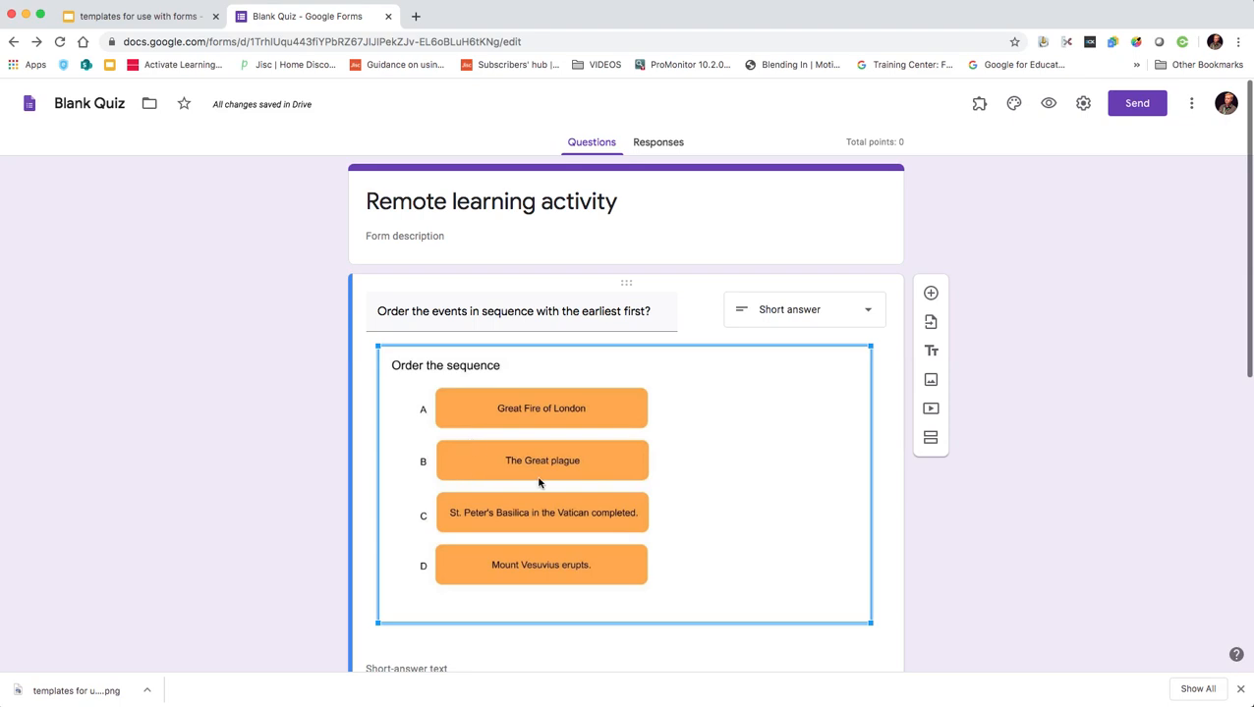
scroll(down, 3)
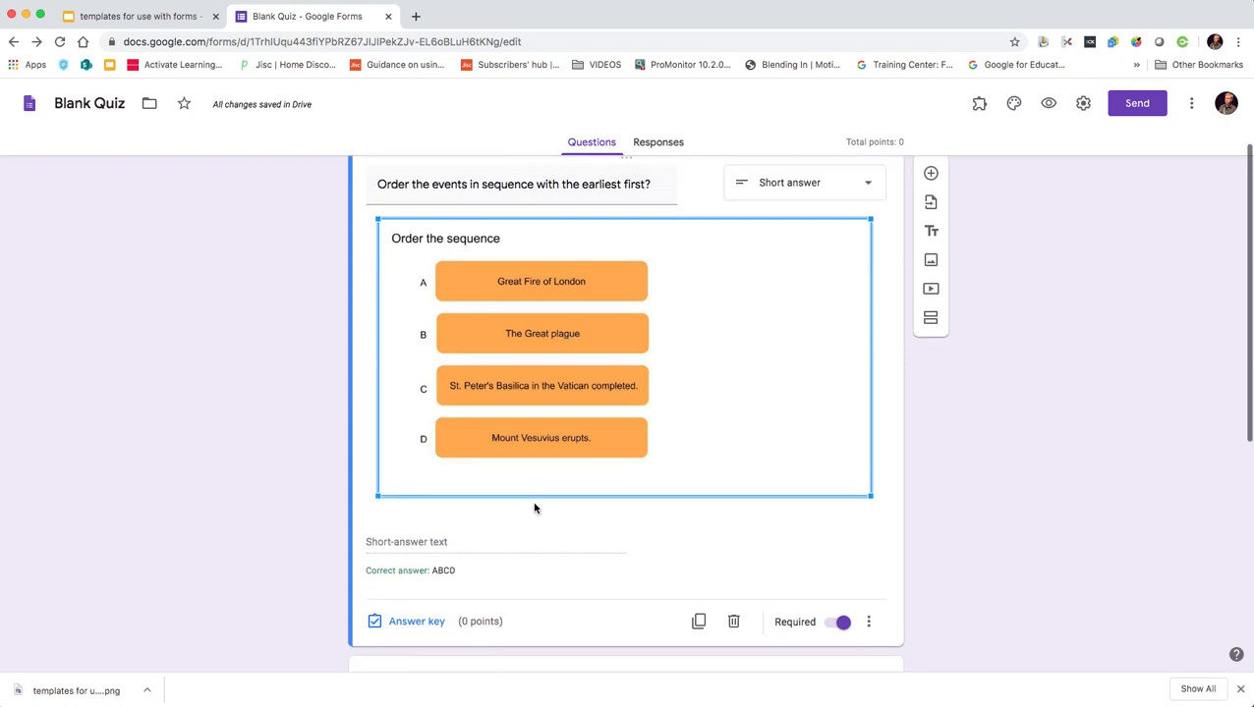
scroll(down, 3)
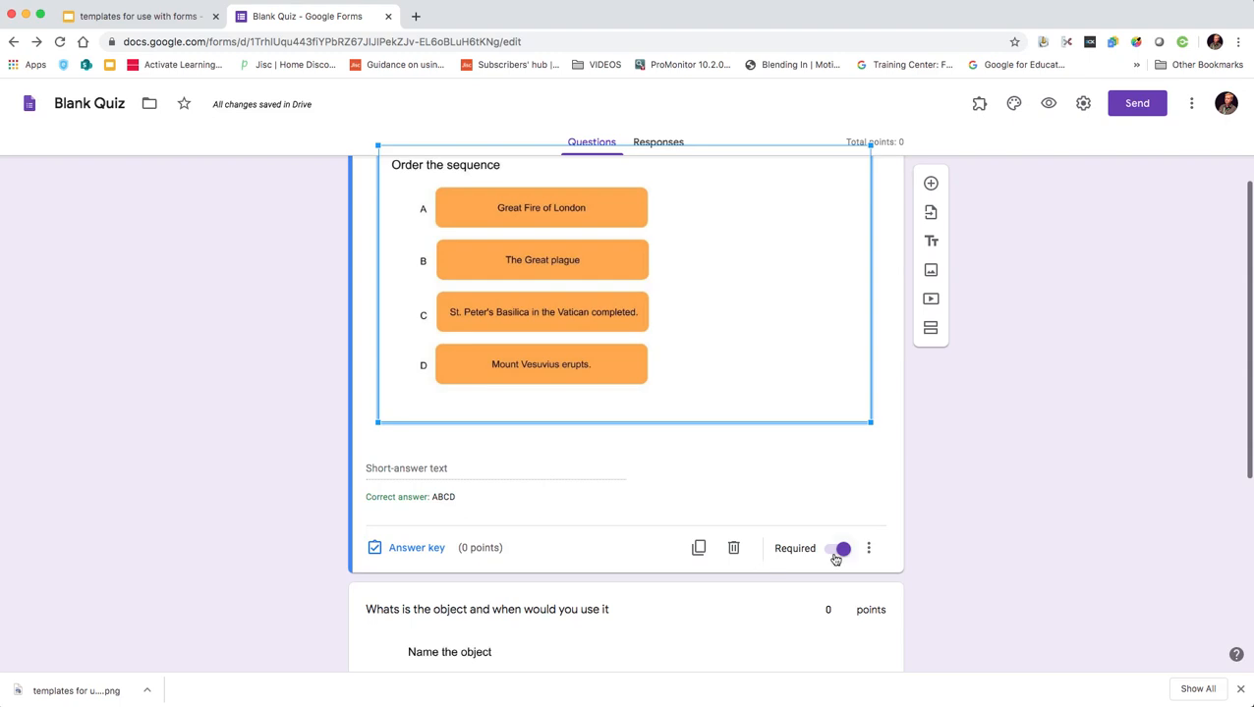
scroll(down, 3)
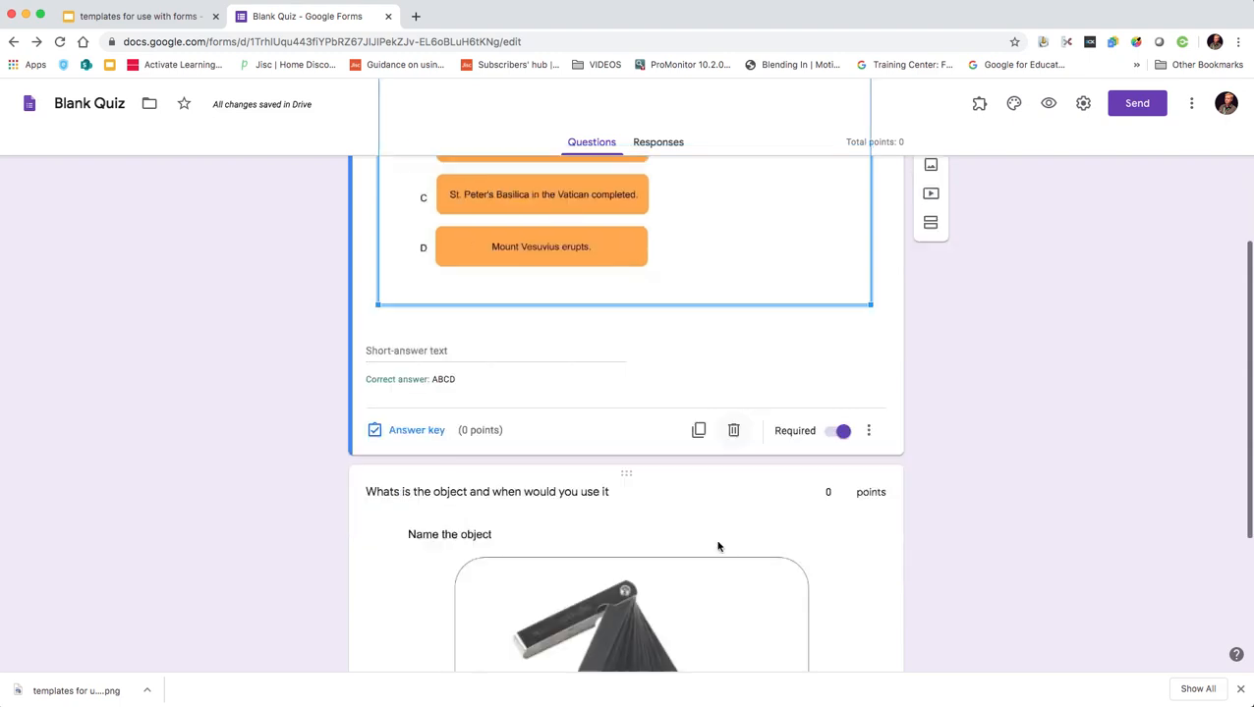
scroll(down, 3)
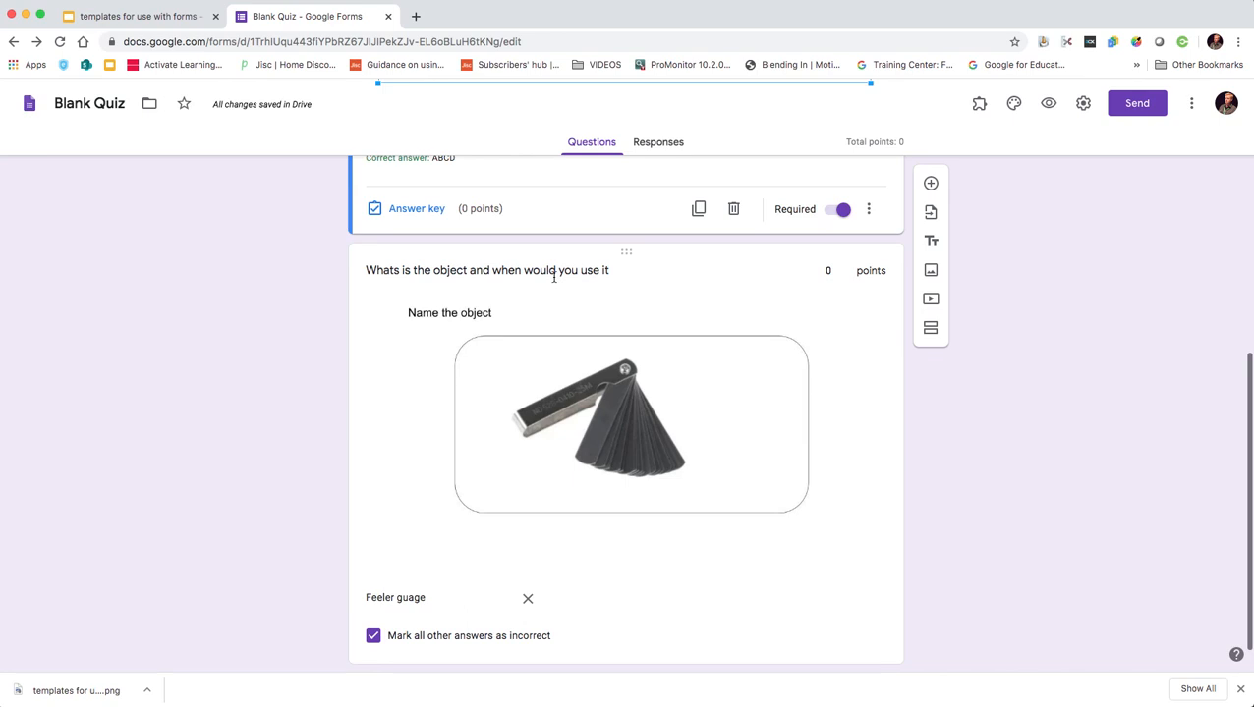
mouse_move(582, 287)
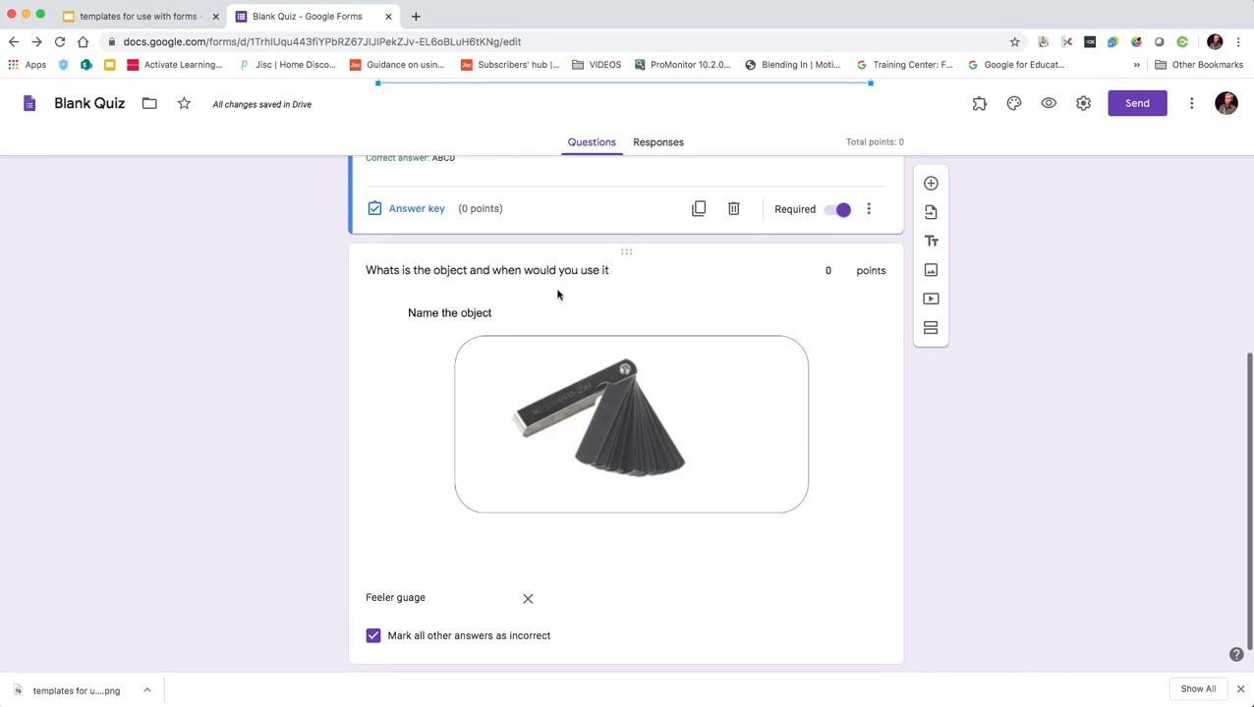
mouse_move(461, 315)
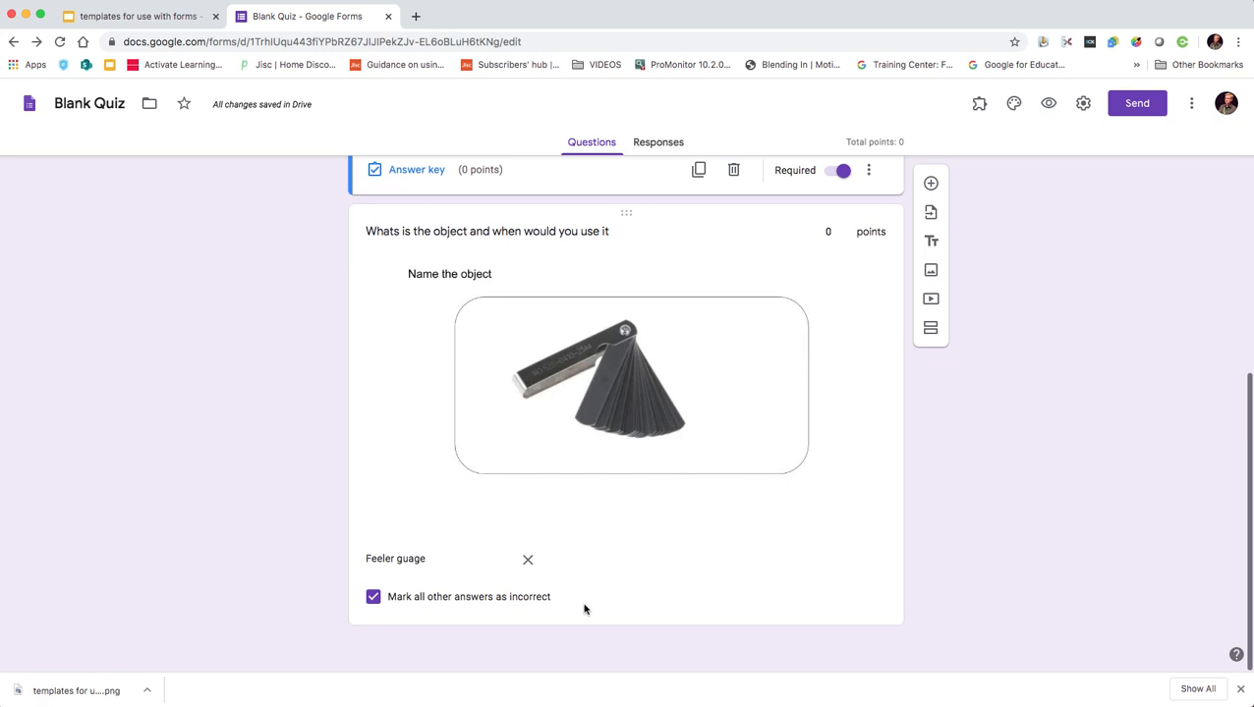
mouse_move(790, 542)
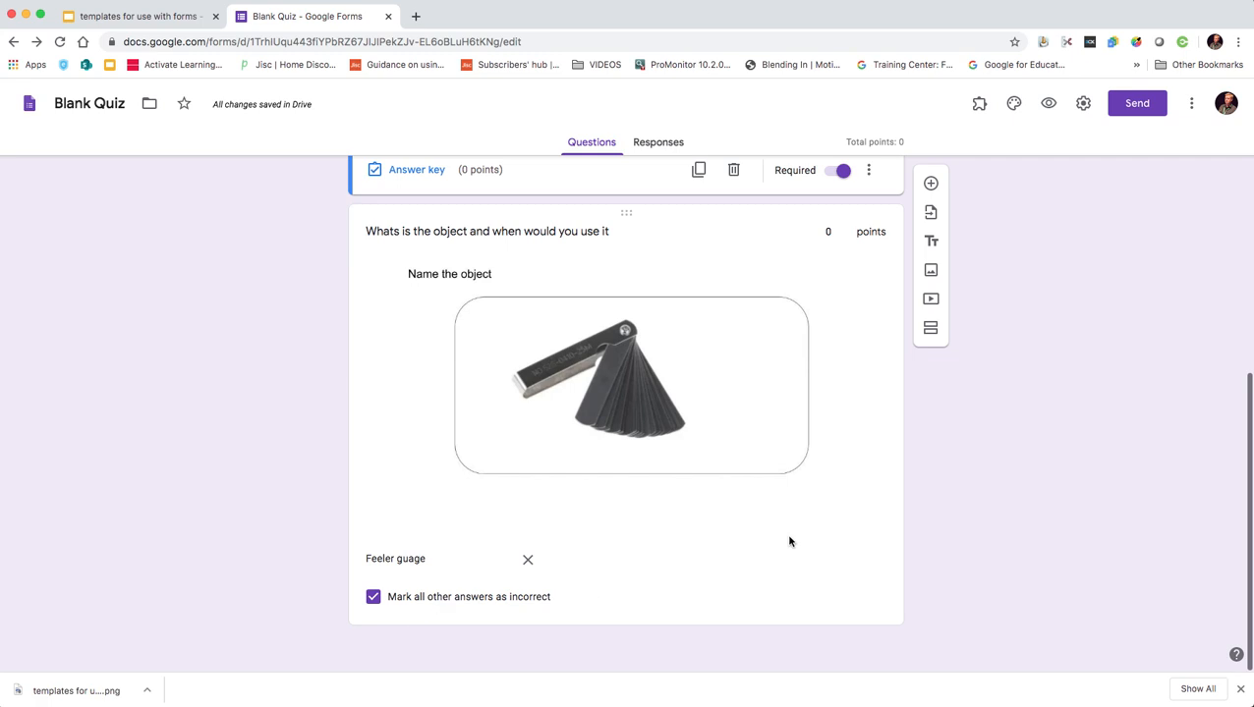
Review the 'Feeler guage' answer key with its video feedback and confirm it with Done.
scroll(down, 3)
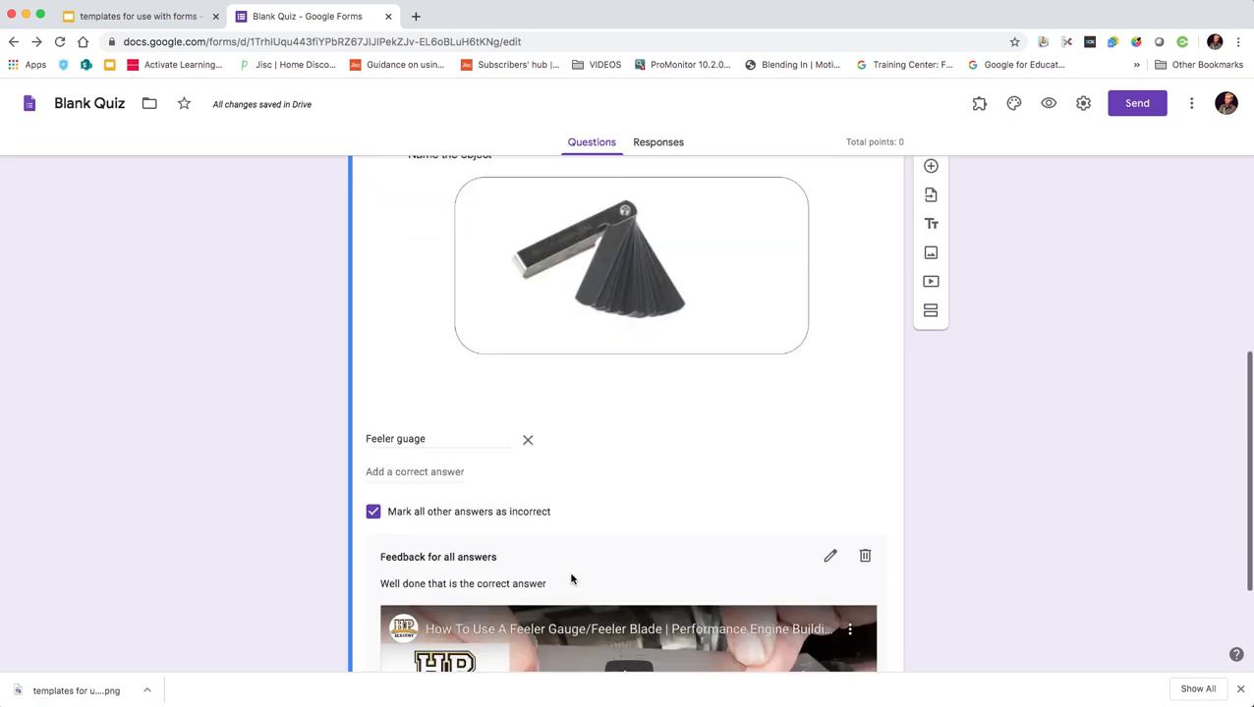
scroll(down, 3)
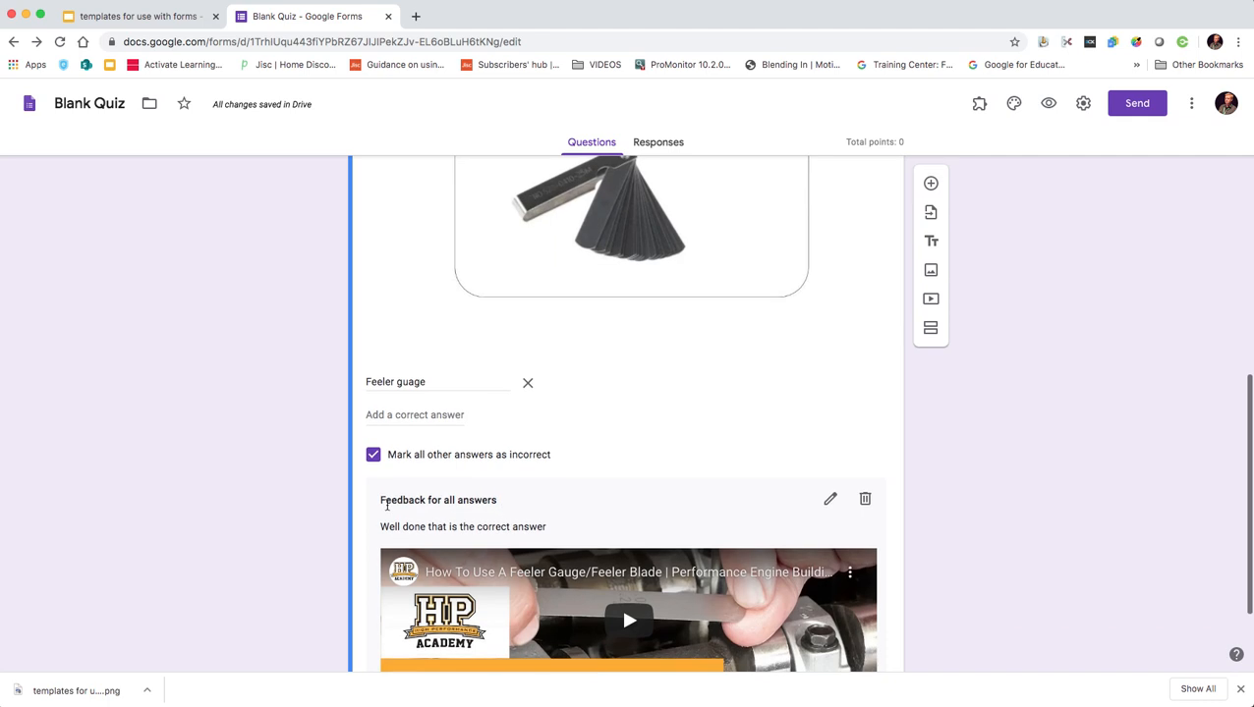
scroll(down, 3)
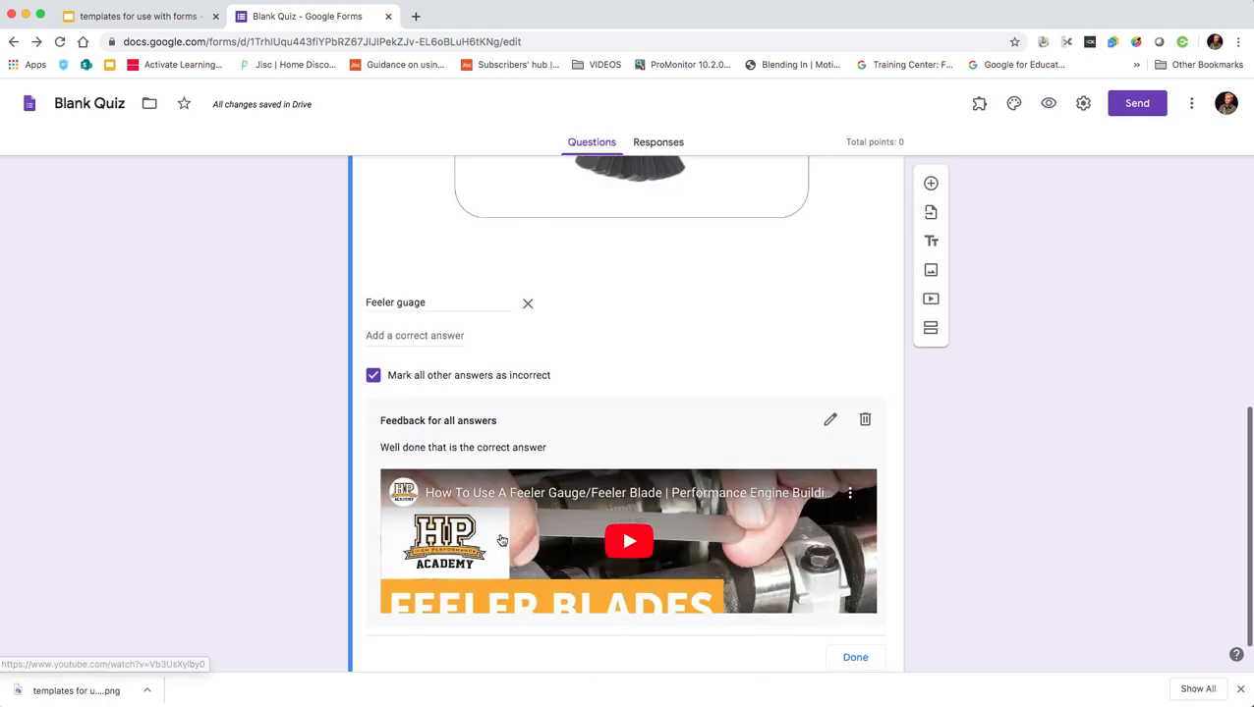
mouse_move(606, 550)
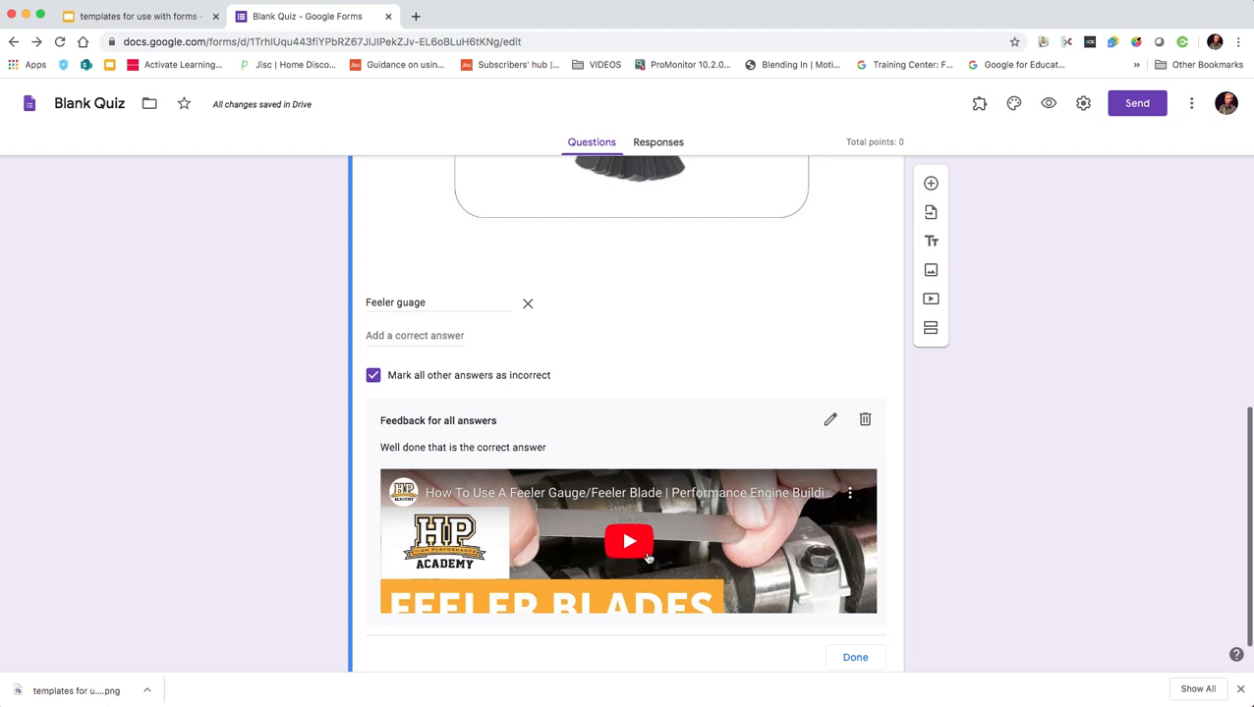
scroll(down, 3)
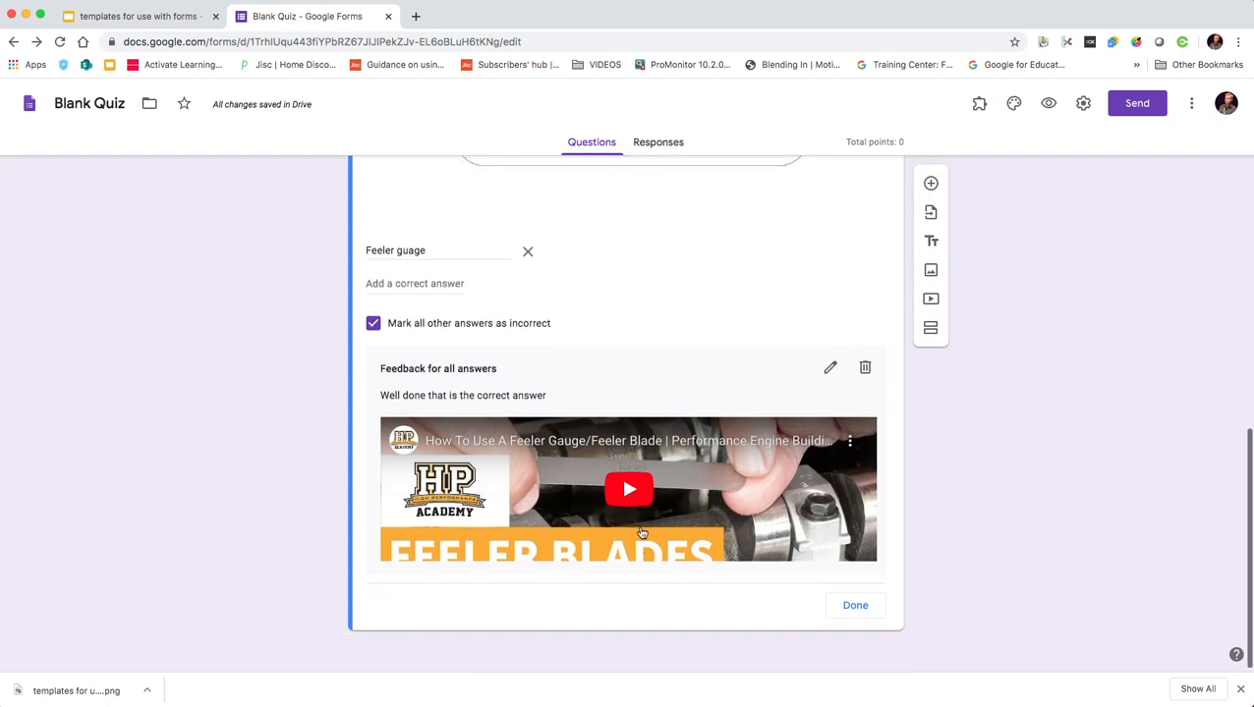
click(853, 605)
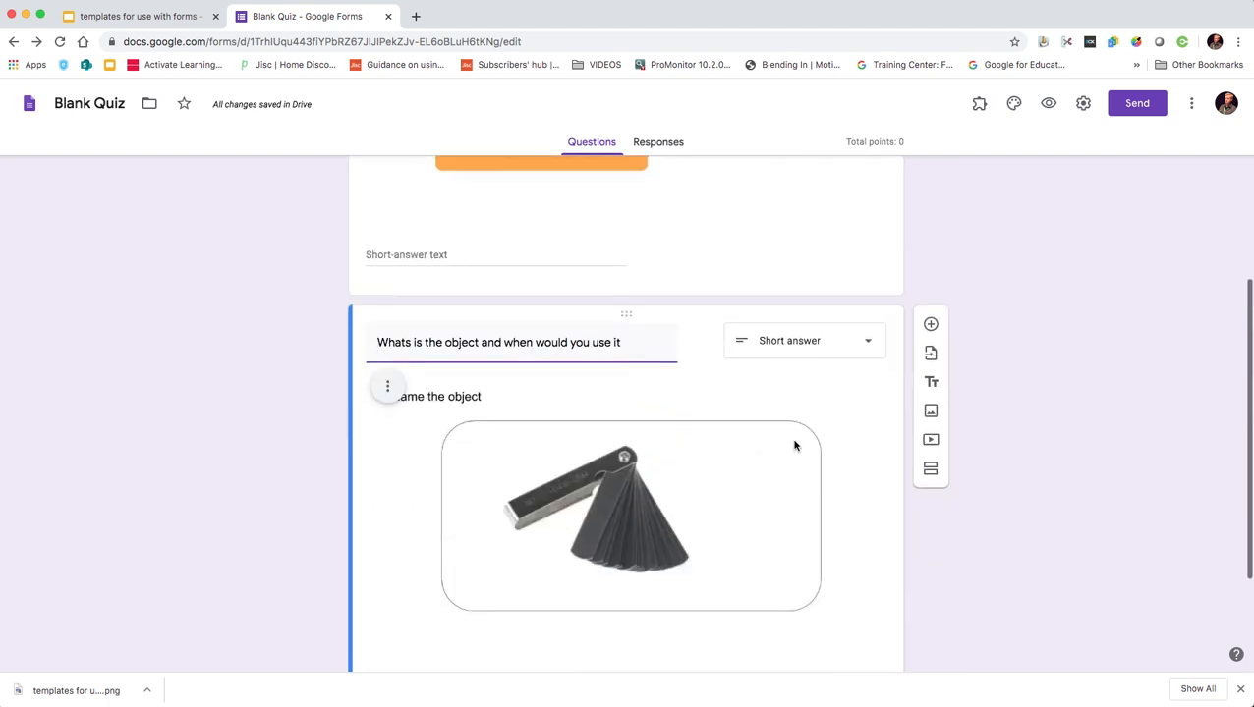
mouse_move(932, 324)
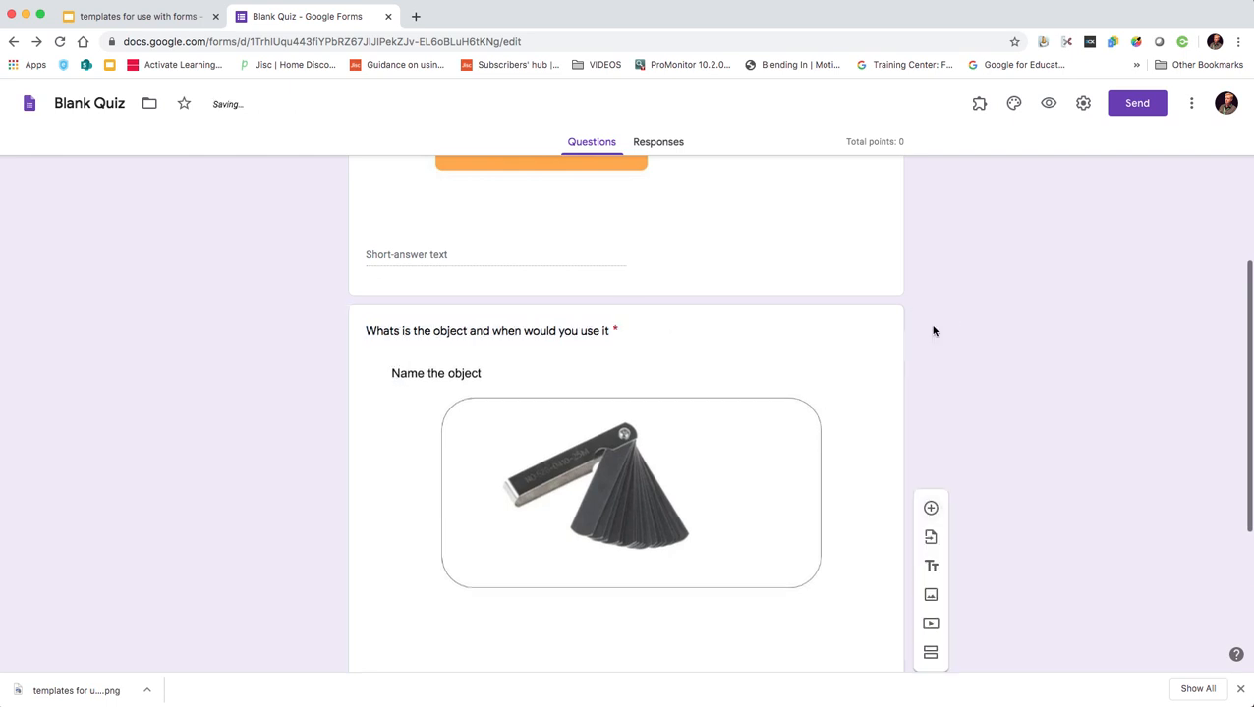
Add a new question below the feeler gauge one and start inserting an image into it.
click(932, 507)
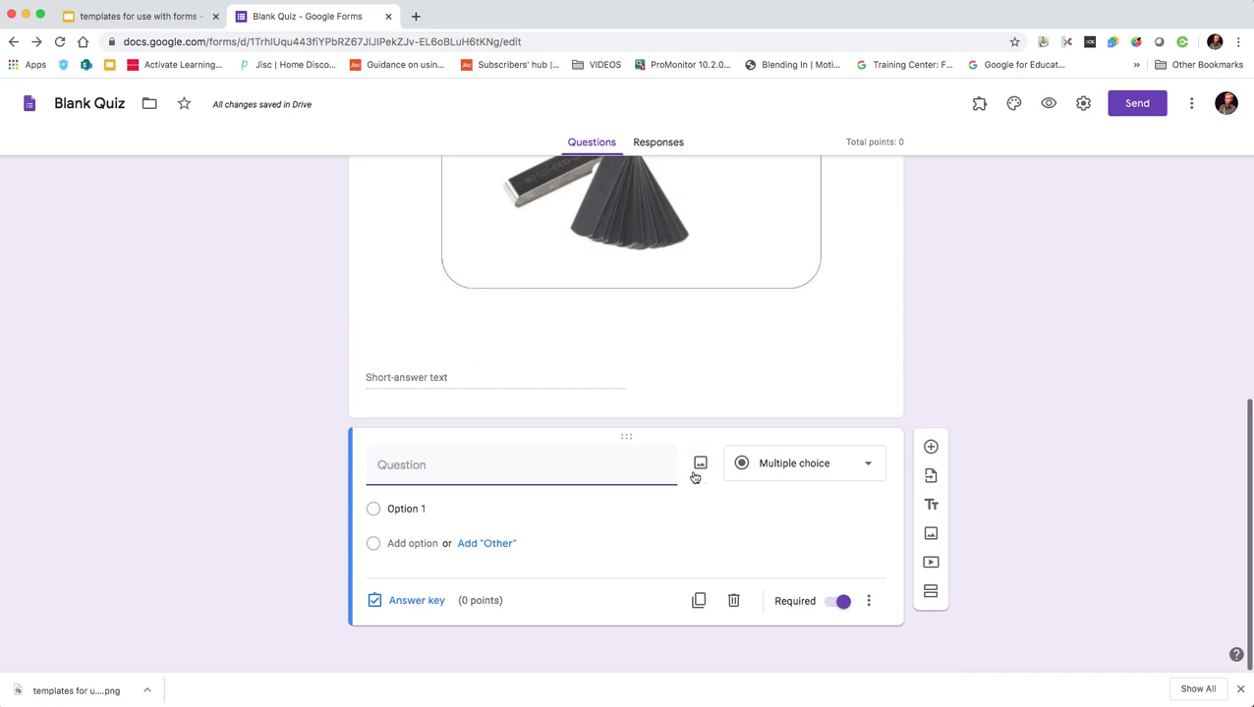
click(700, 464)
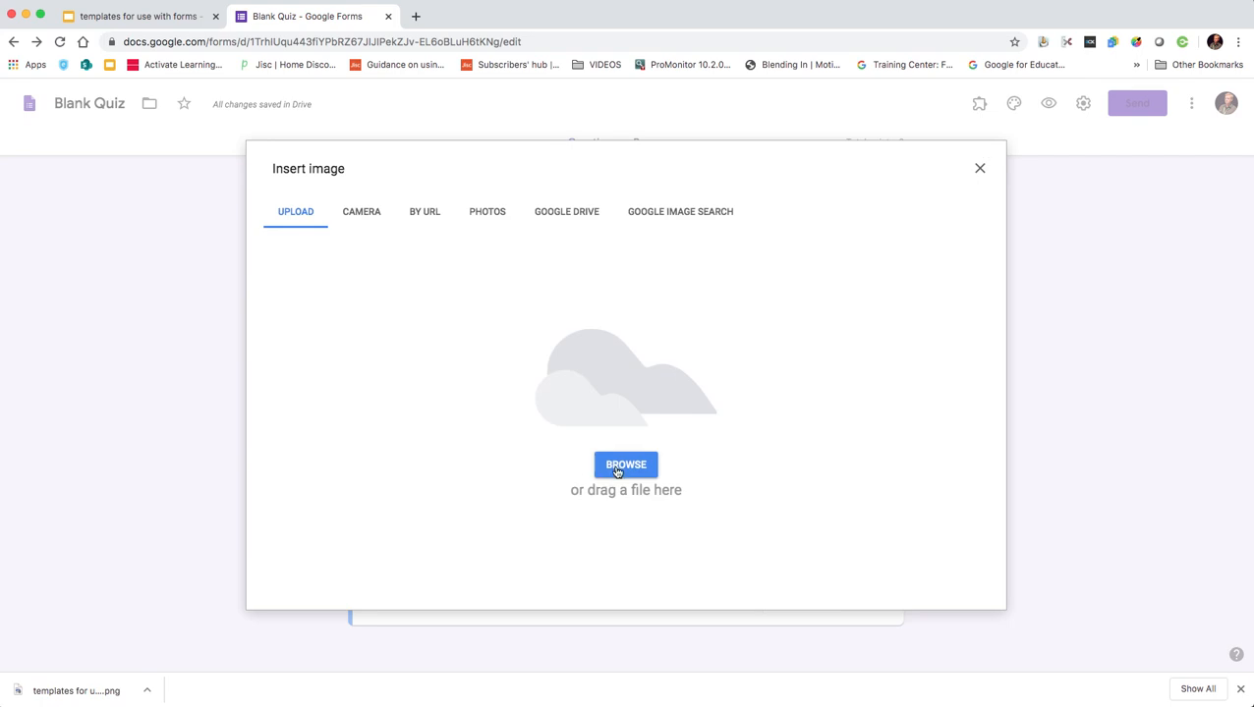
Upload the downloaded Label the object PNG from the Desktop into the new question.
click(625, 464)
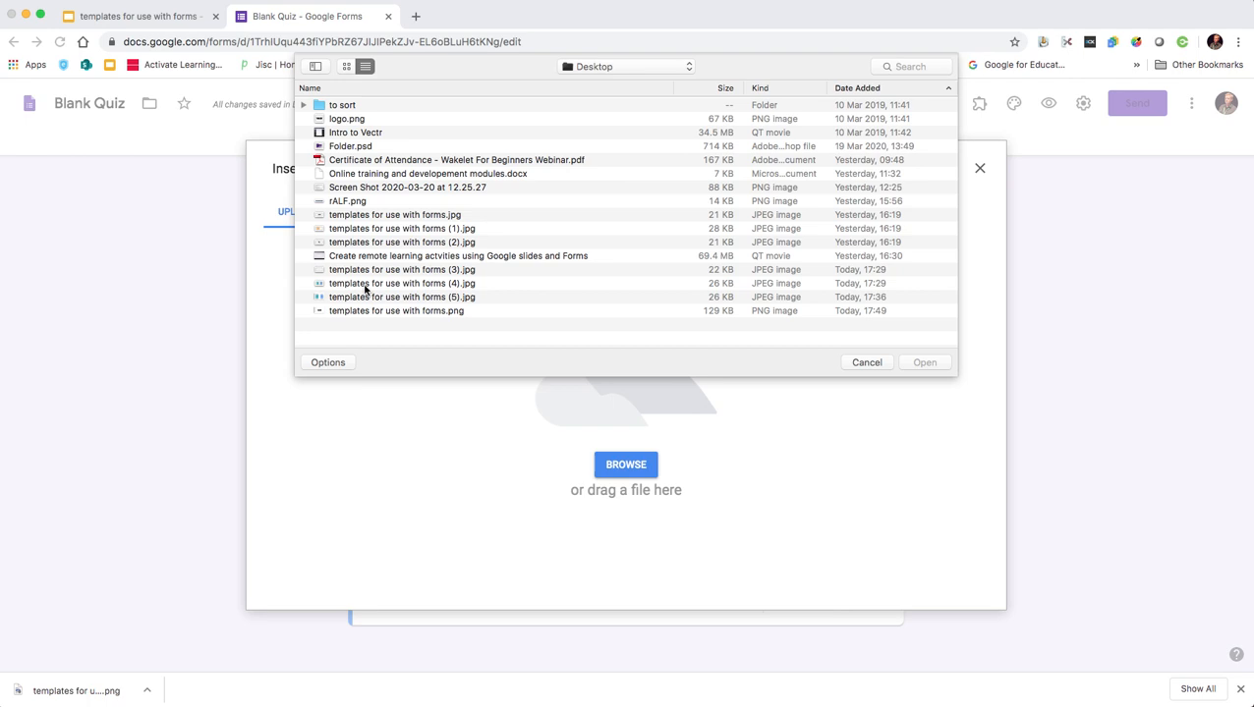
click(401, 283)
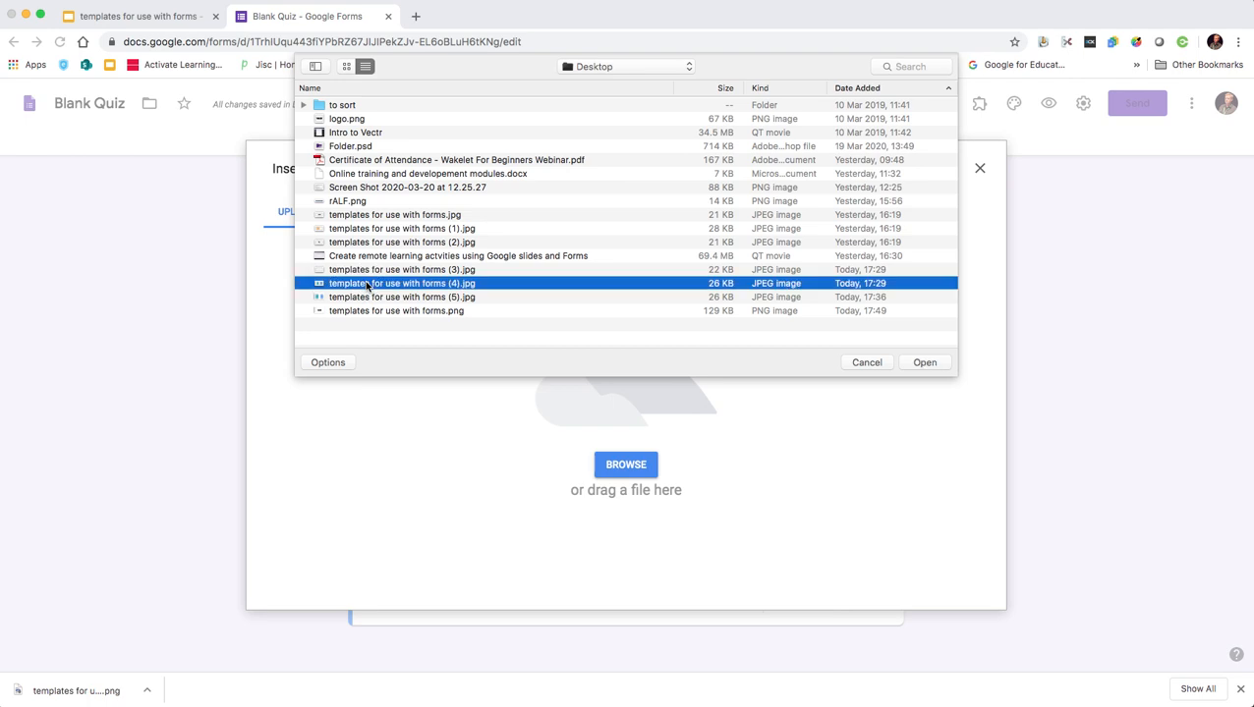
mouse_move(374, 306)
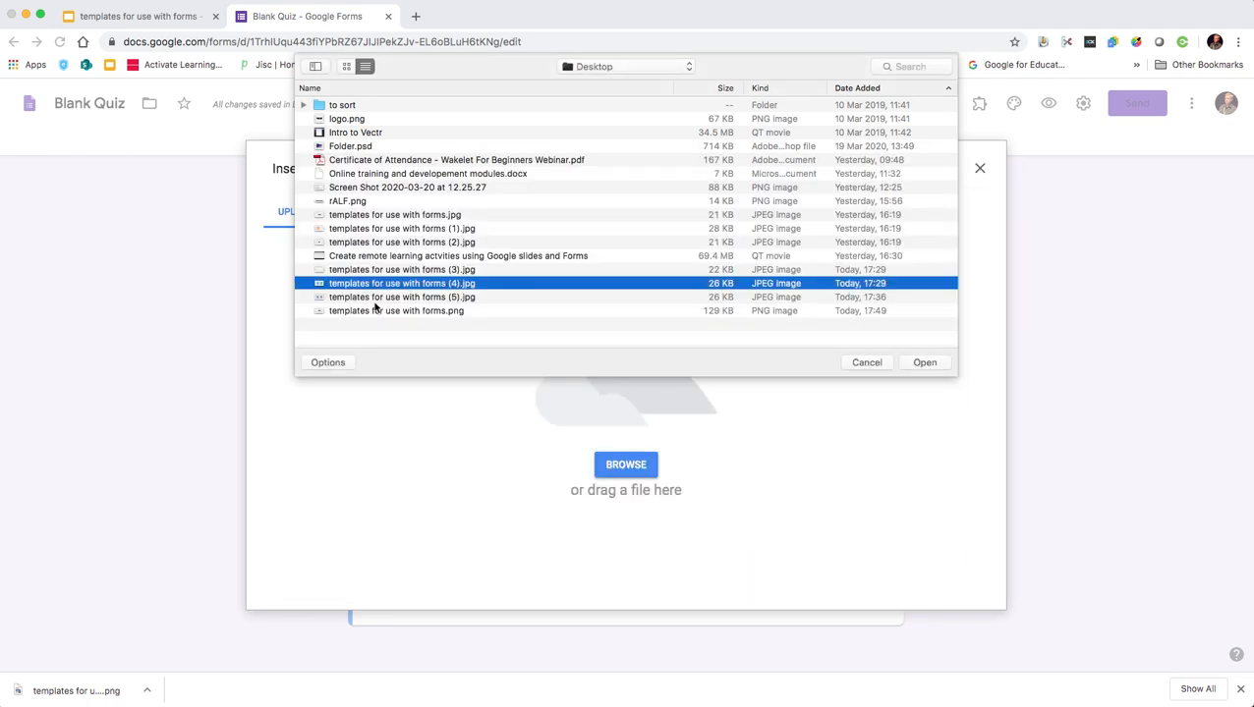
click(401, 297)
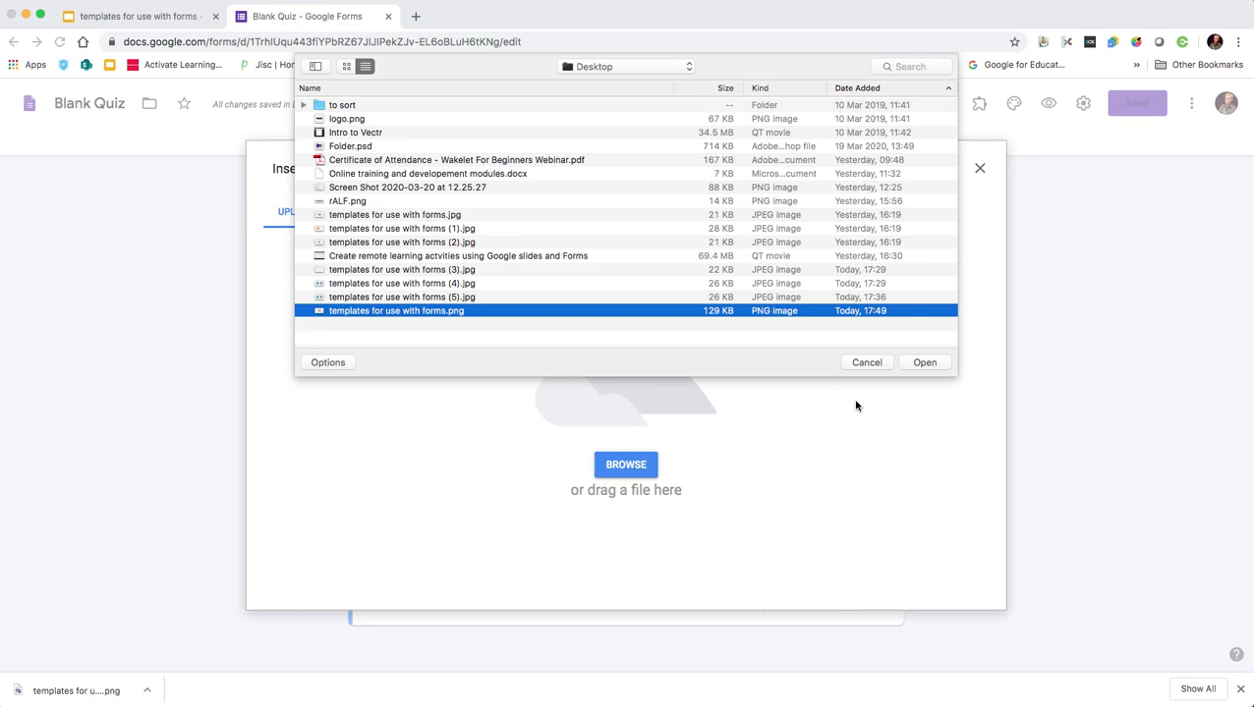
click(864, 361)
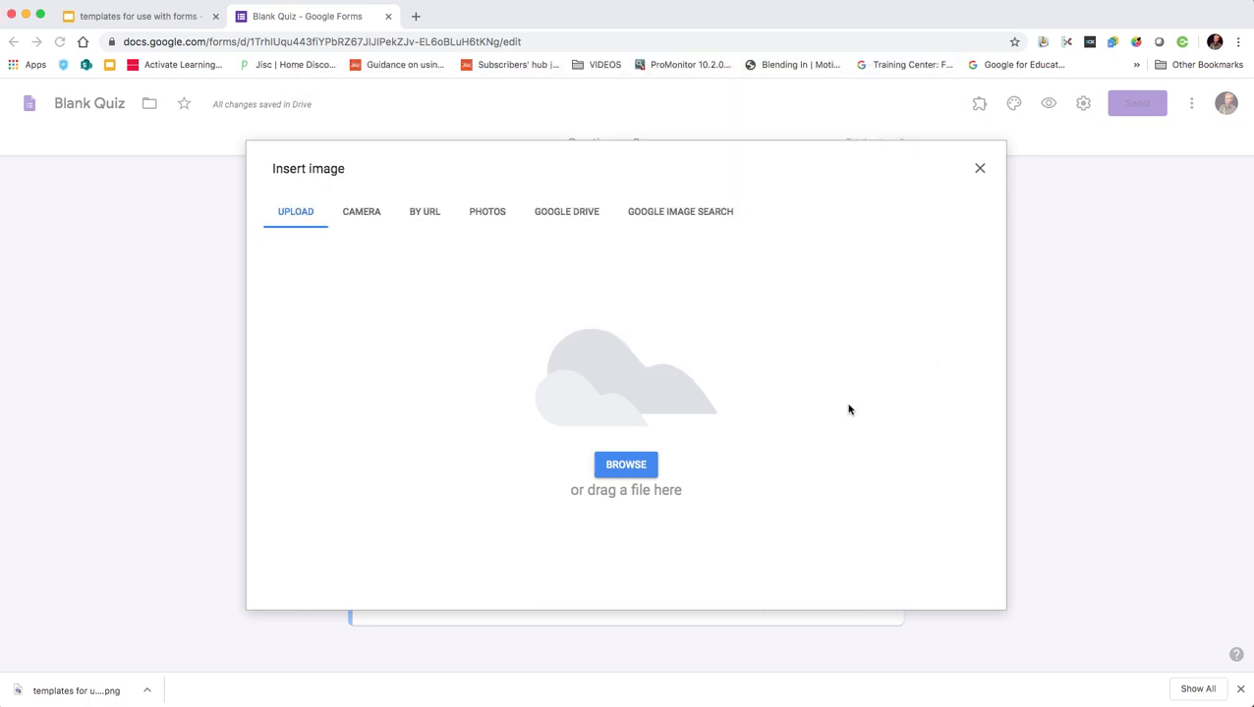
click(625, 463)
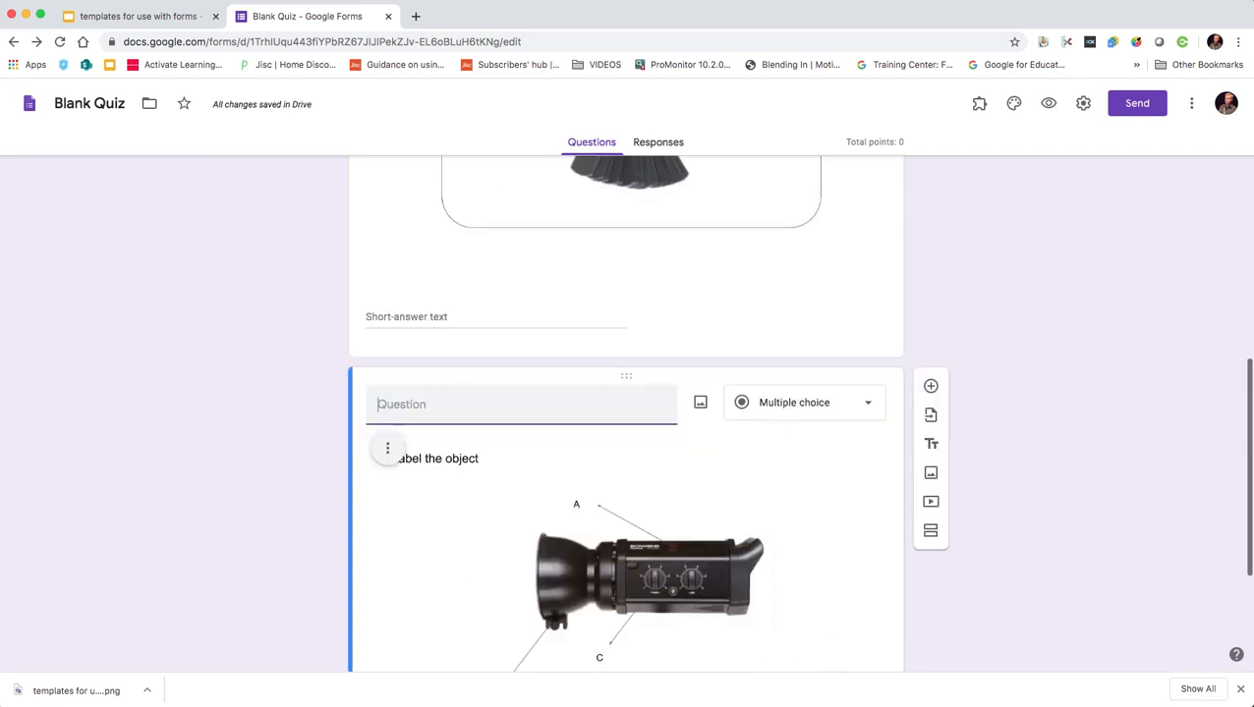
Title the question 'Label the different parts of the object'.
text(Label th)
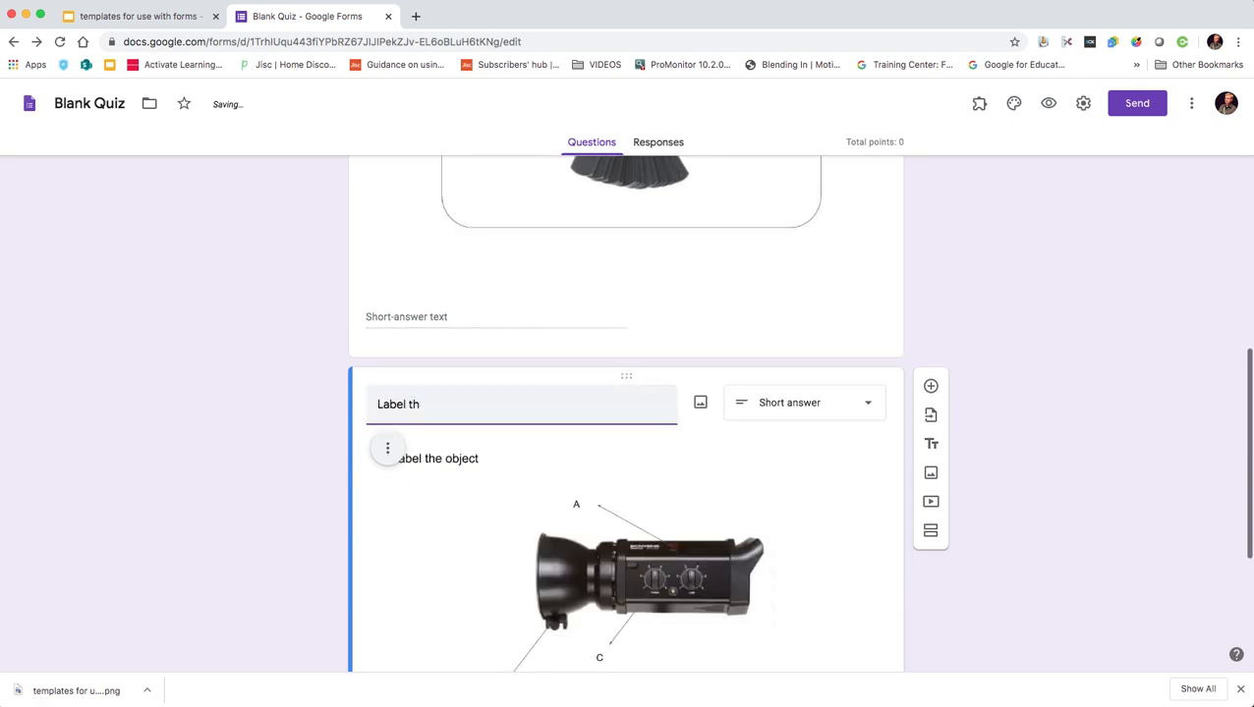
text(e)
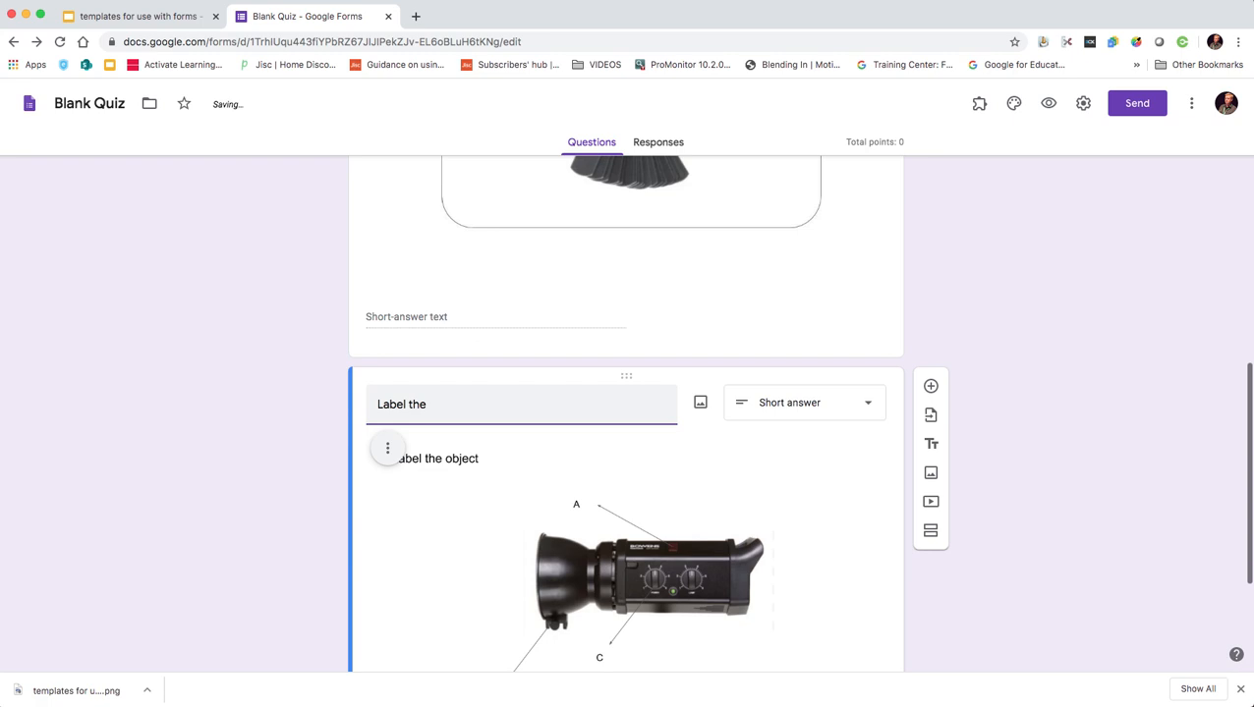
text(differe)
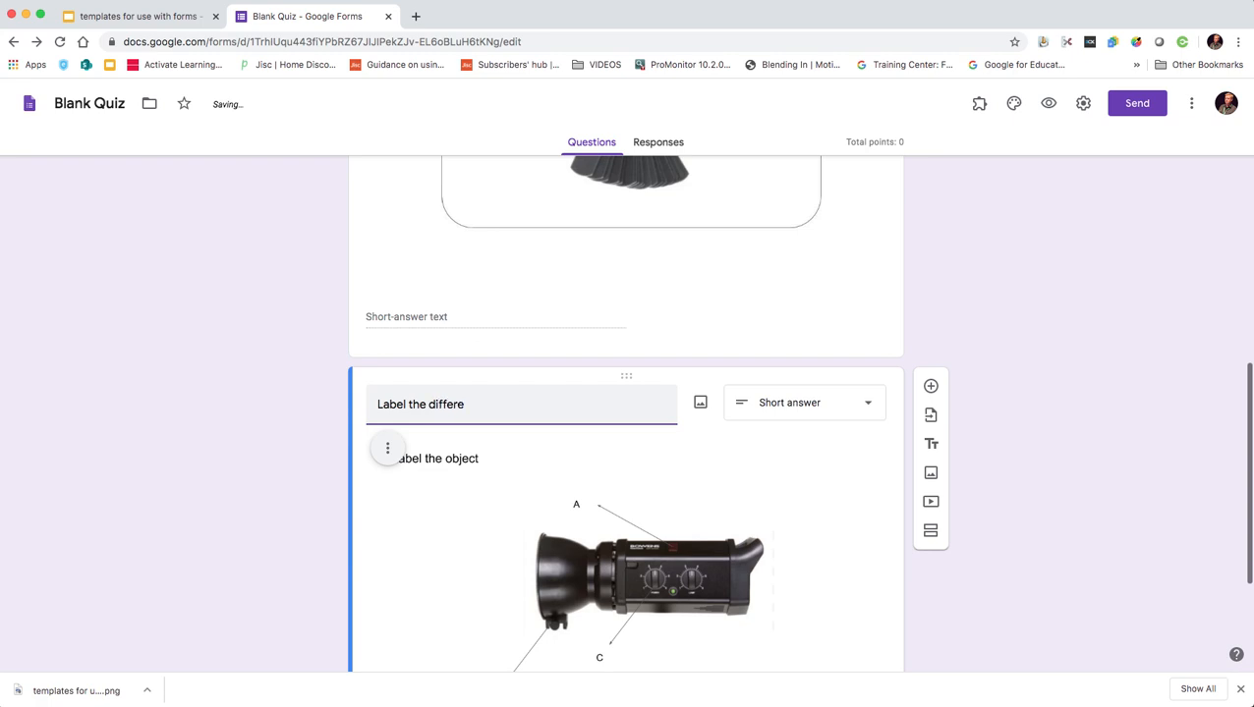
text(nt)
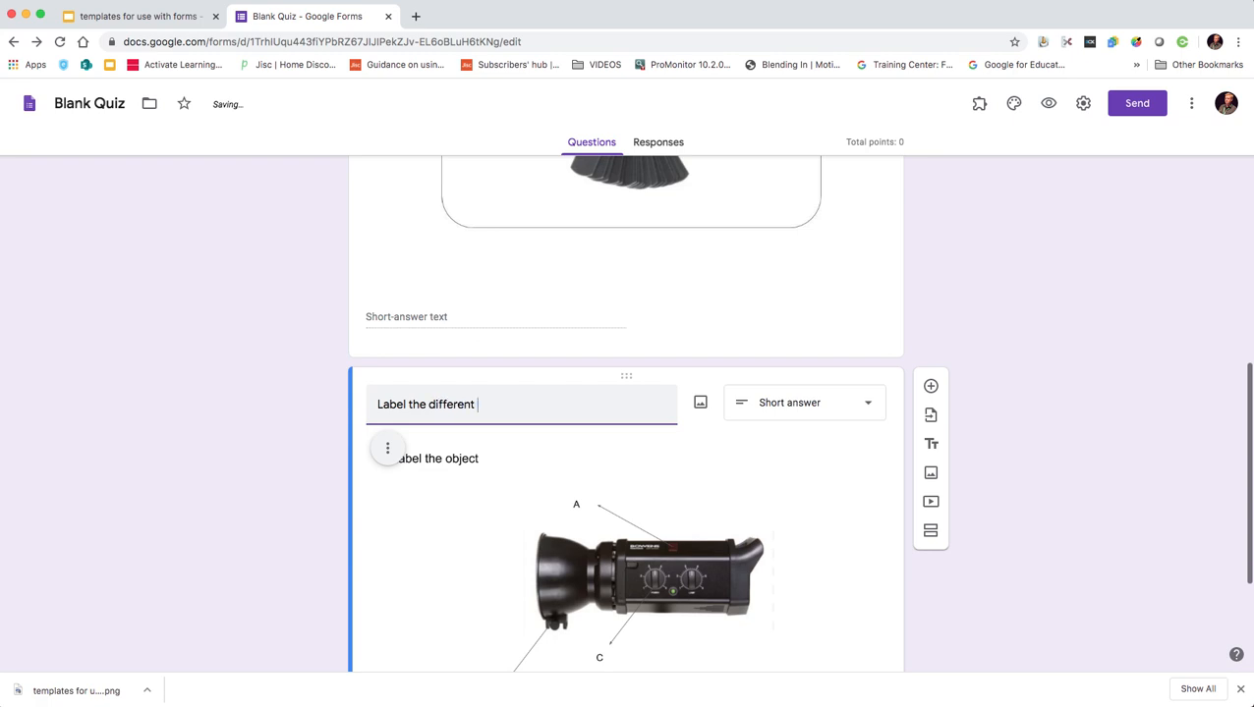
text(parts of)
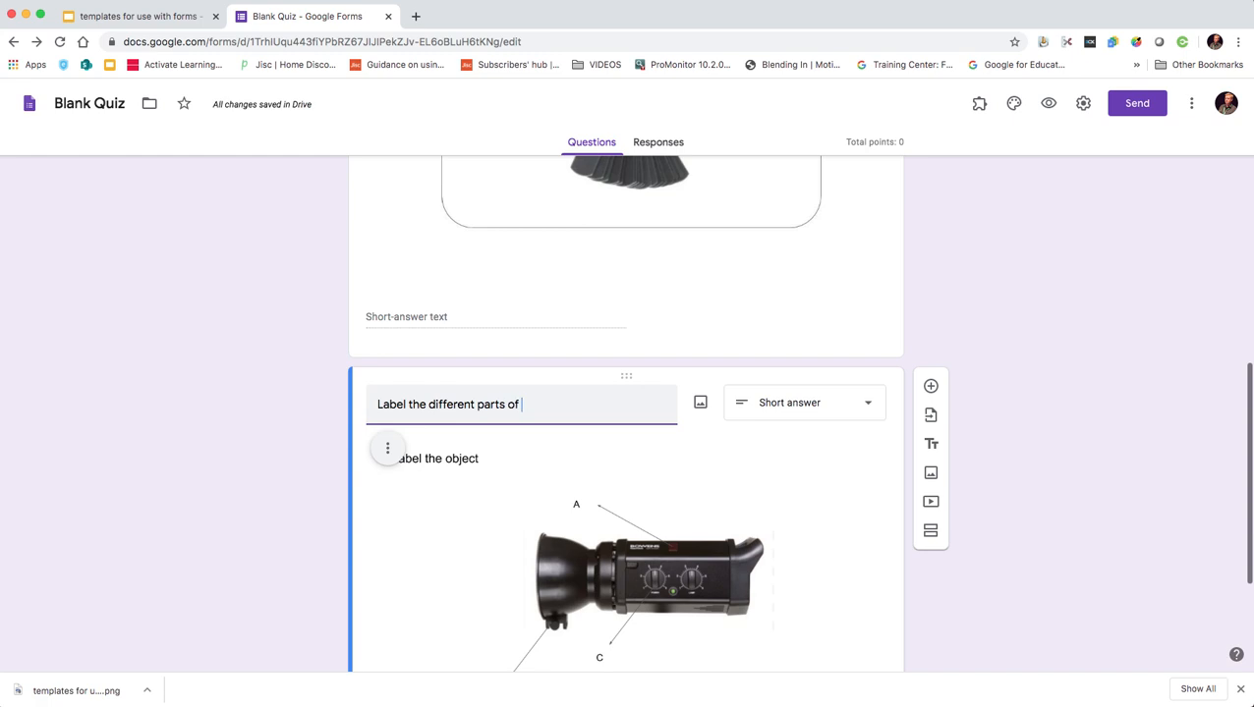
text(the object)
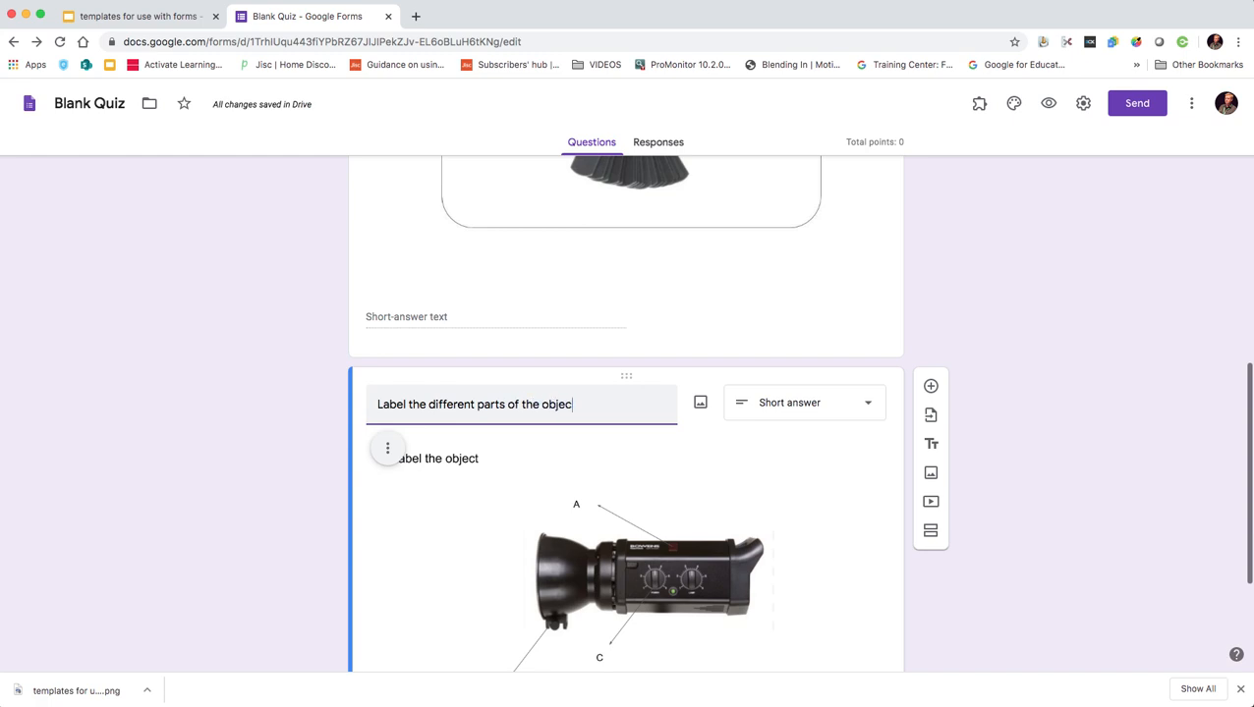
click(804, 401)
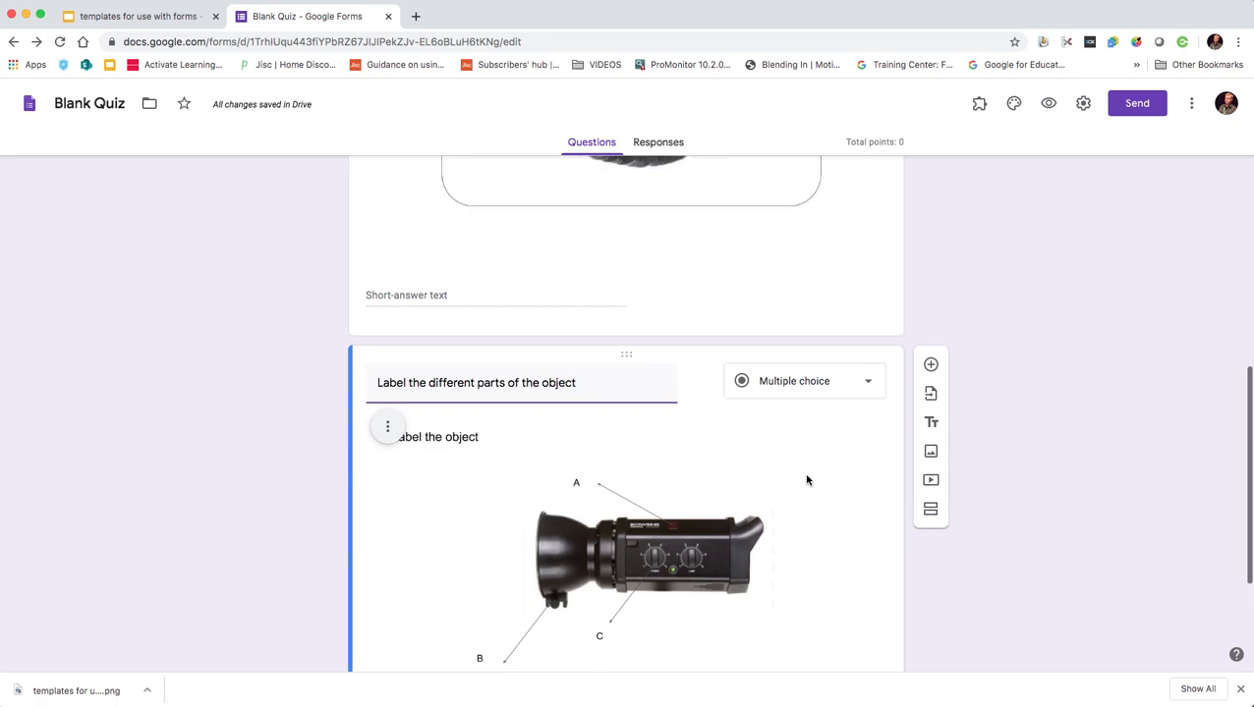
mouse_move(776, 470)
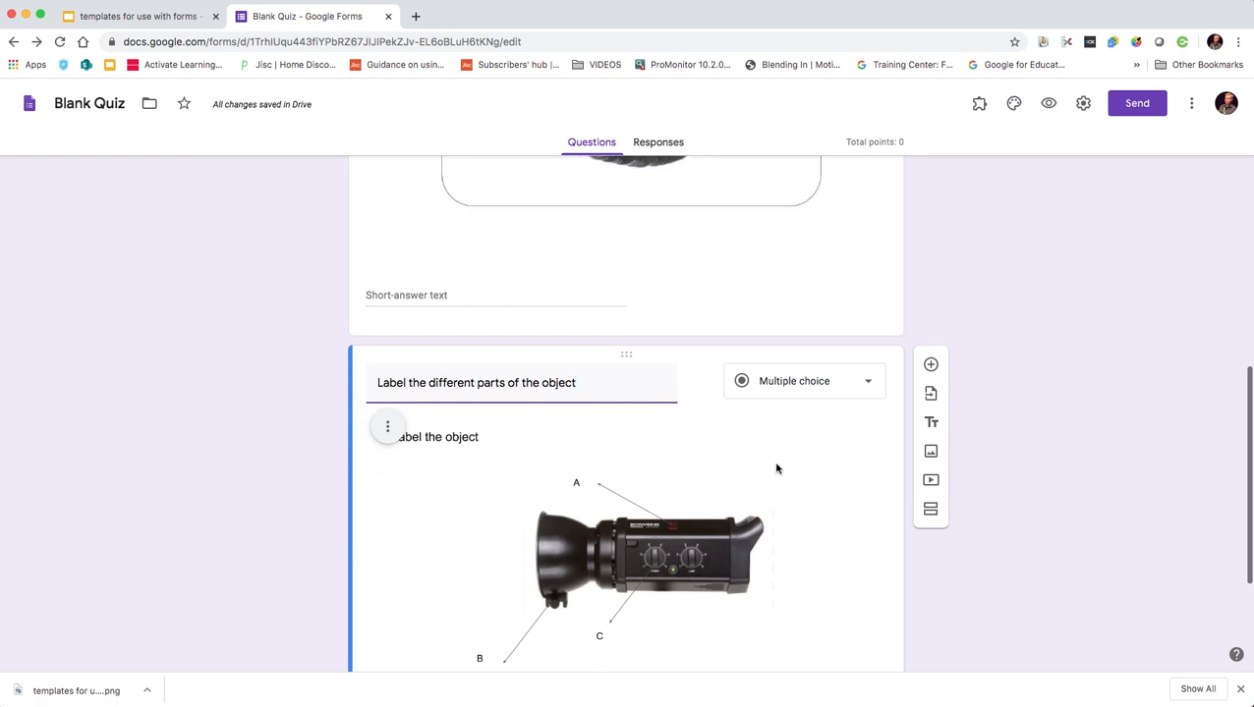
Change the labelled-object question's type to Short answer.
scroll(up, 3)
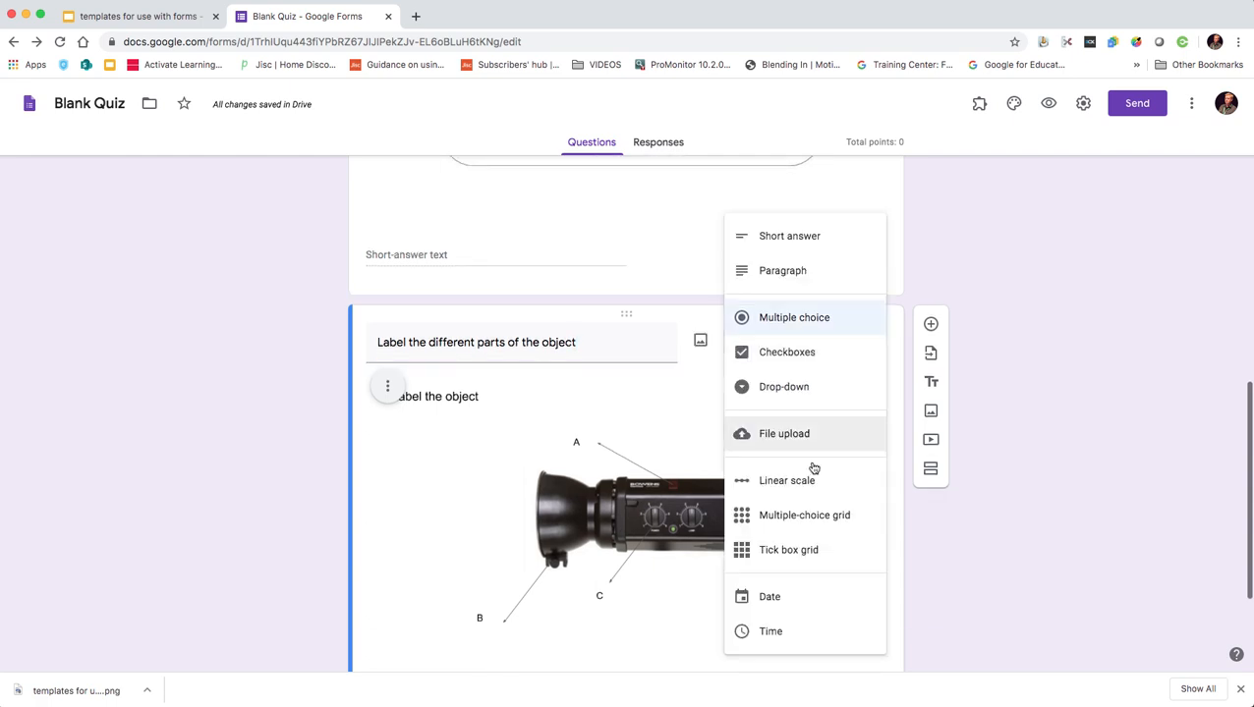
mouse_move(809, 521)
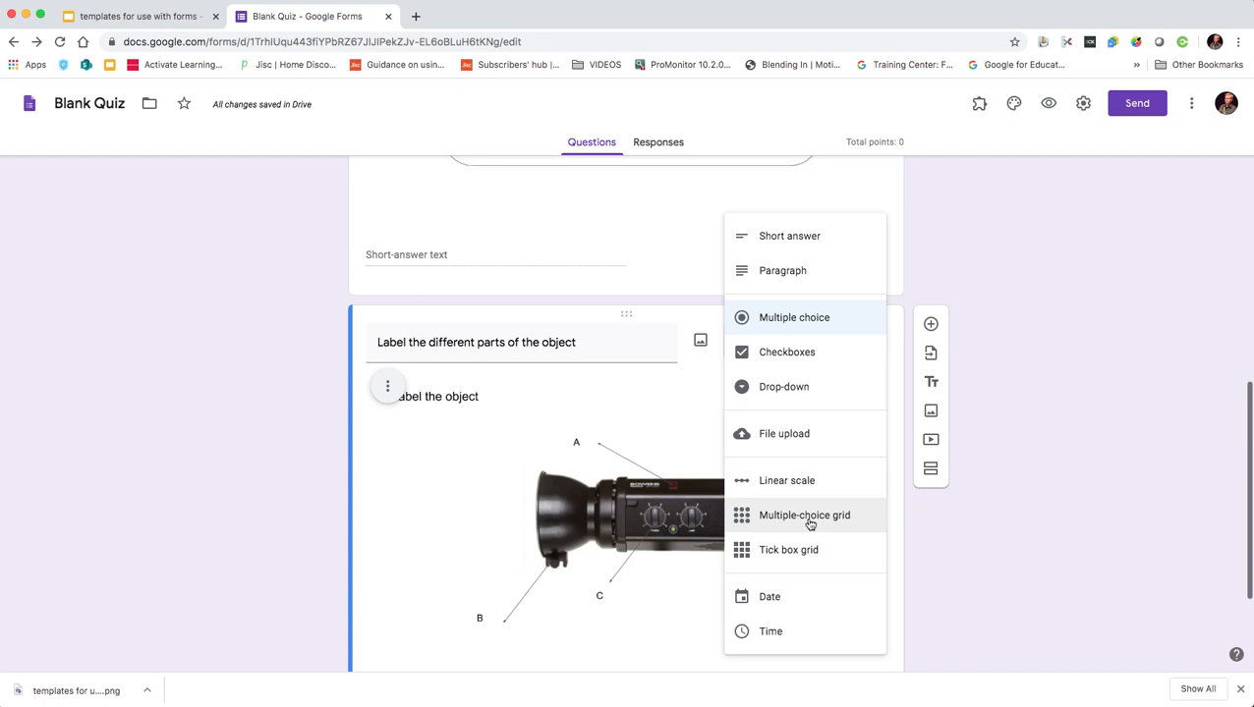
mouse_move(814, 569)
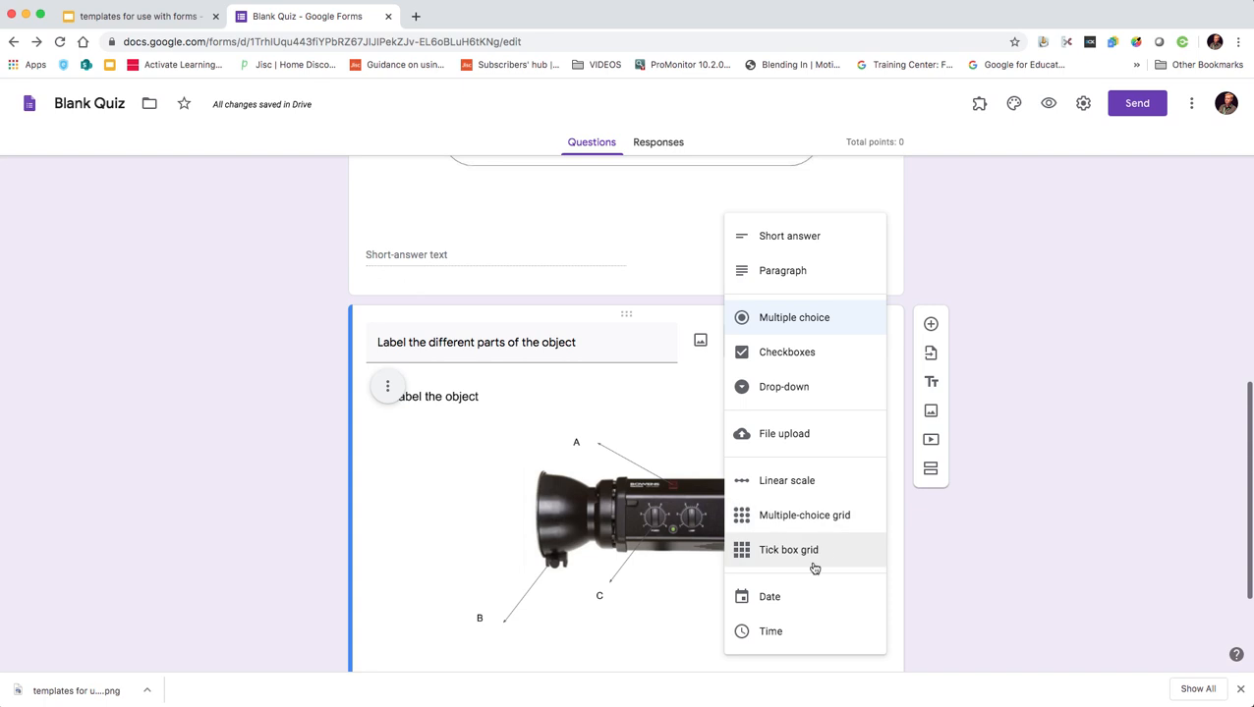
mouse_move(804, 515)
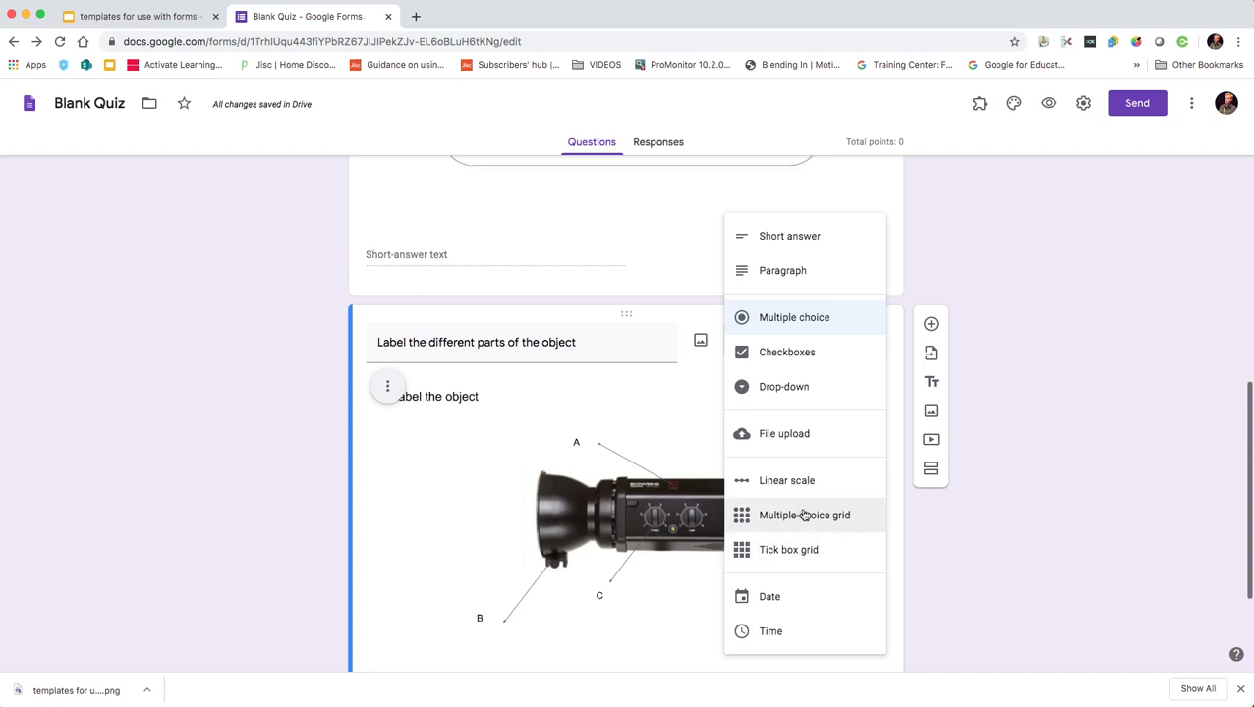
mouse_move(788, 550)
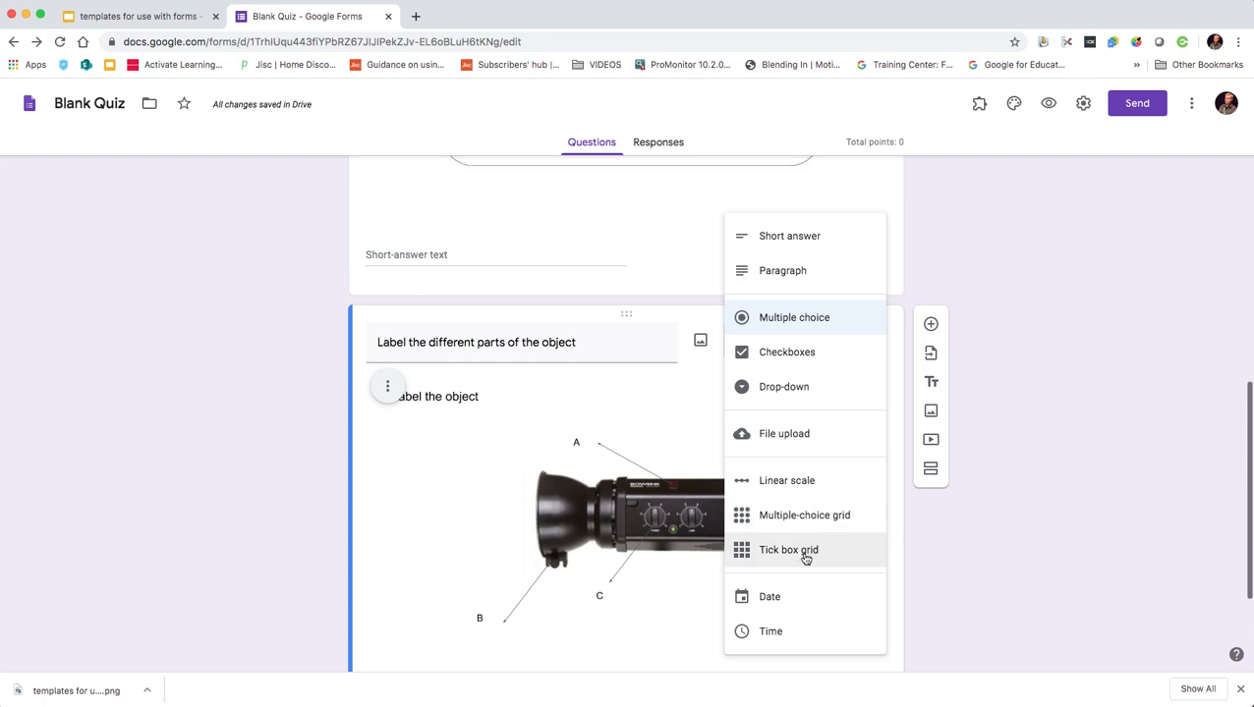
click(788, 550)
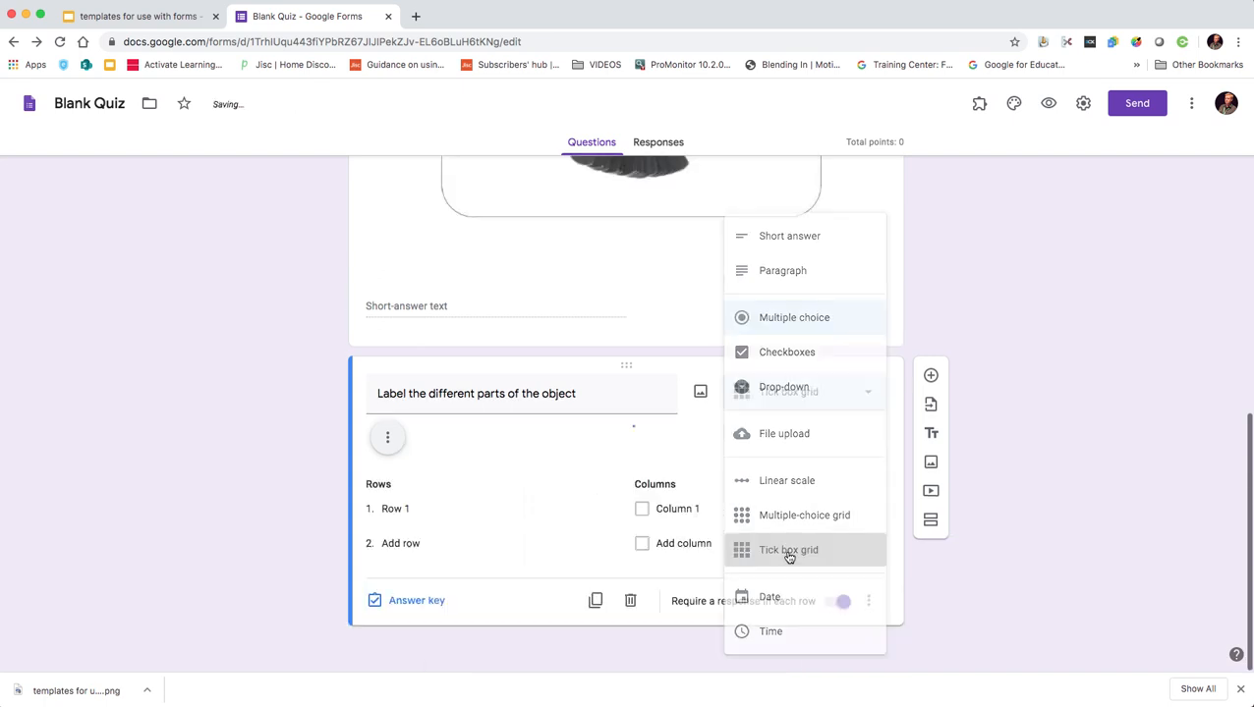
click(788, 550)
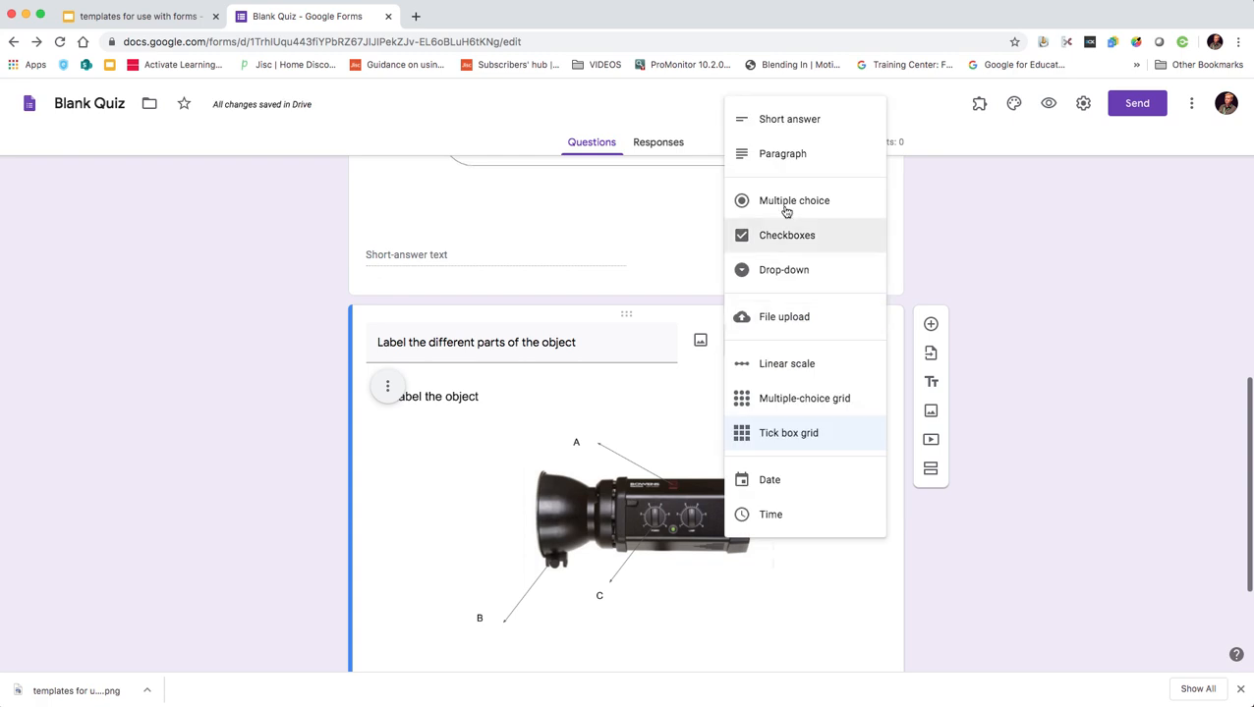
mouse_move(790, 120)
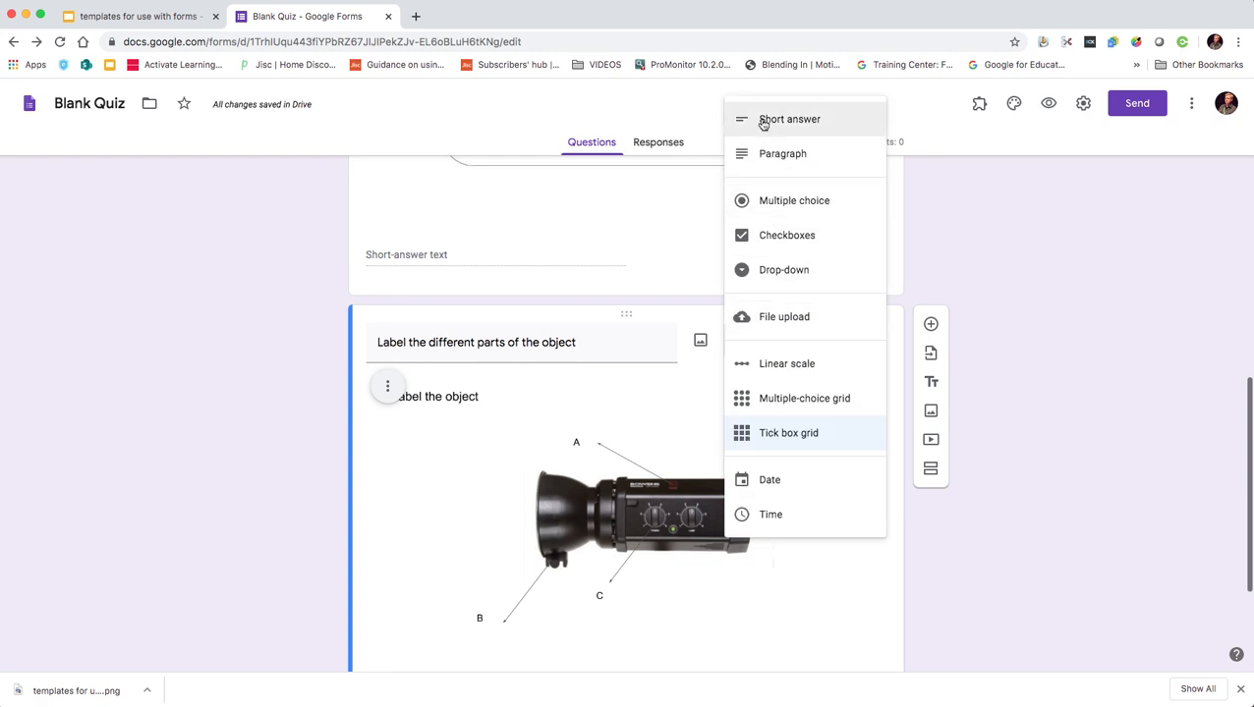
click(790, 120)
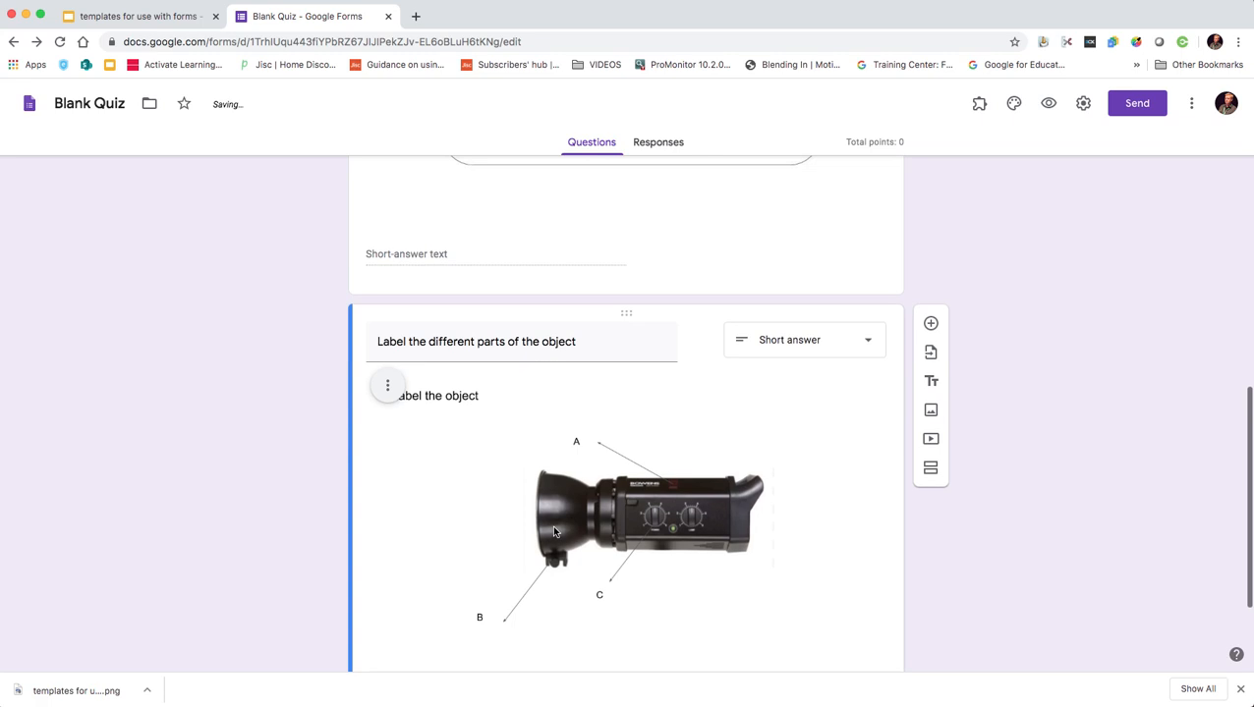
scroll(down, 3)
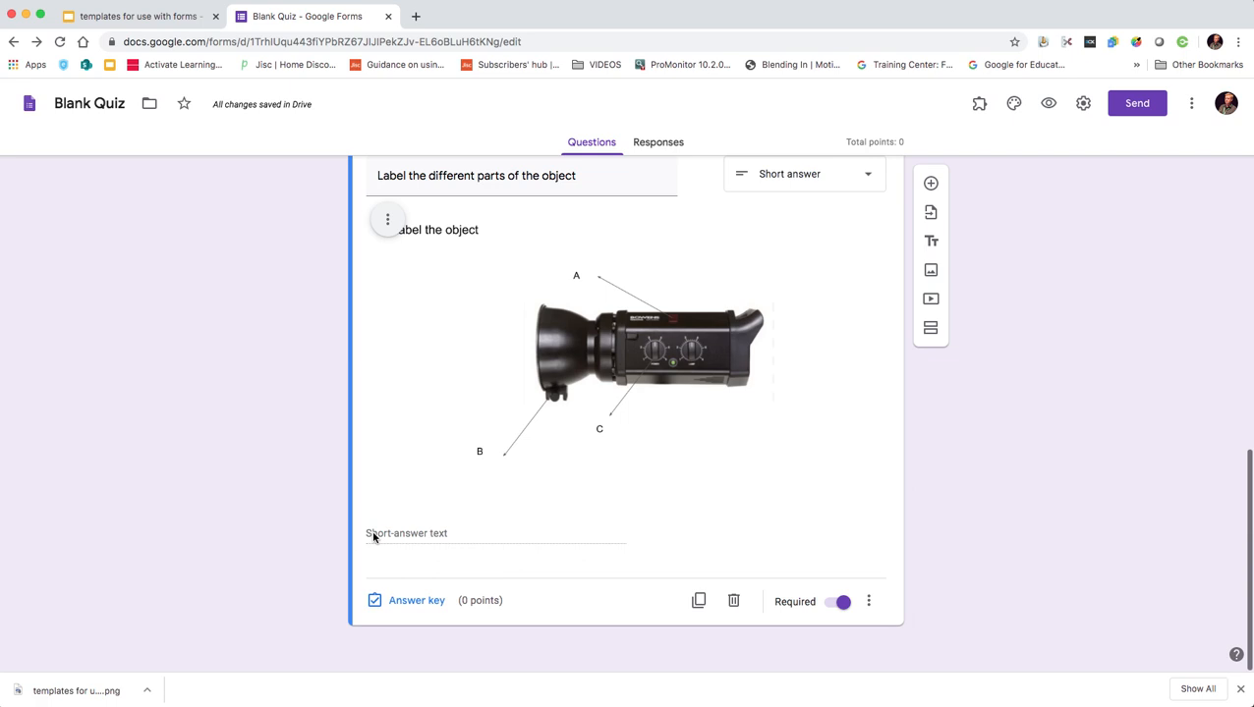
mouse_move(578, 550)
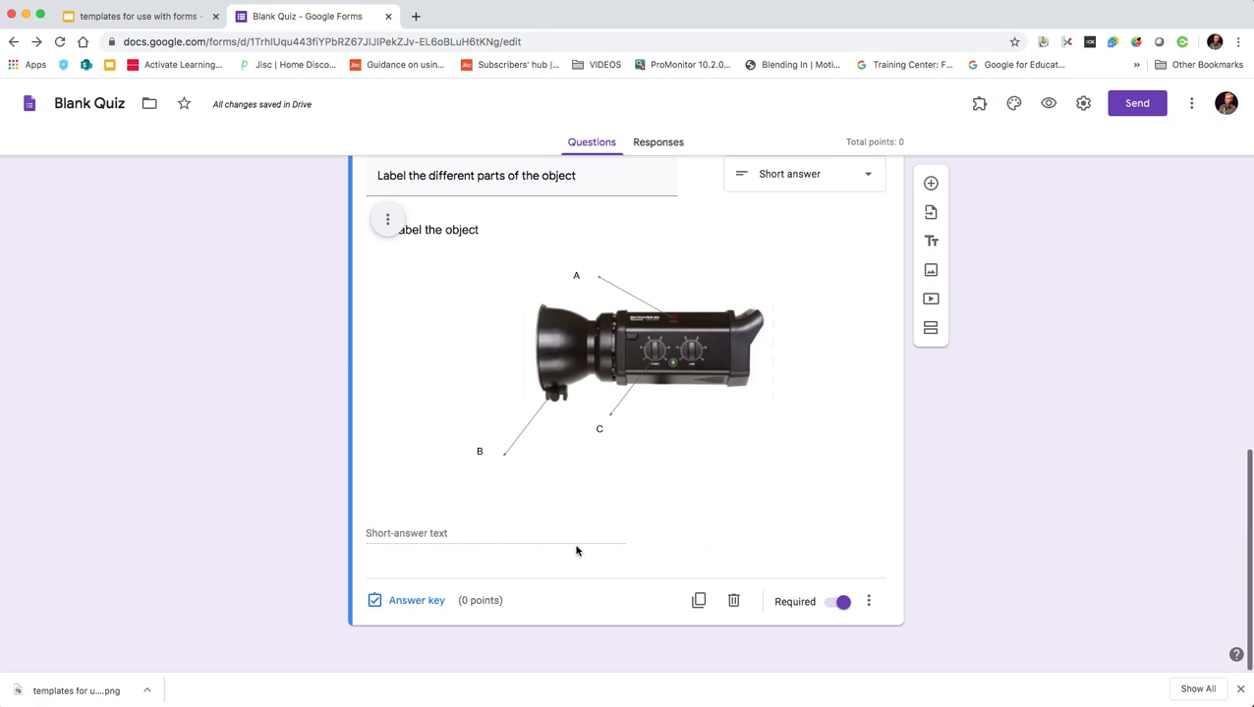
mouse_move(456, 335)
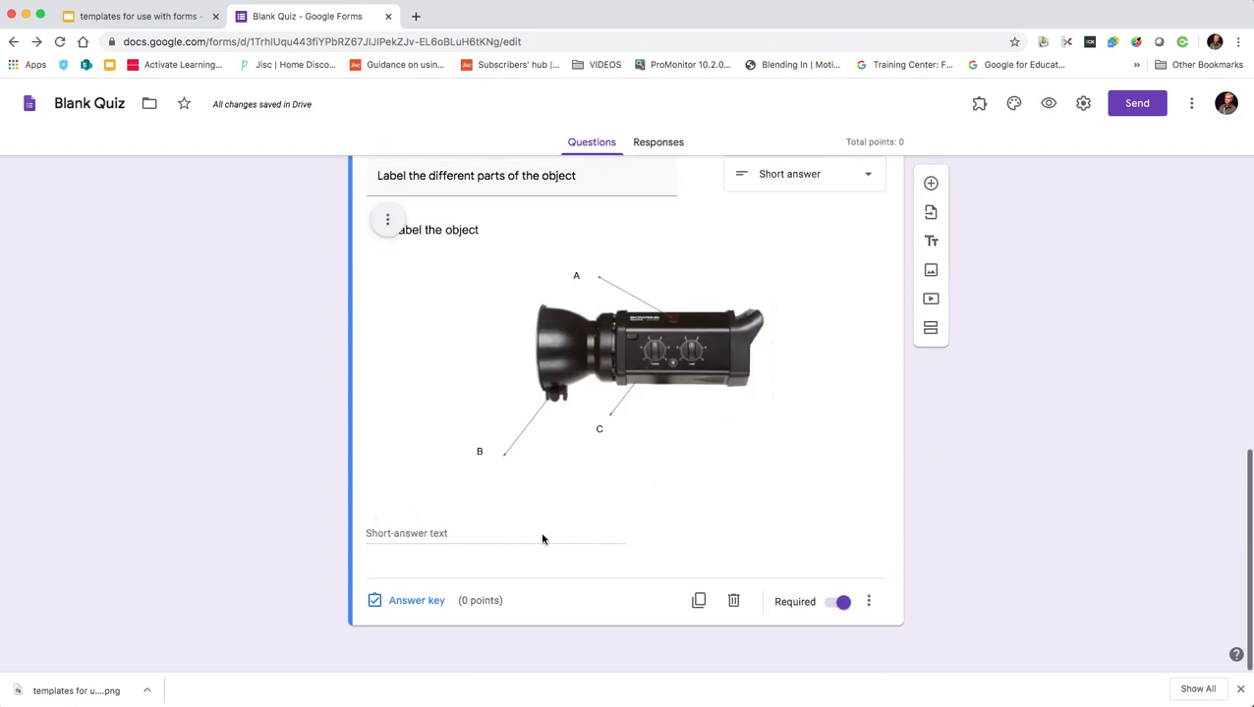
mouse_move(761, 651)
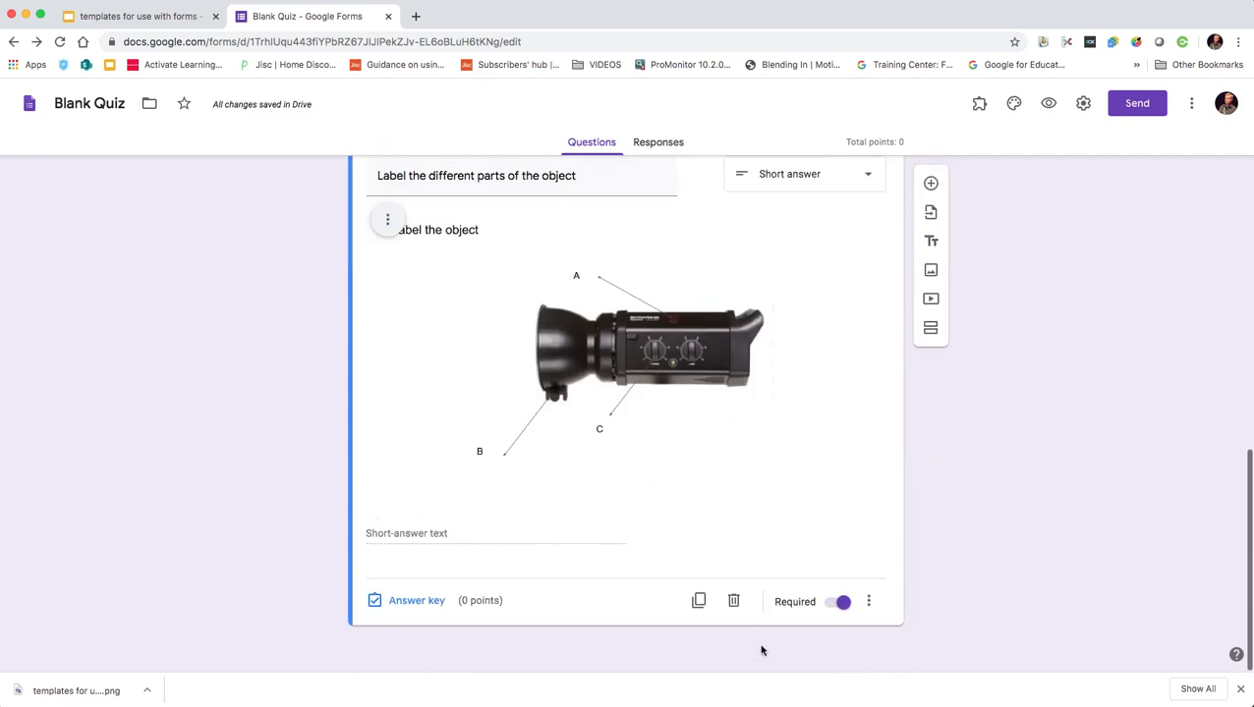
mouse_move(798, 586)
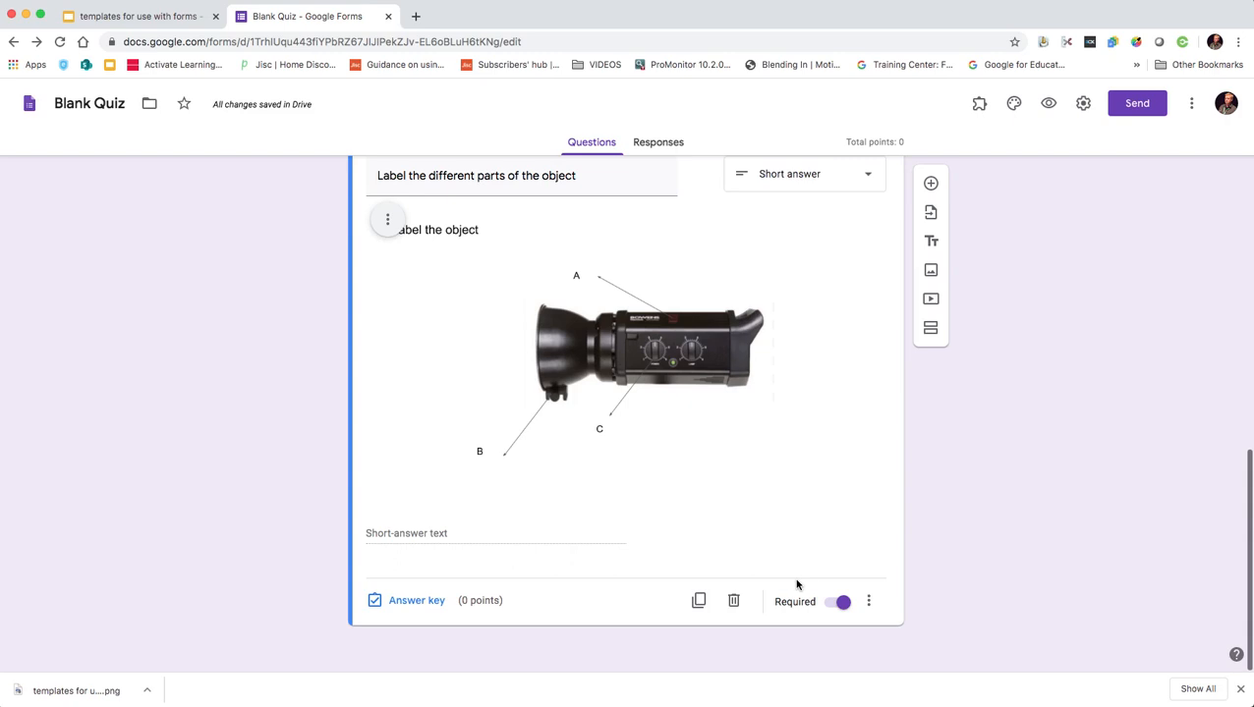
scroll(down, 3)
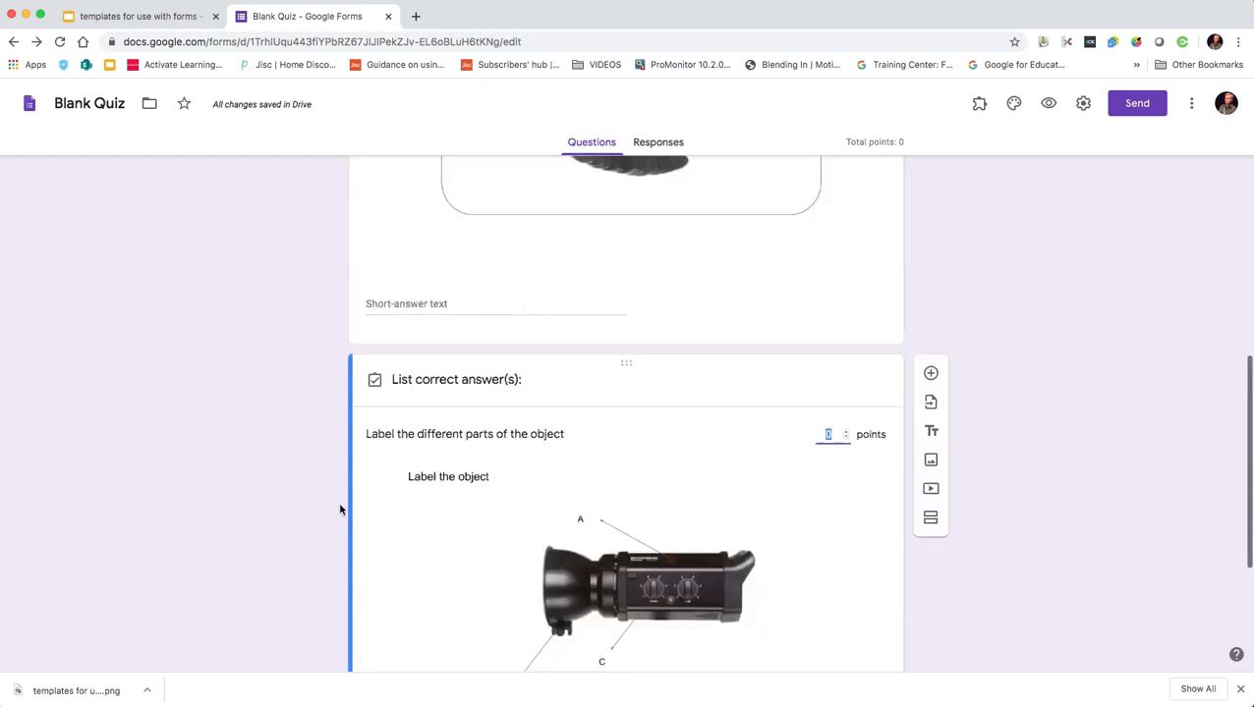
scroll(down, 3)
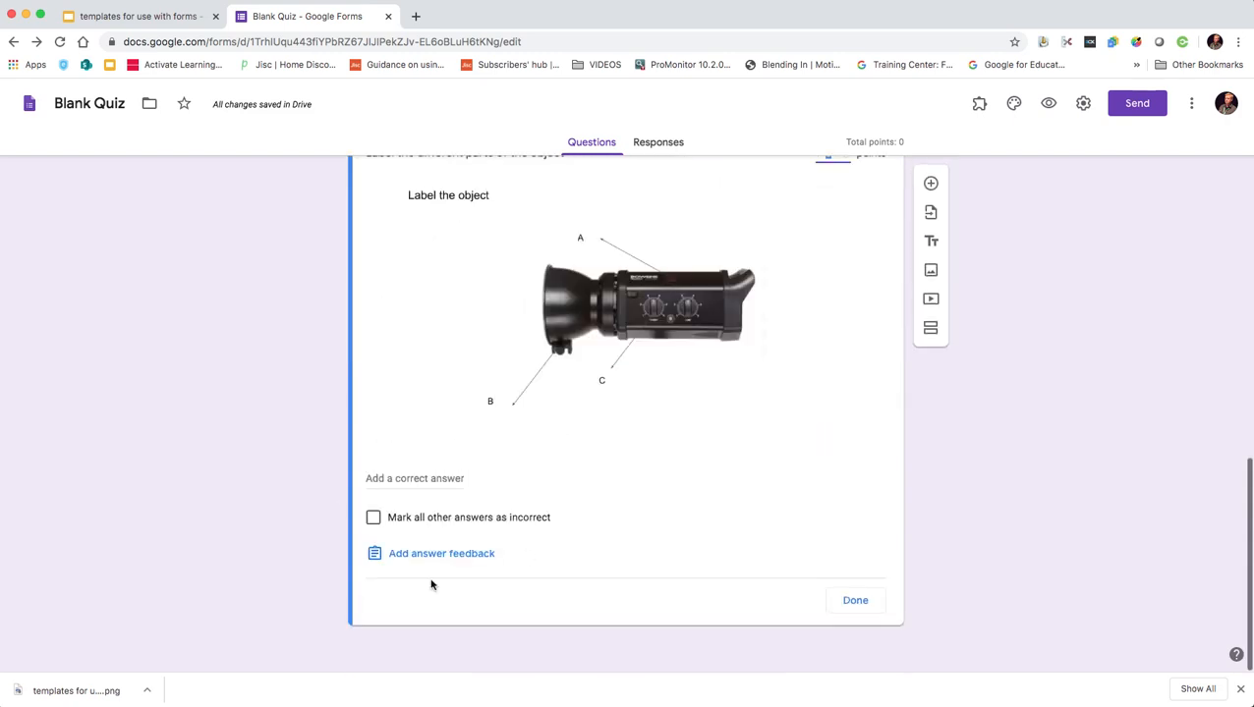
click(855, 602)
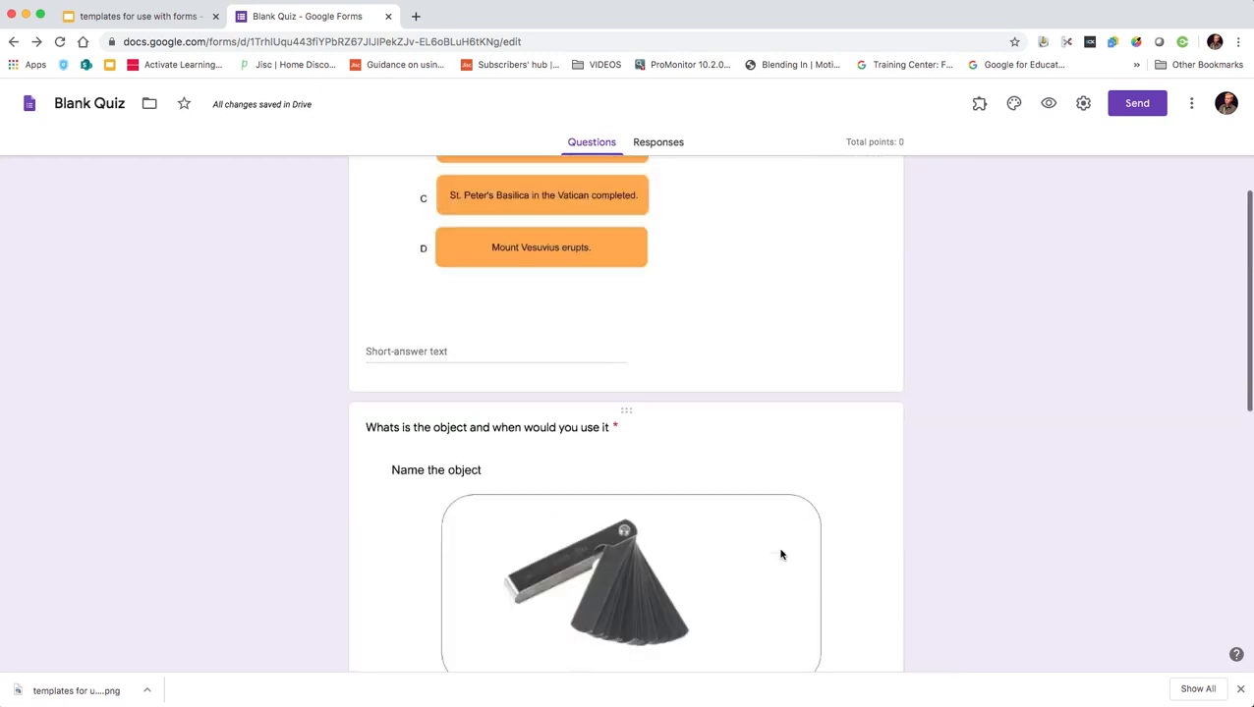
scroll(up, 3)
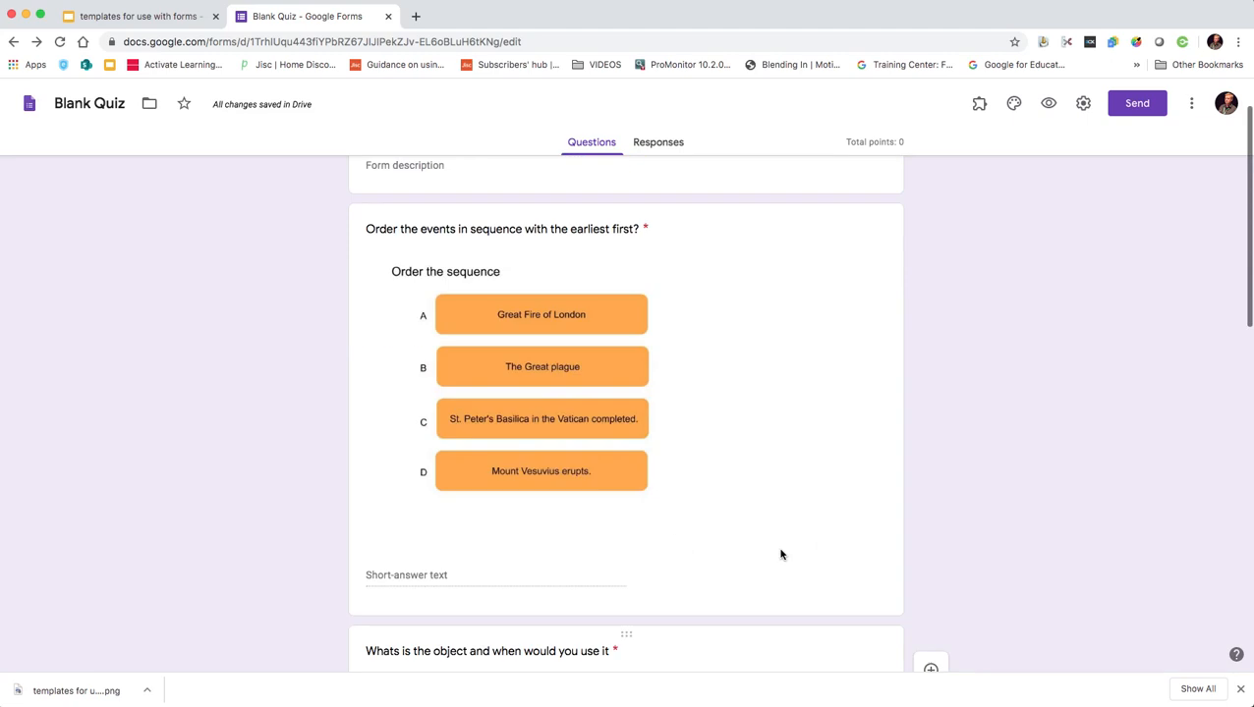
scroll(up, 3)
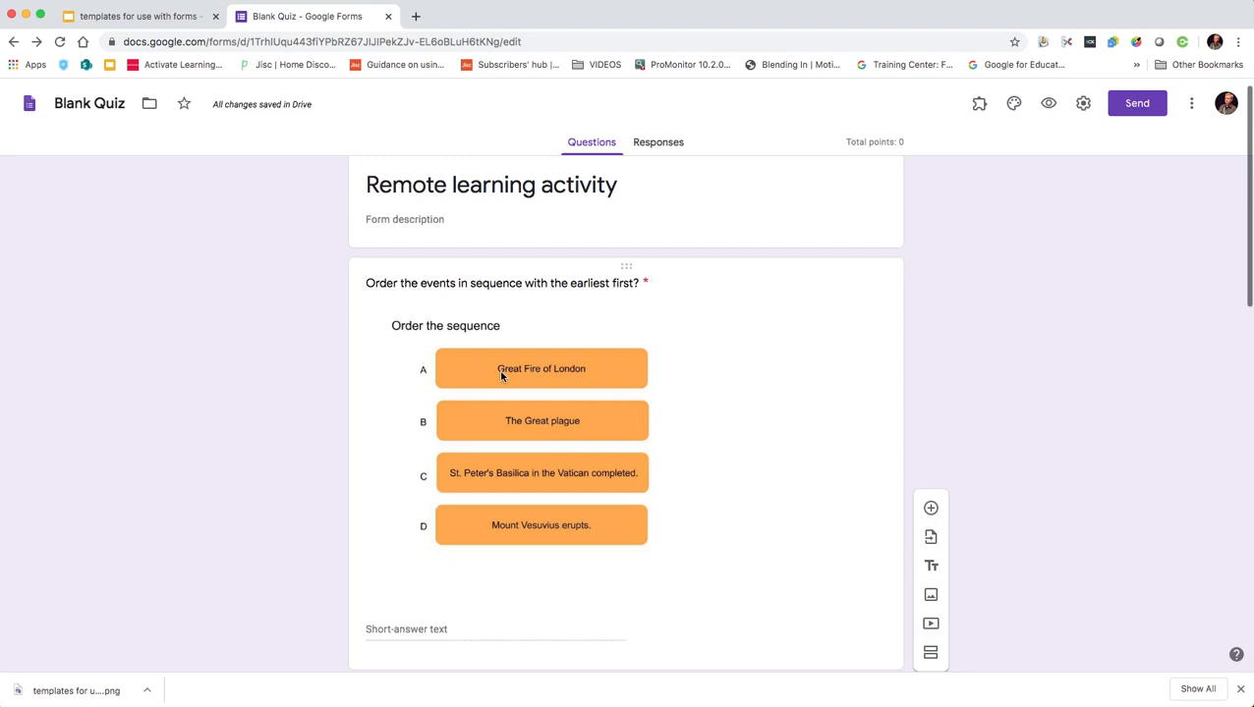
mouse_move(429, 377)
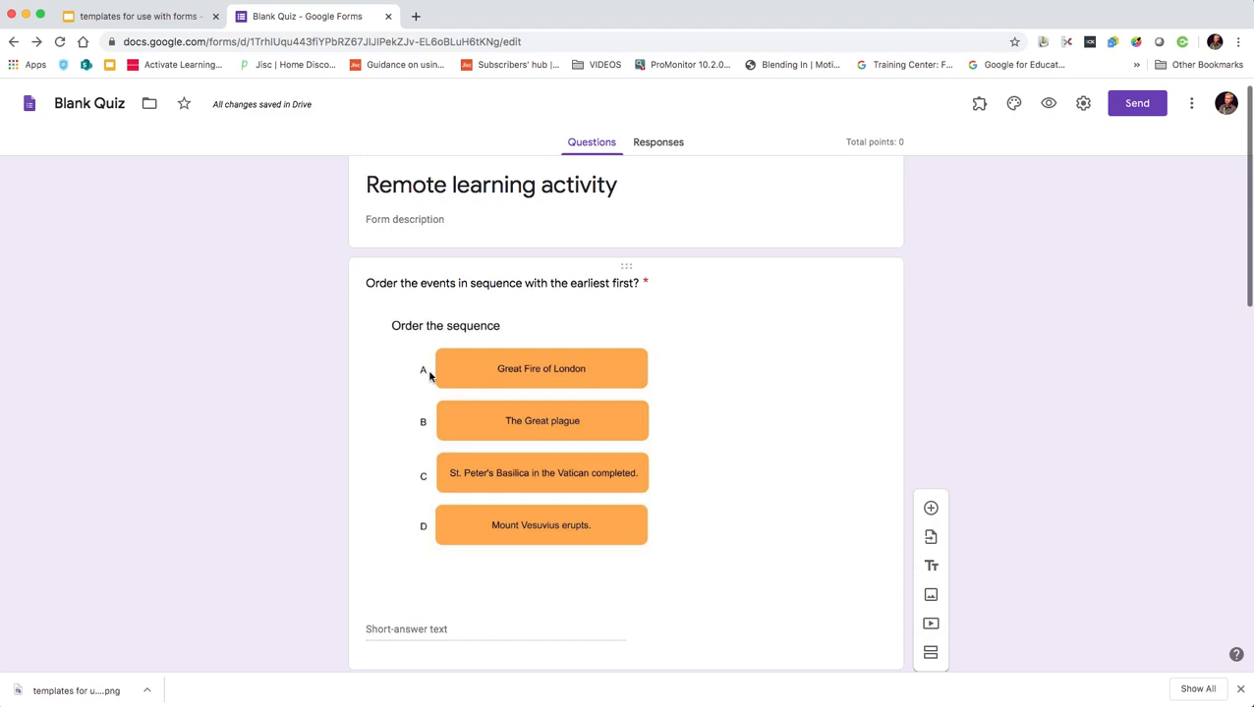
scroll(down, 3)
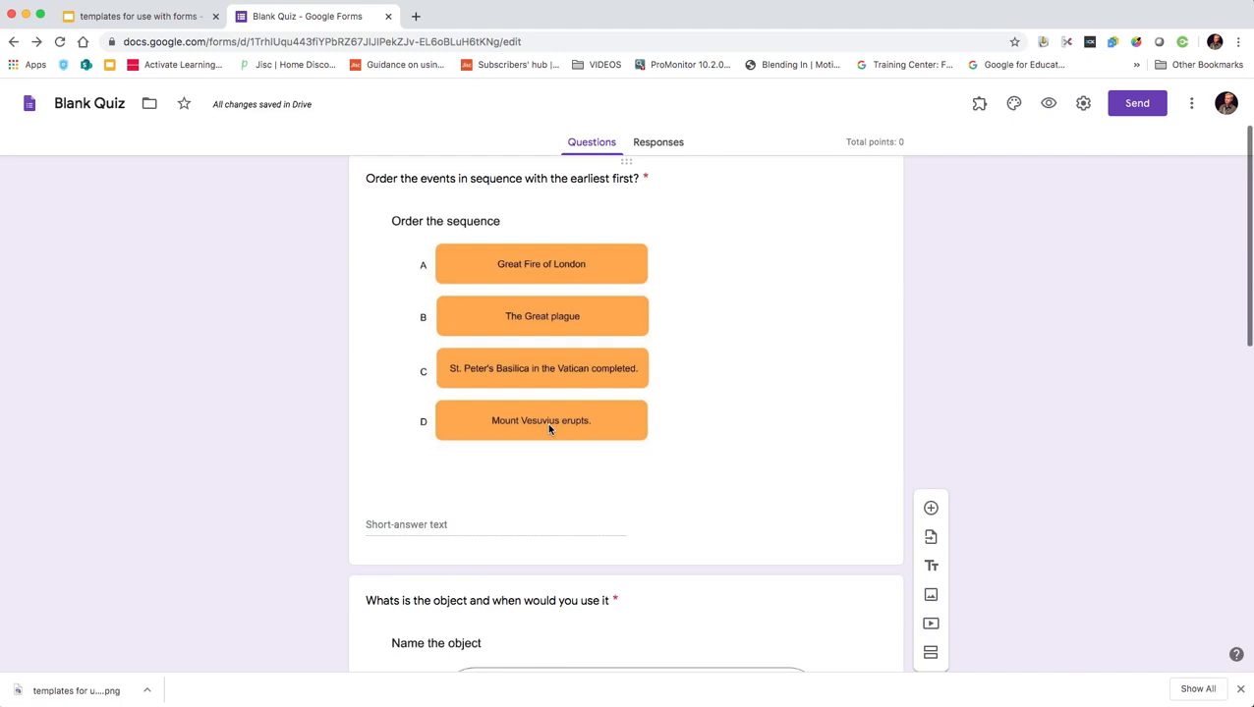
mouse_move(546, 430)
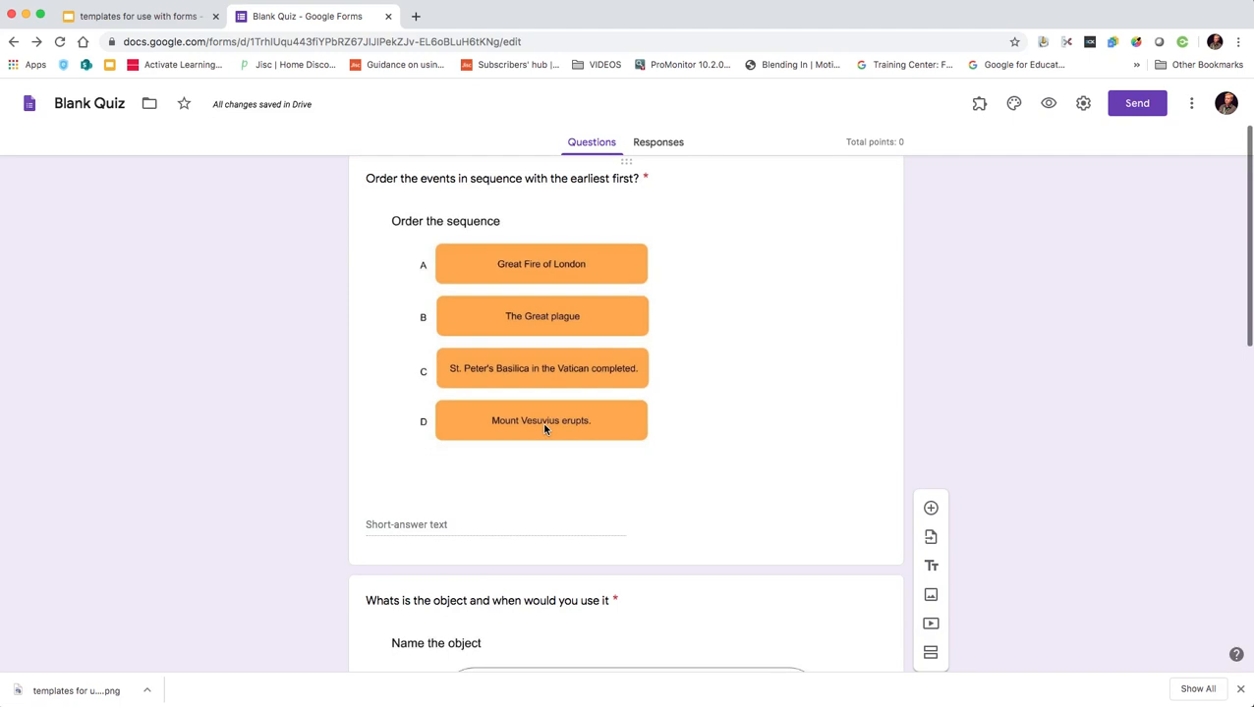
mouse_move(841, 428)
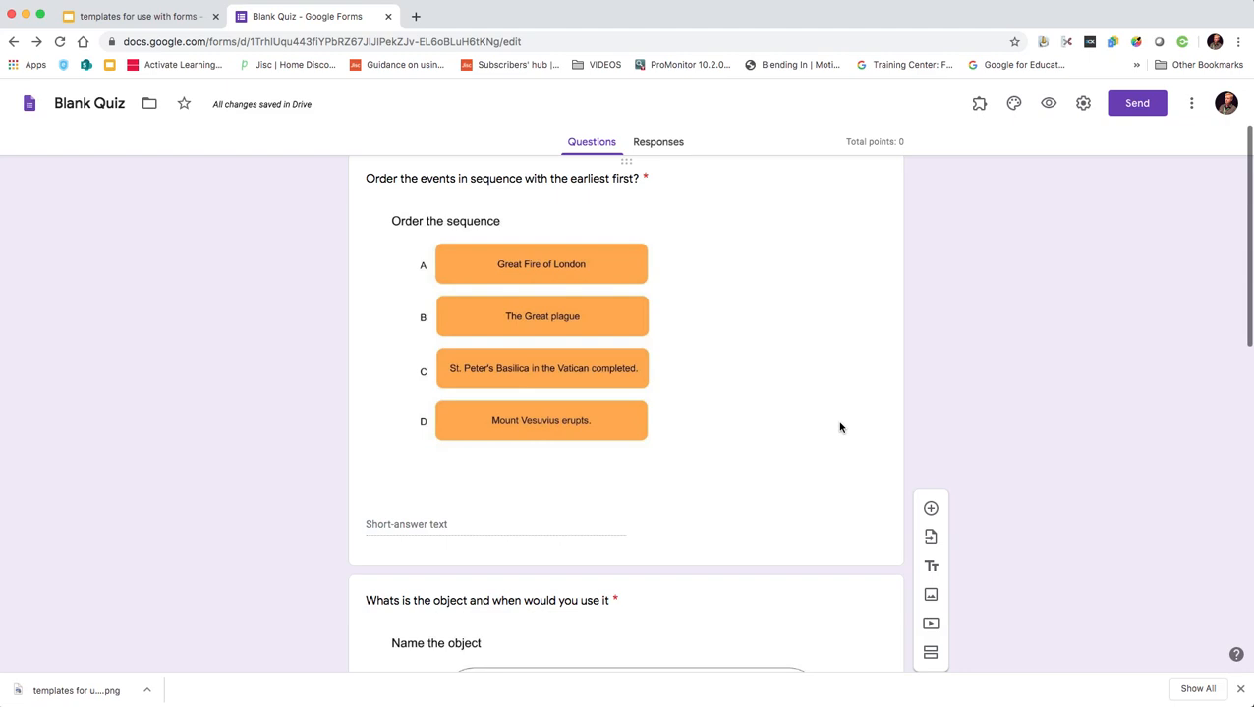
scroll(up, 3)
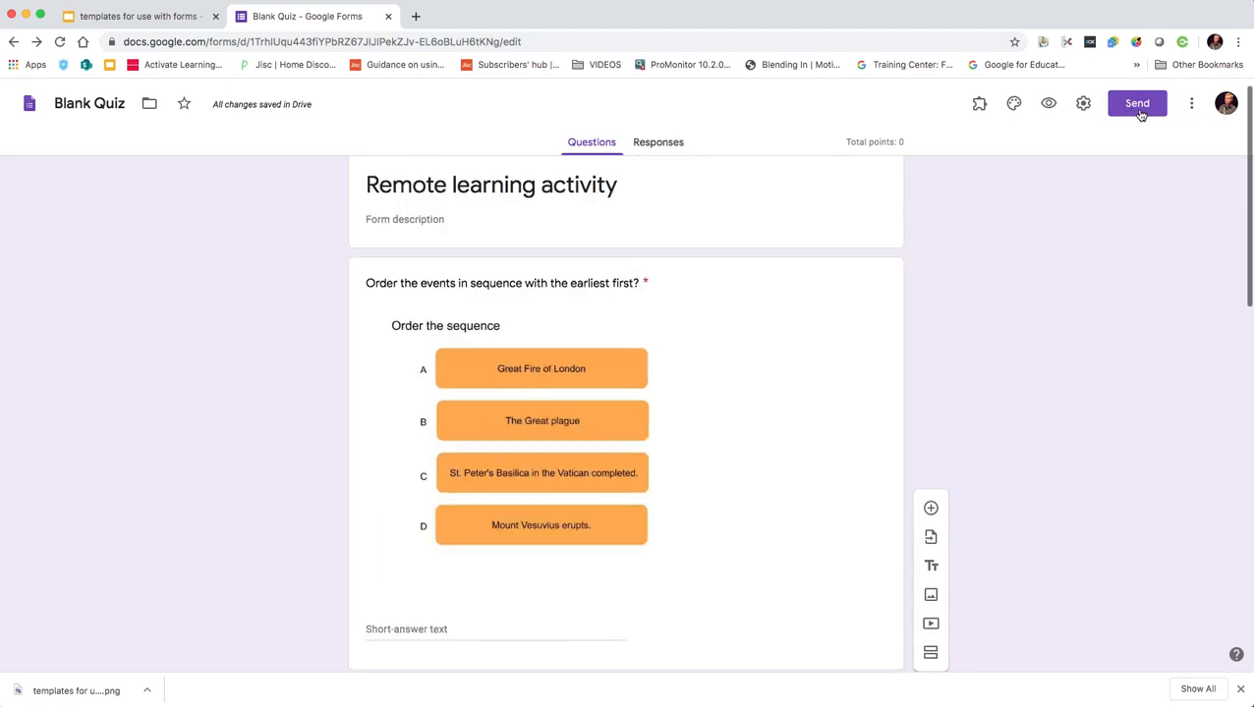
click(1136, 102)
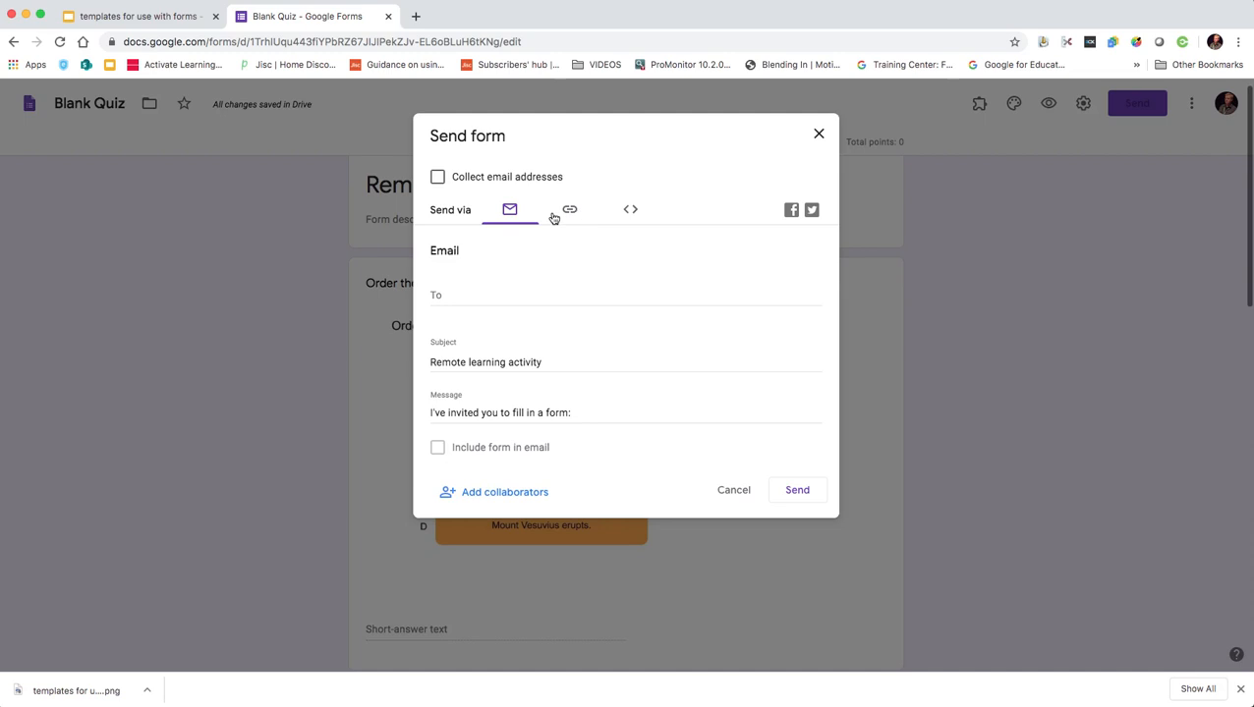
click(570, 208)
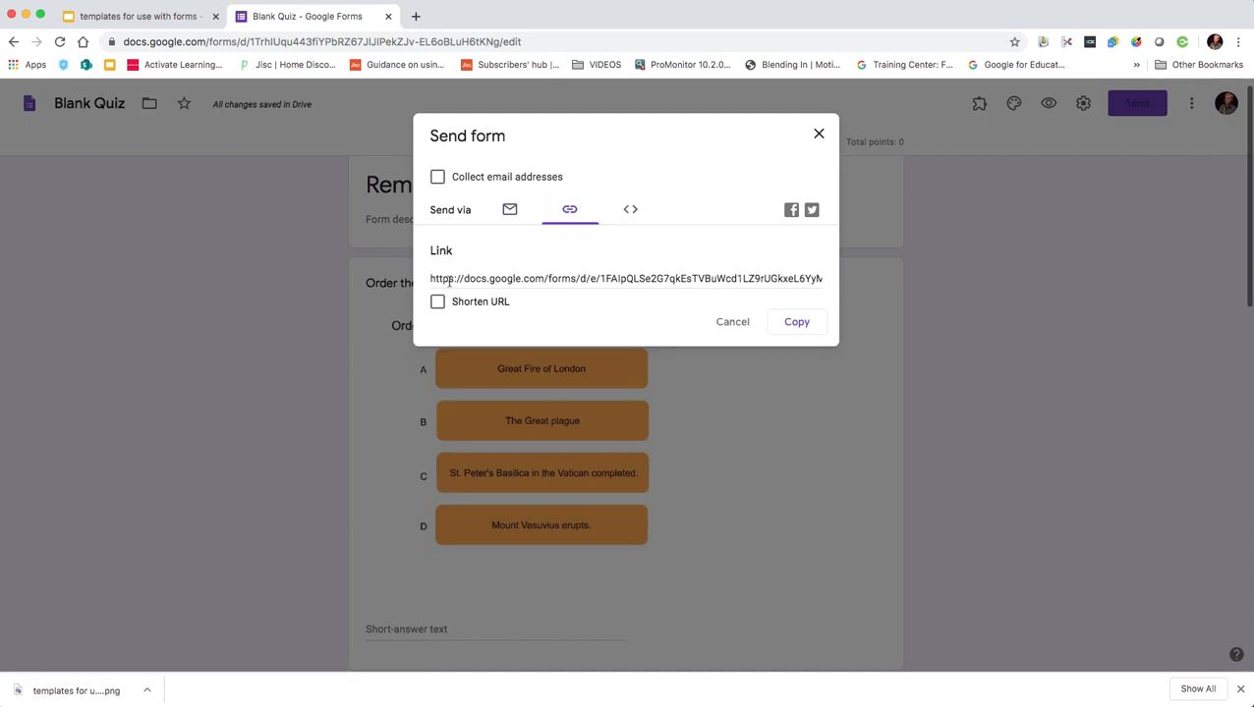
triple_click(625, 279)
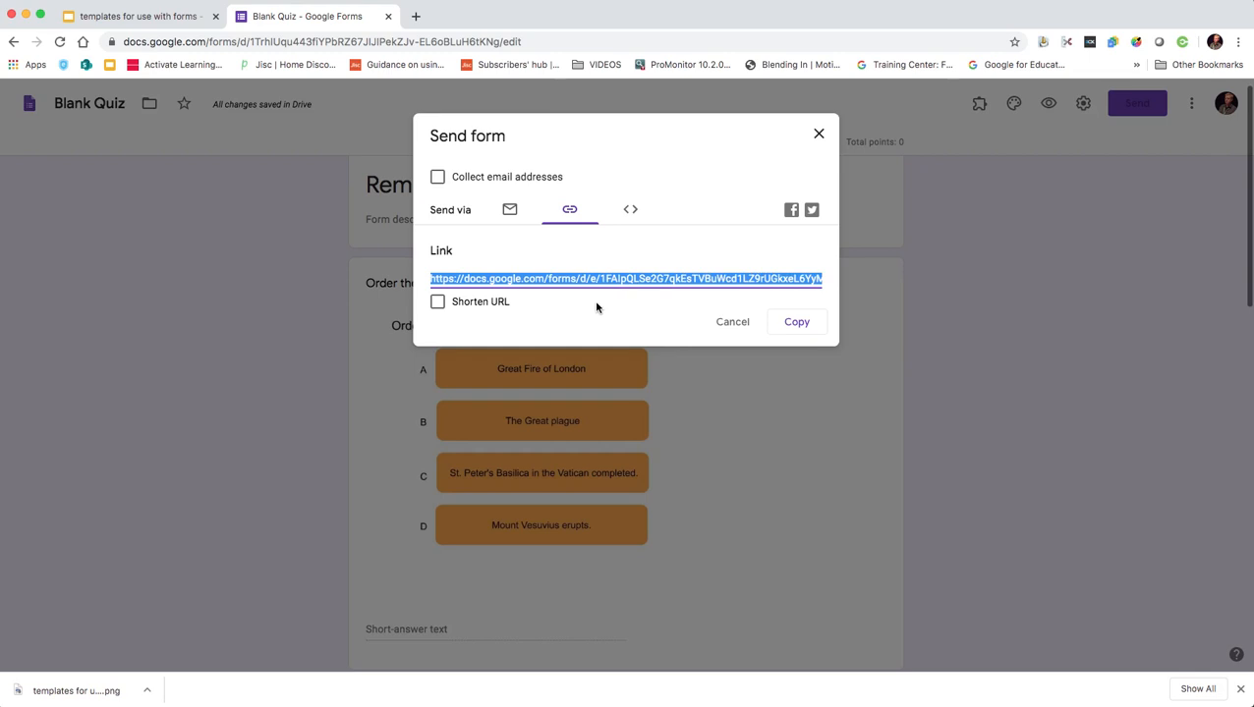
mouse_move(767, 234)
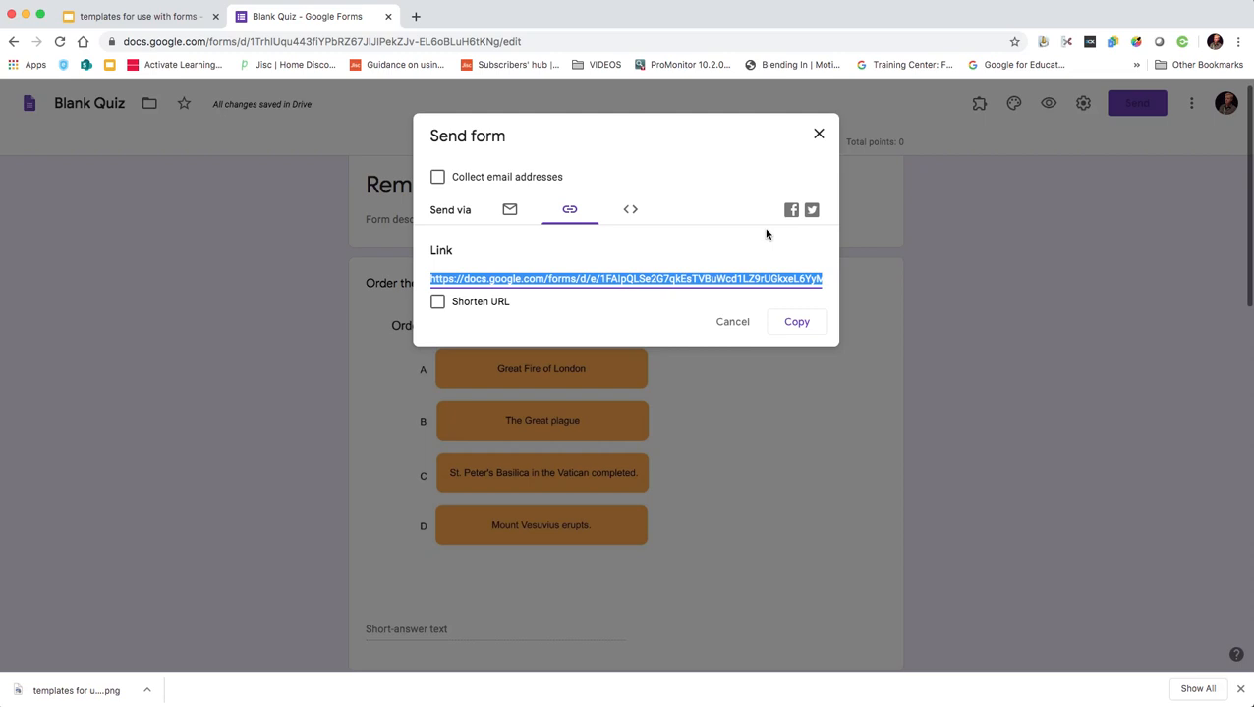
mouse_move(797, 323)
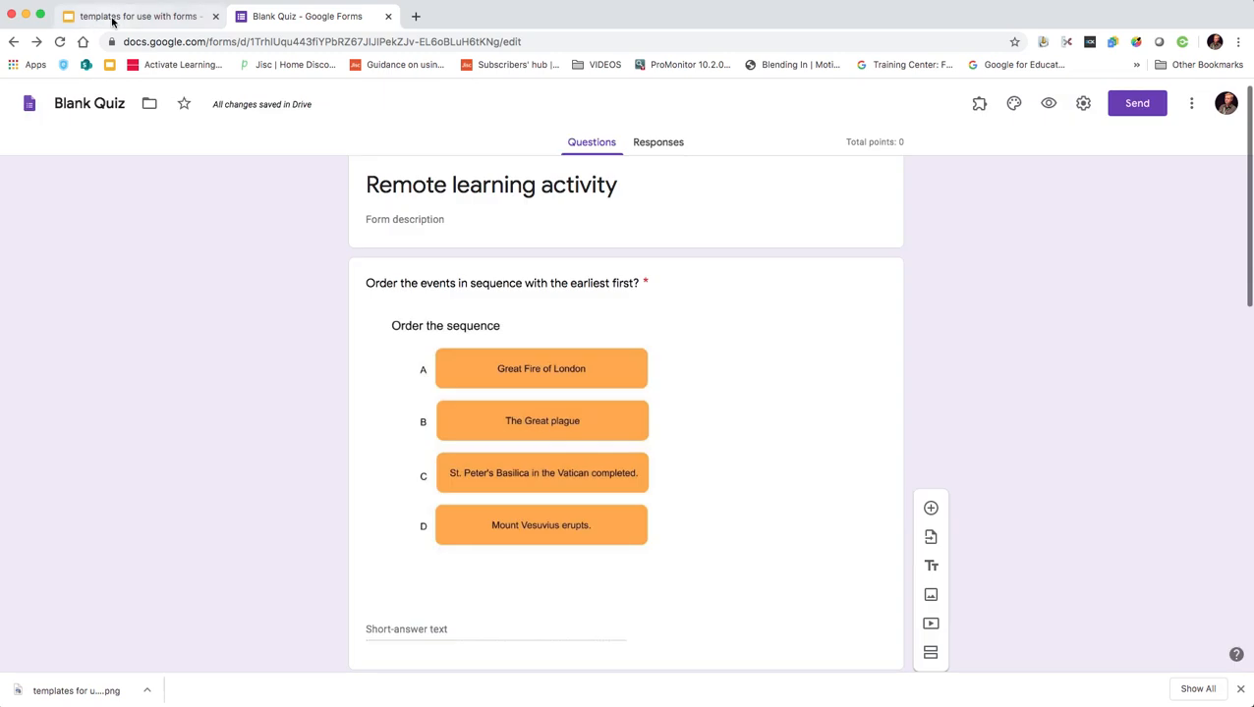
mouse_move(320, 301)
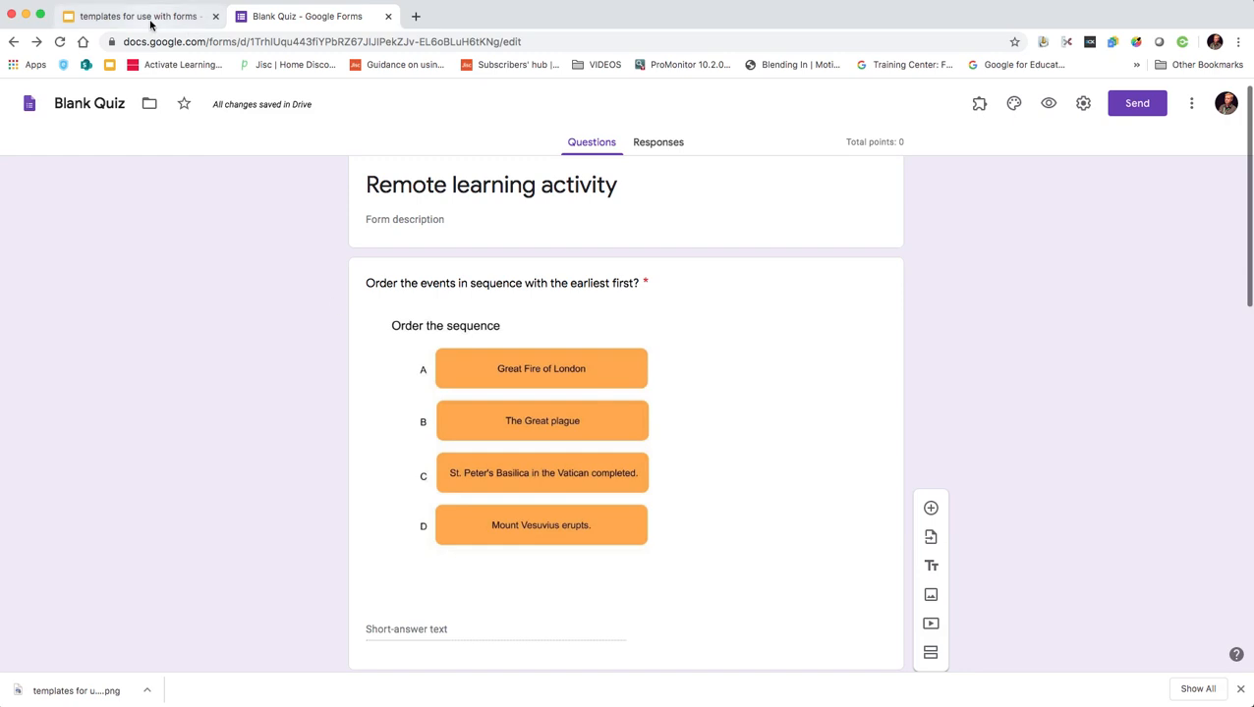
scroll(down, 3)
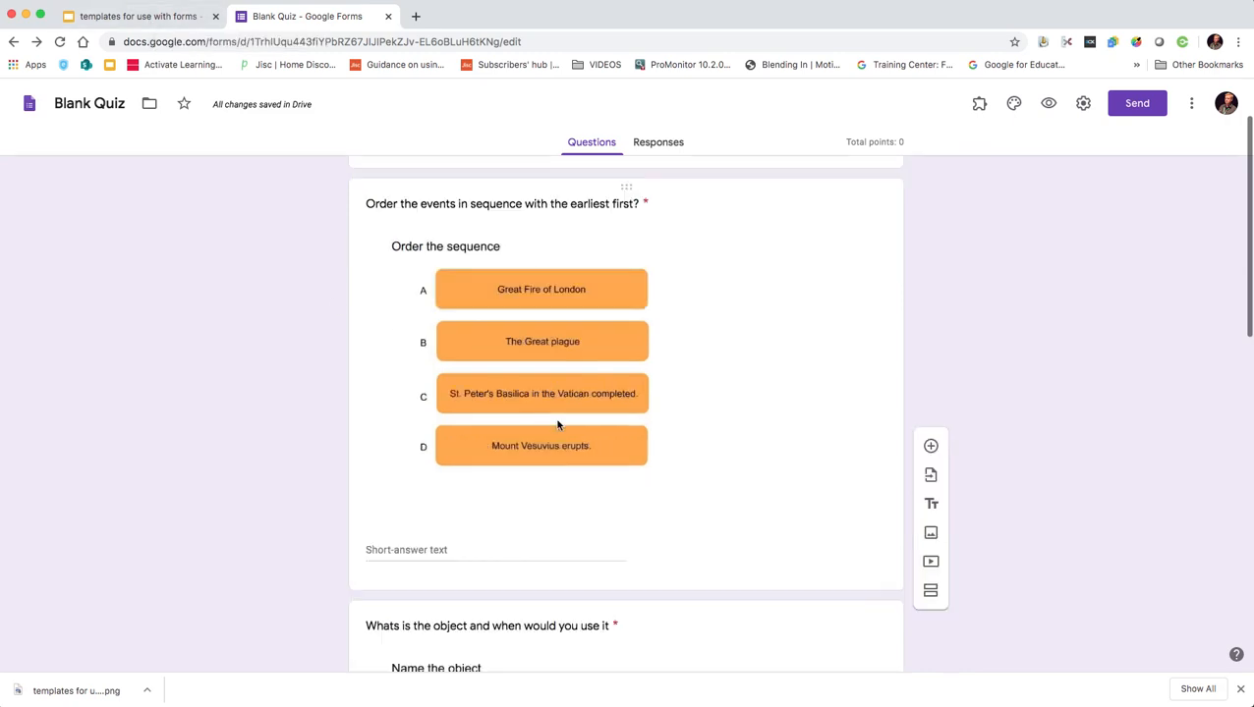
scroll(down, 3)
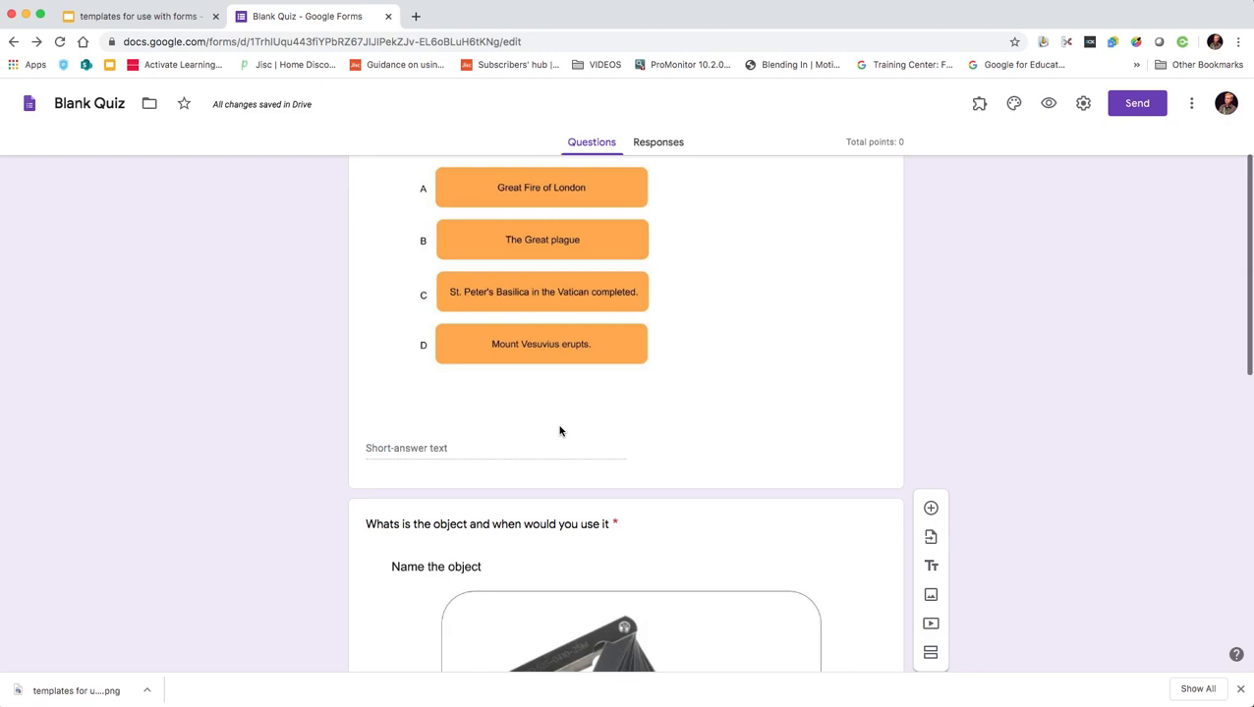
mouse_move(593, 413)
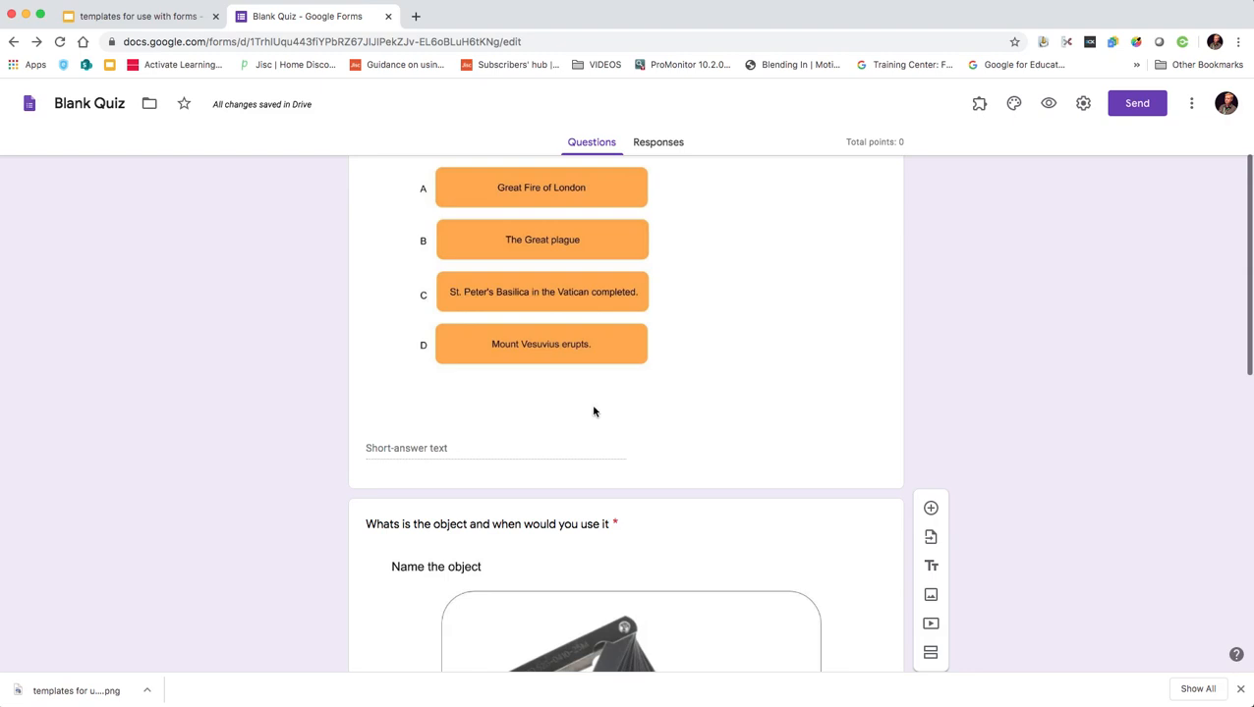